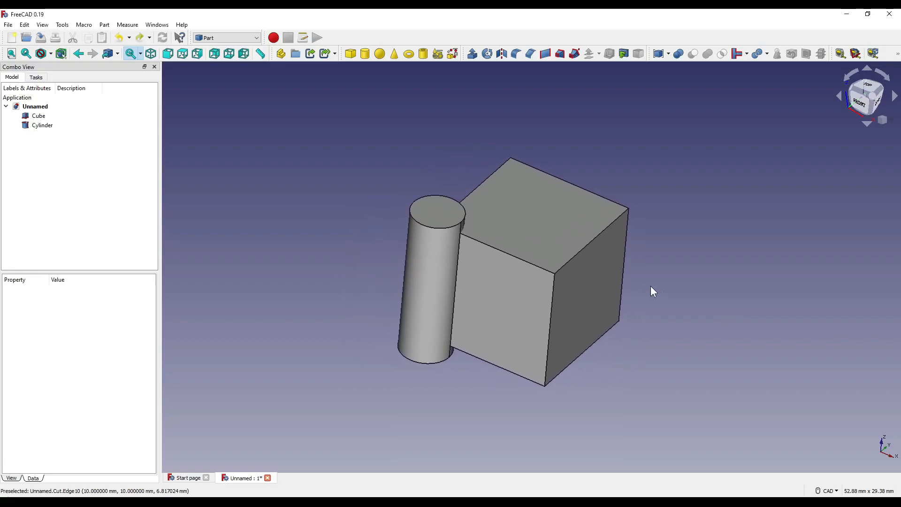
Select the Cube and Cylinder and cut the cylinder out of the cube
click(39, 116)
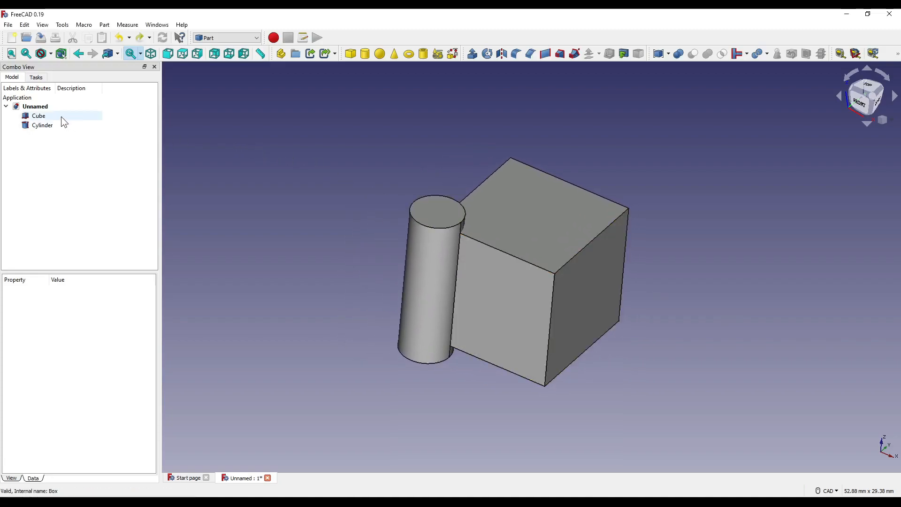
click(42, 125)
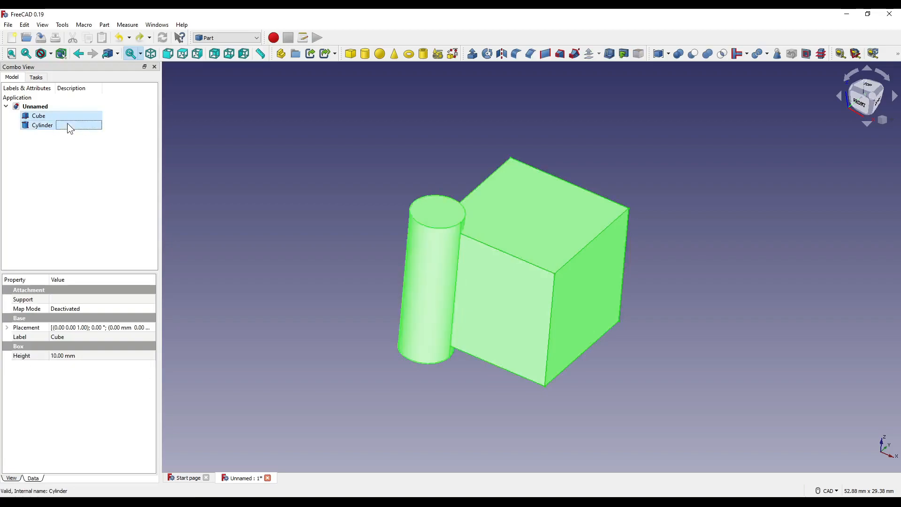
mouse_move(692, 53)
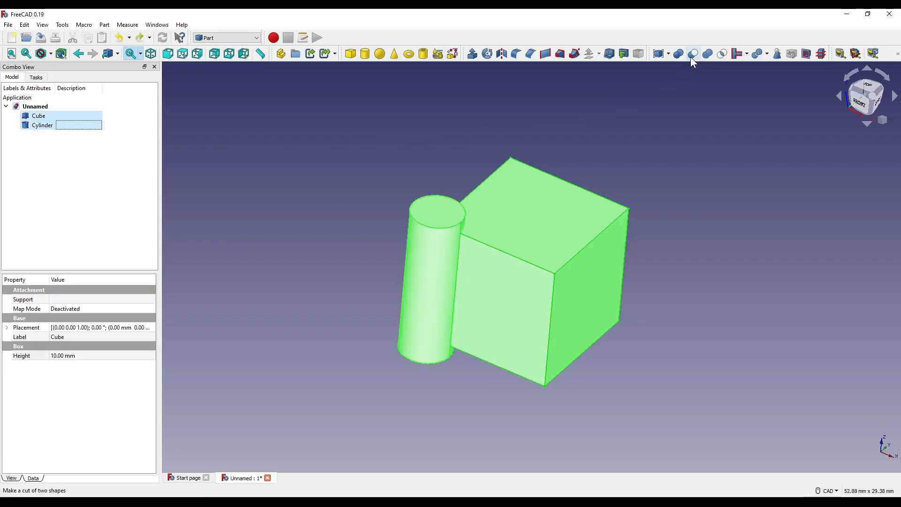
click(692, 53)
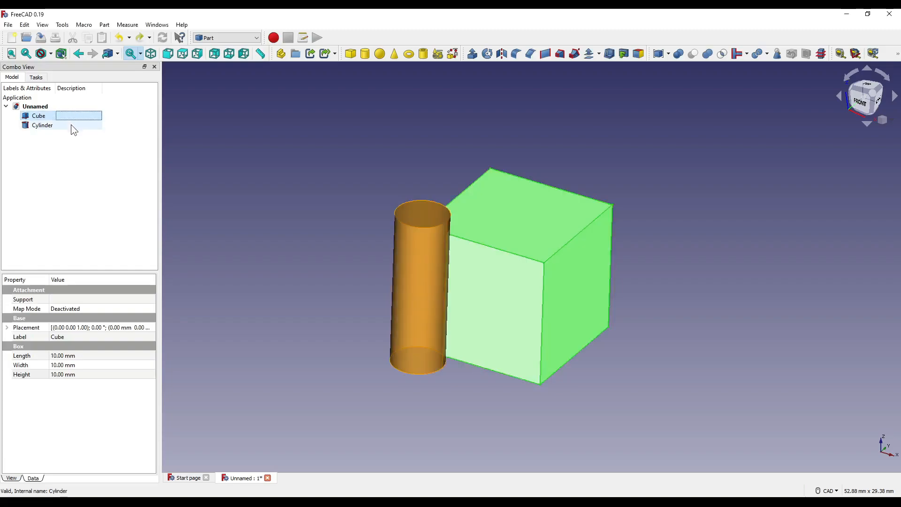
Fuse the cube and cylinder, undo the fusion, then intersect them to keep the overlap
click(41, 125)
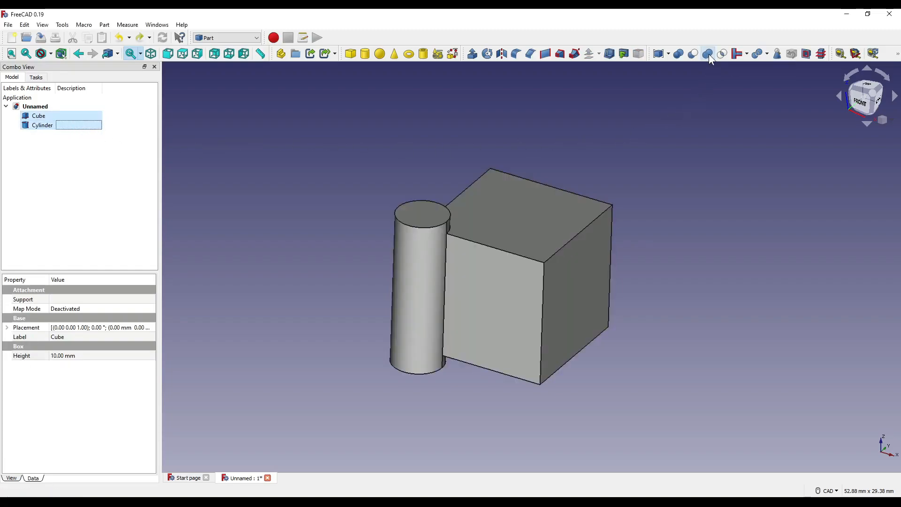
click(706, 53)
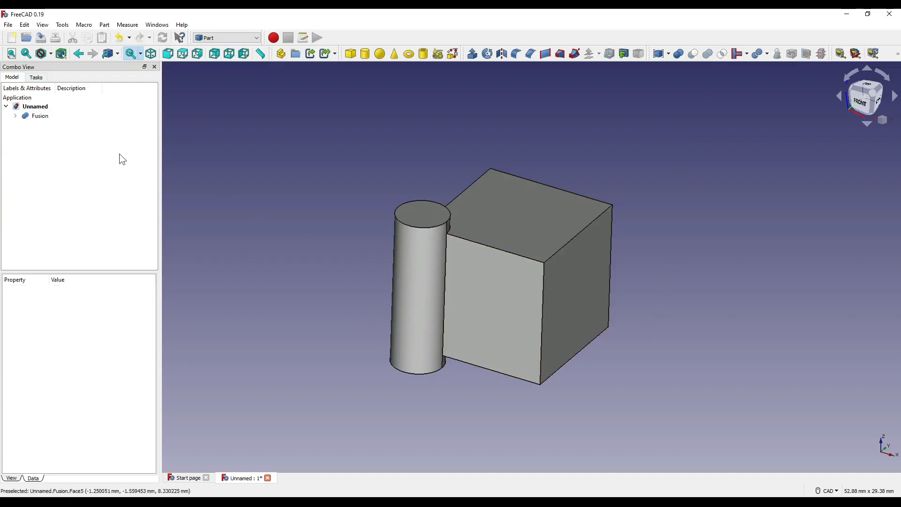
click(39, 115)
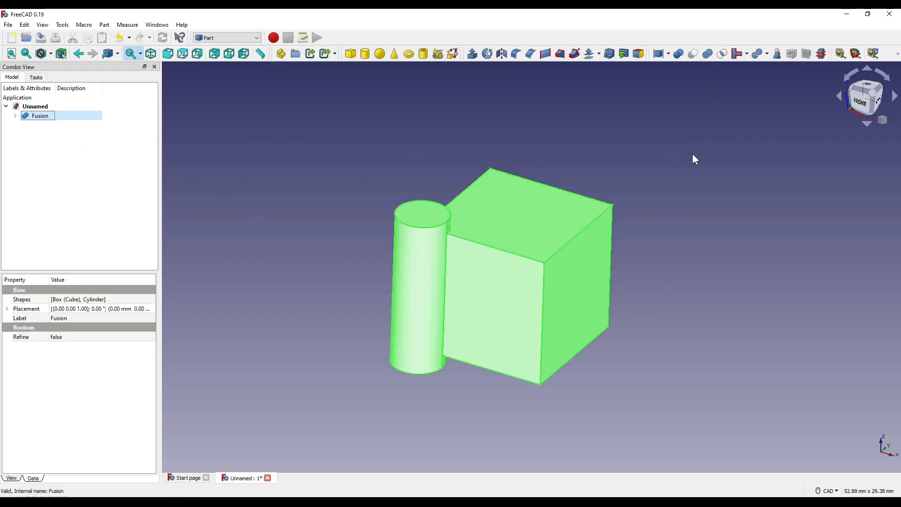
click(41, 125)
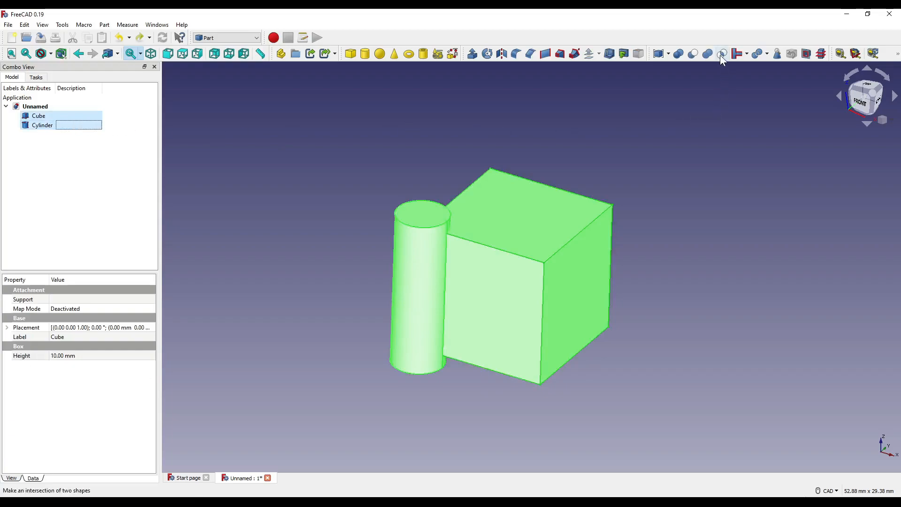
click(721, 54)
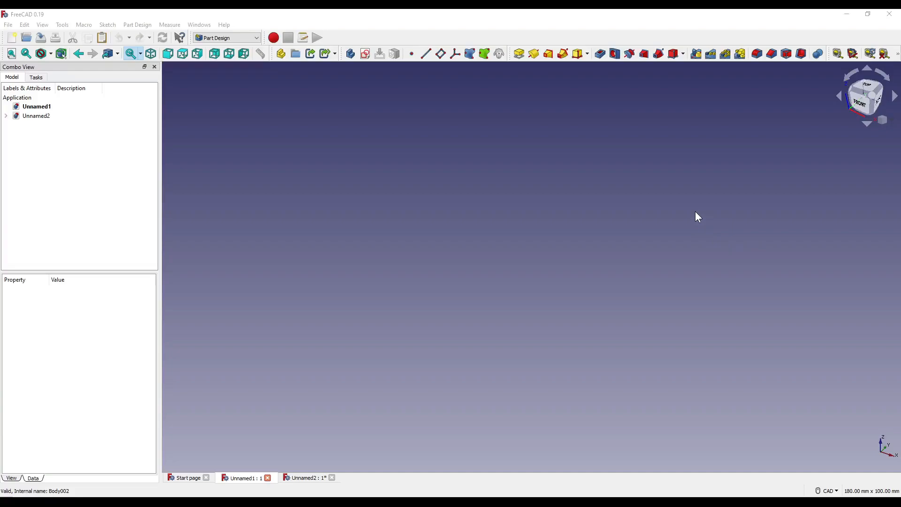
mouse_move(818, 54)
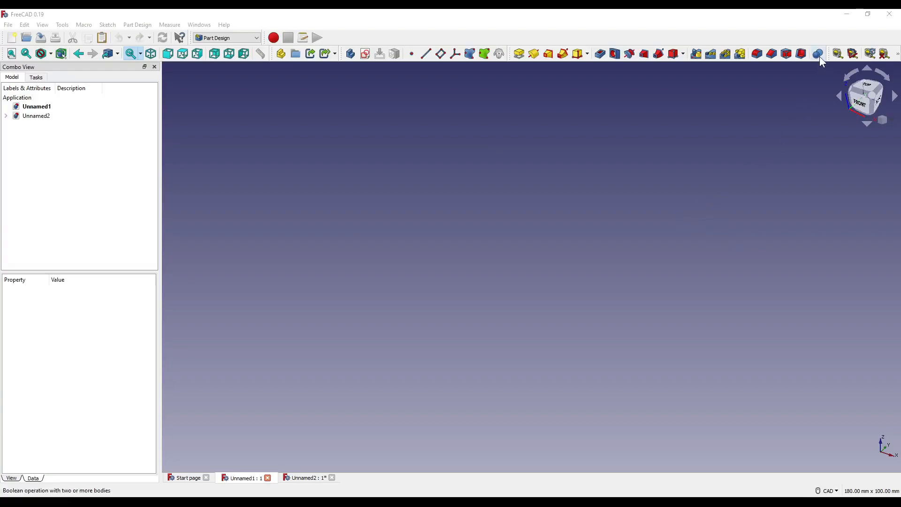
mouse_move(818, 54)
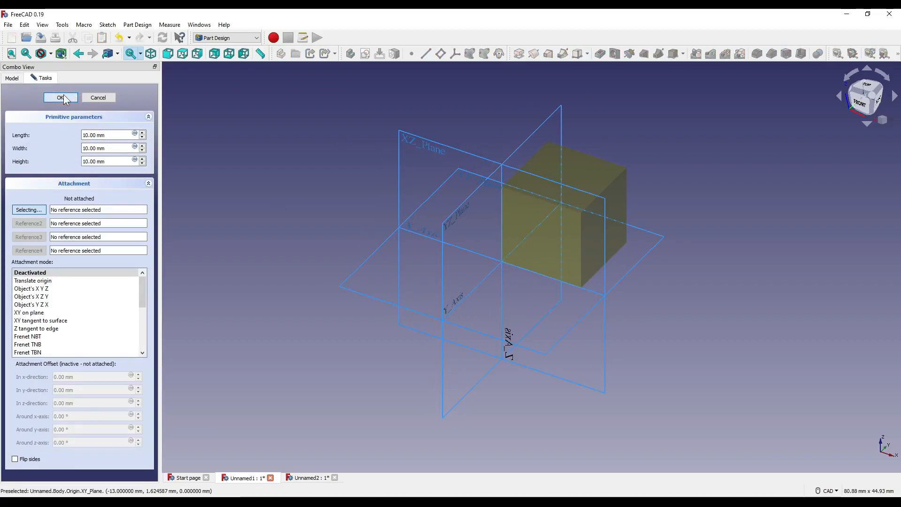
Confirm the 10 mm additive box in the body
click(61, 97)
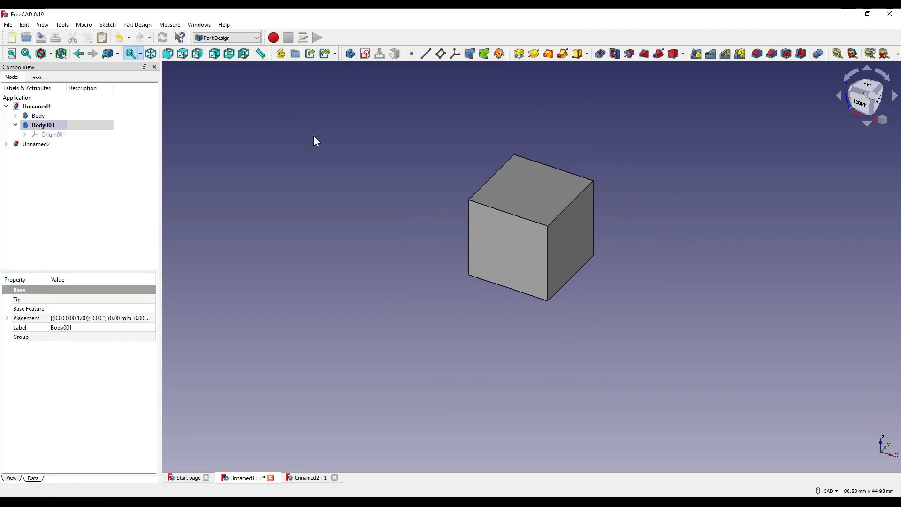
Add an additive cylinder with radius 5 mm and height 10 mm to the second body
click(580, 53)
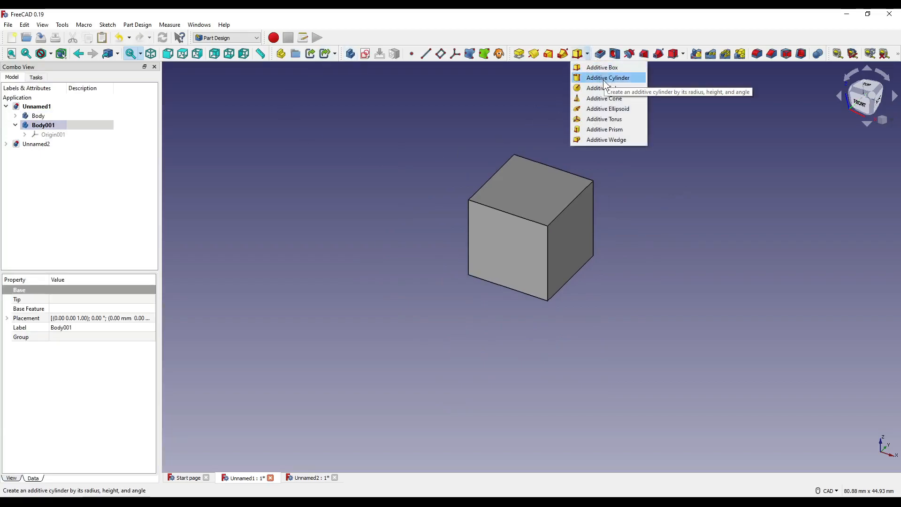
click(607, 77)
text(5)
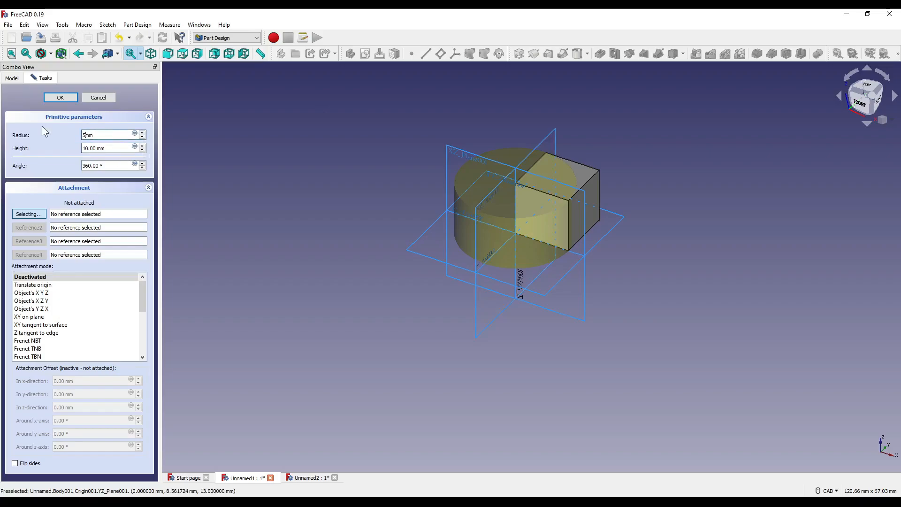
click(61, 97)
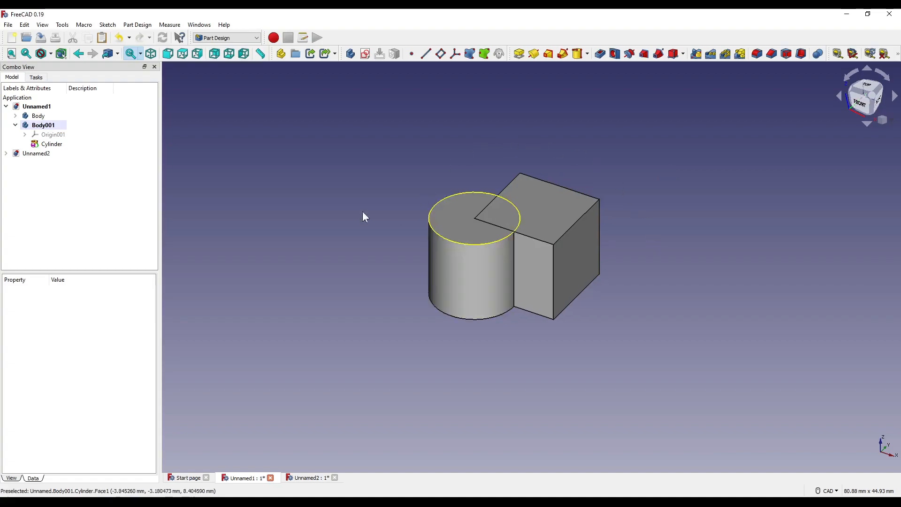
mouse_move(576, 247)
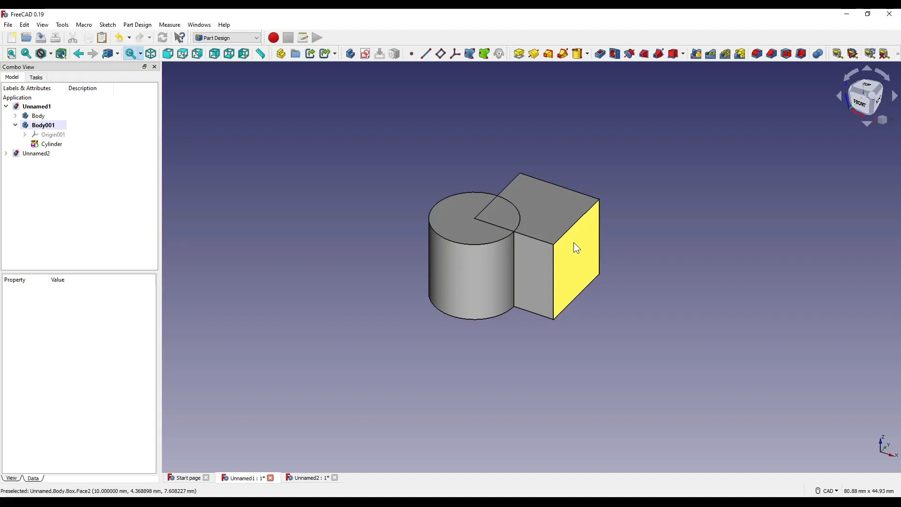
mouse_move(512, 218)
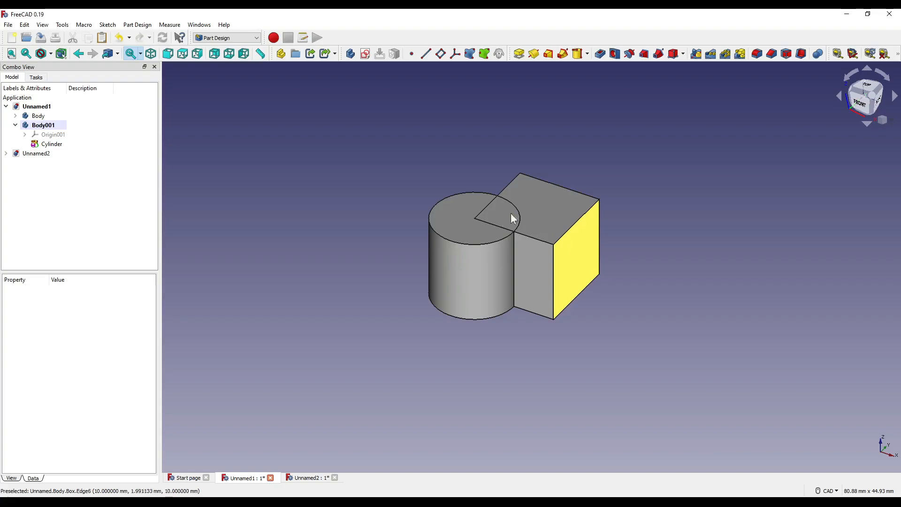
Select the cube's Body and set it active from its context menu
click(38, 115)
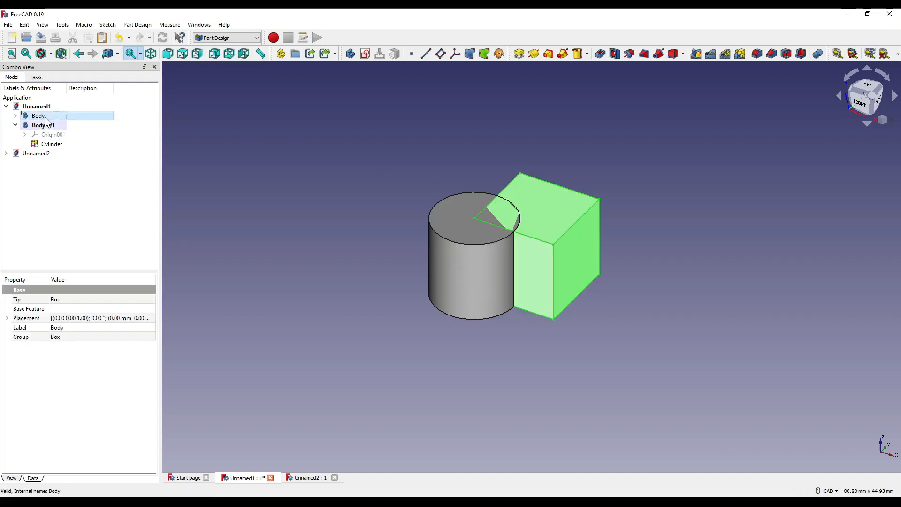
right_click(41, 125)
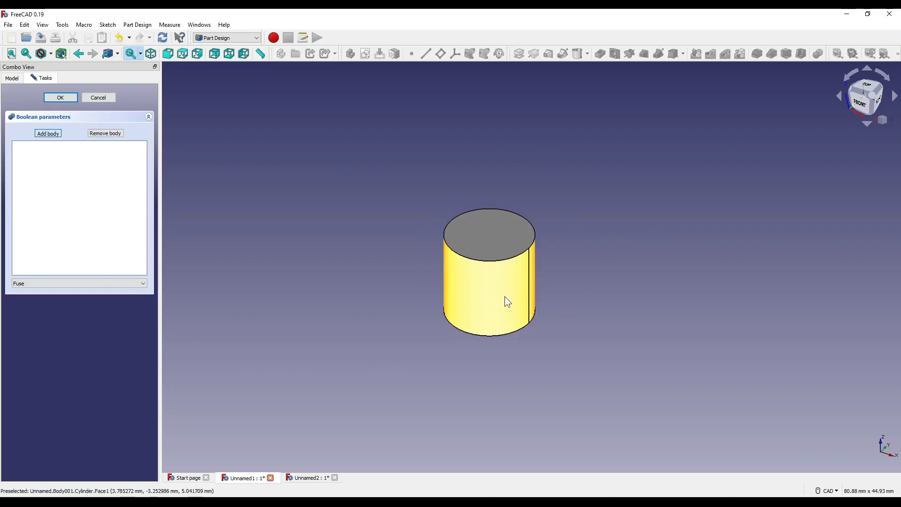
Cancel the first attempt, then fuse the Cylinder body into the cube's body with a Boolean
click(48, 133)
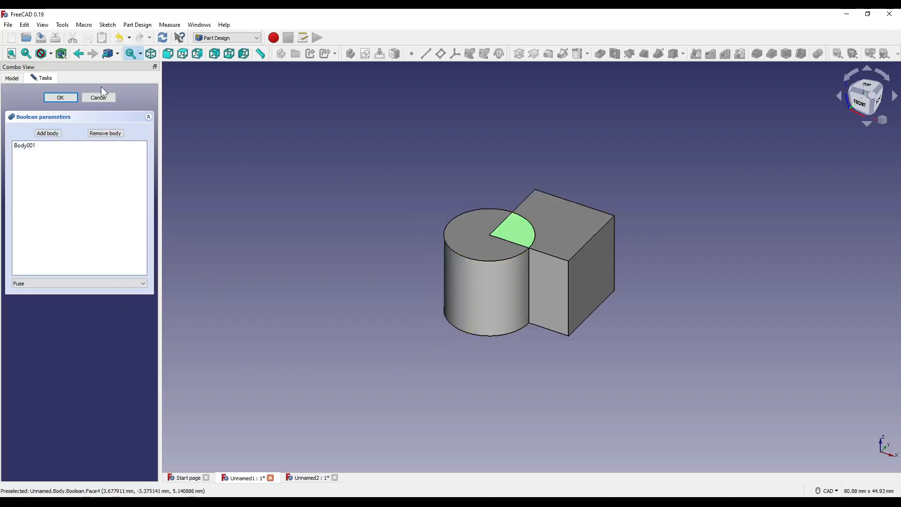
click(98, 97)
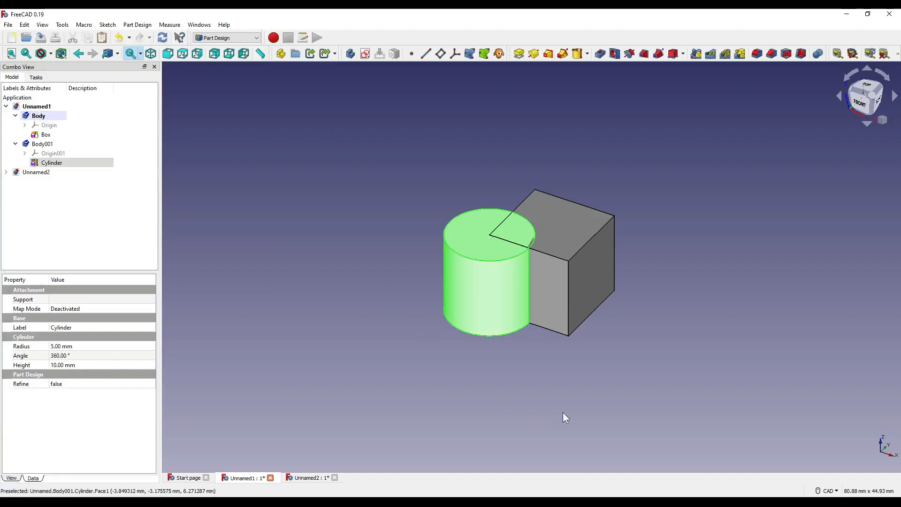
click(816, 53)
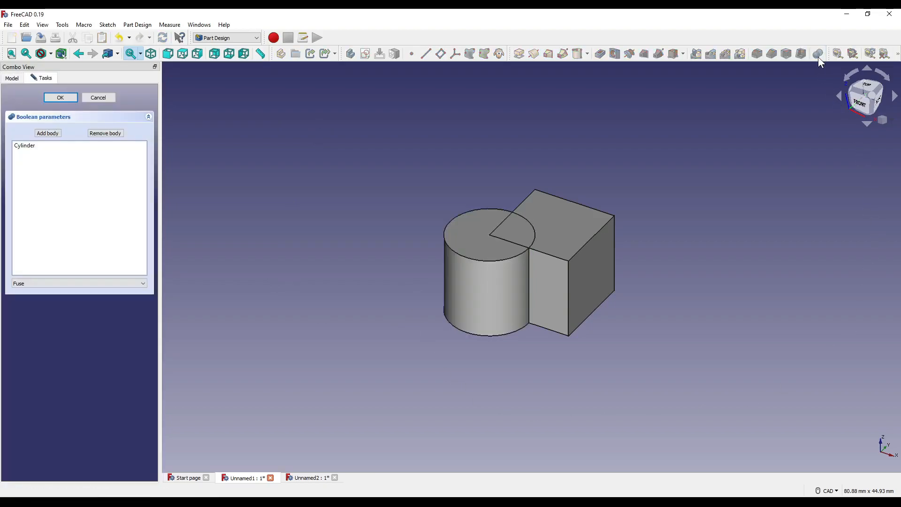
mouse_move(41, 154)
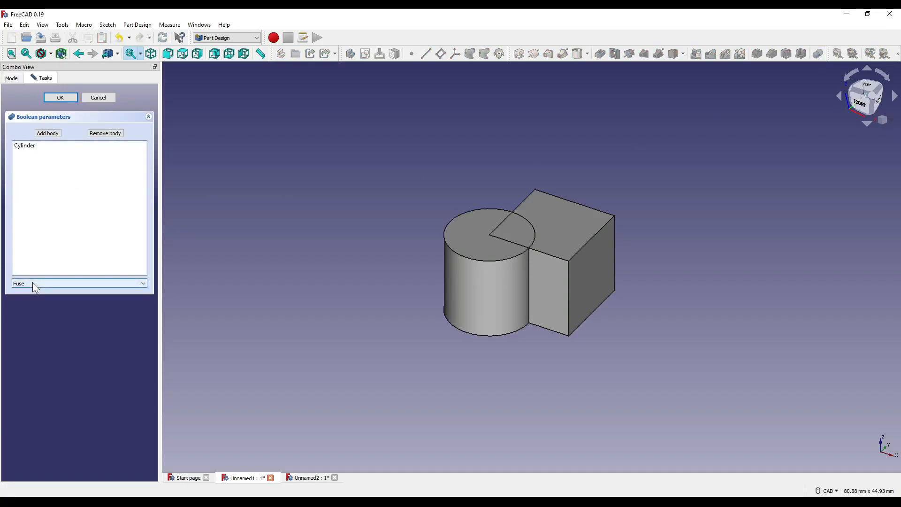
click(77, 283)
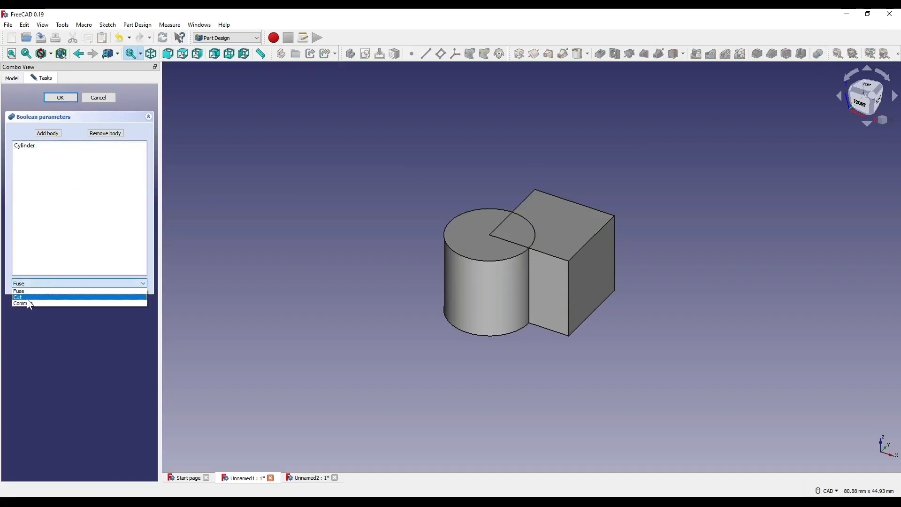
click(19, 290)
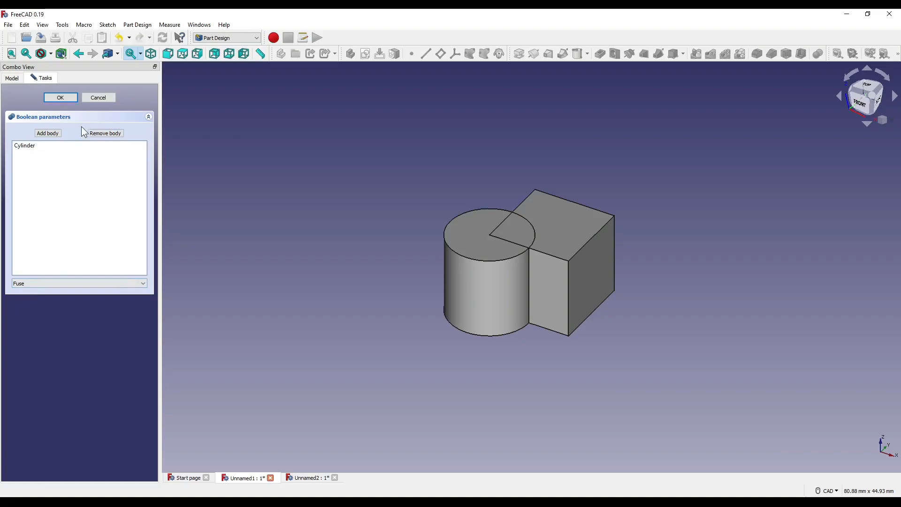
click(59, 97)
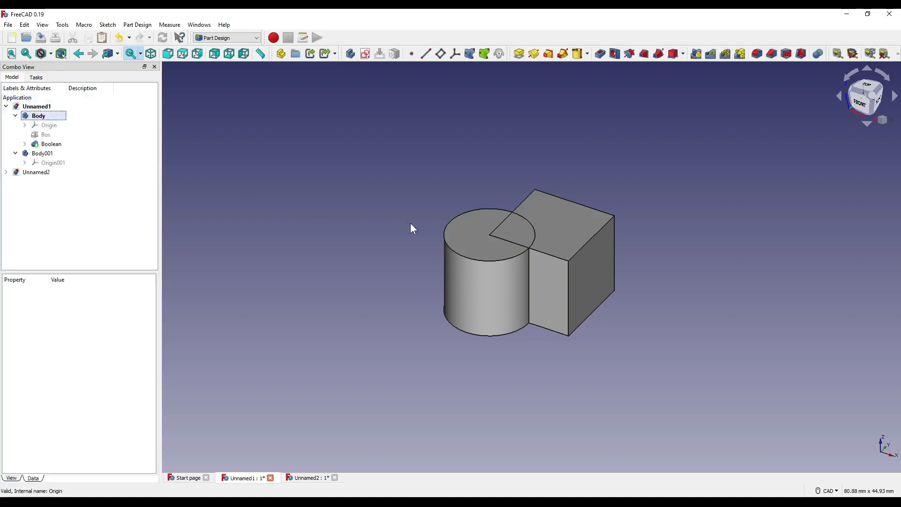
Expand the Boolean feature to show the Cylinder and view the fused shape from below
click(51, 143)
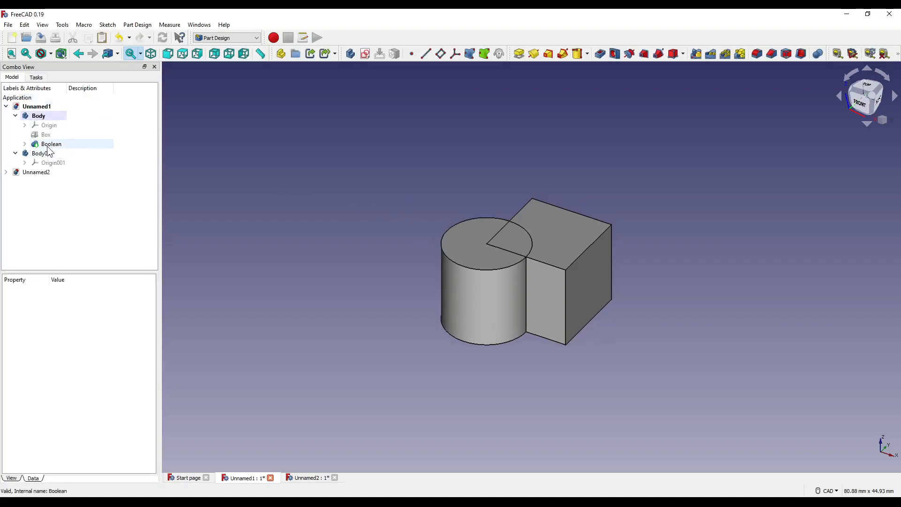
click(39, 115)
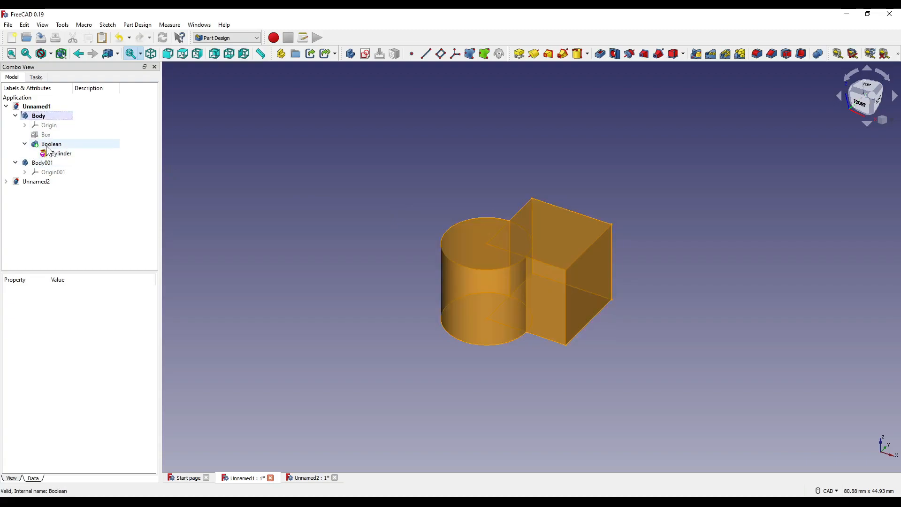
click(51, 143)
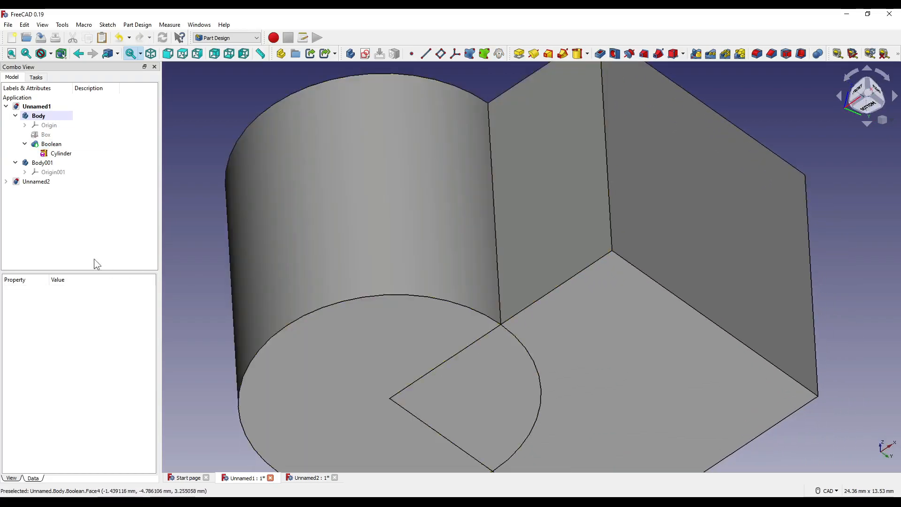
click(51, 144)
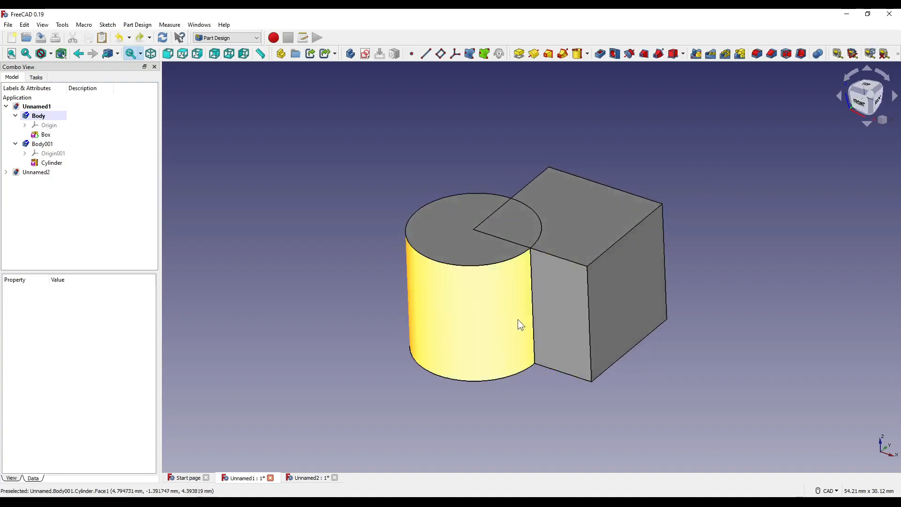
Orbit the view, select the Cylinder, and edit a dimension in its Data properties
drag(517, 324, 506, 213)
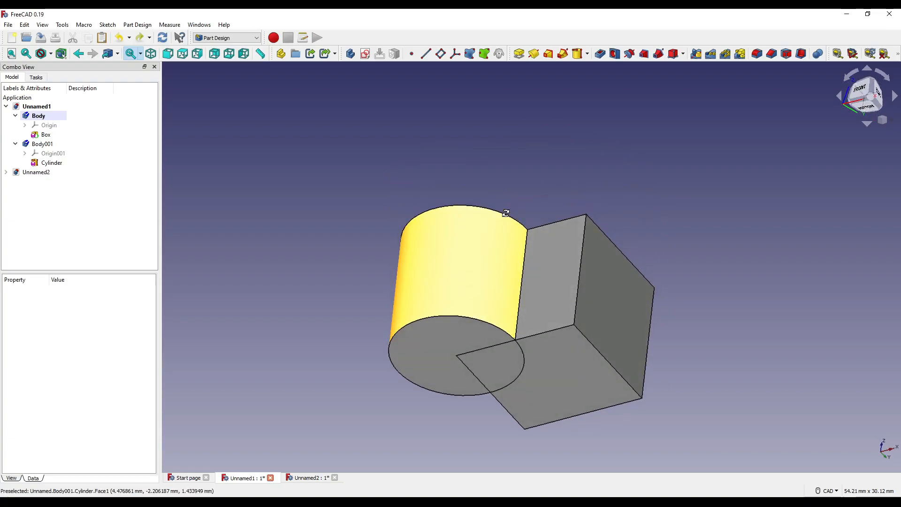
drag(505, 212, 572, 409)
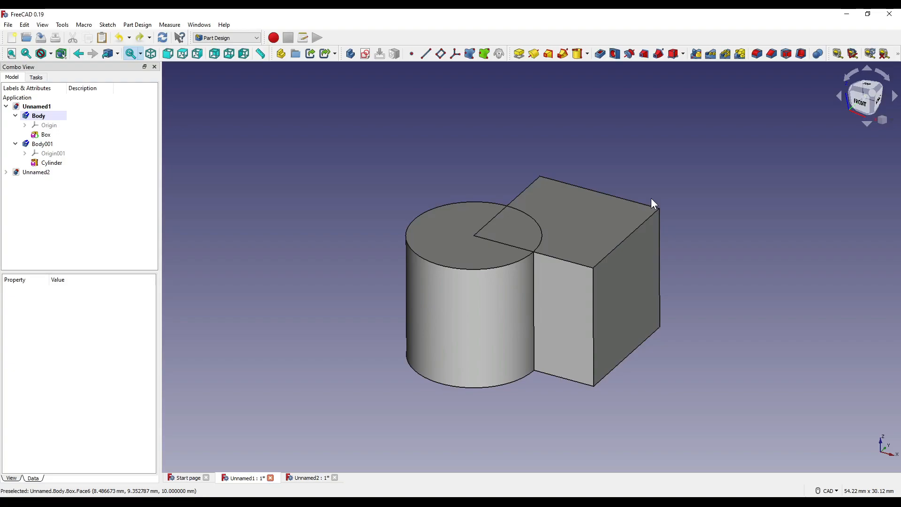
mouse_move(584, 190)
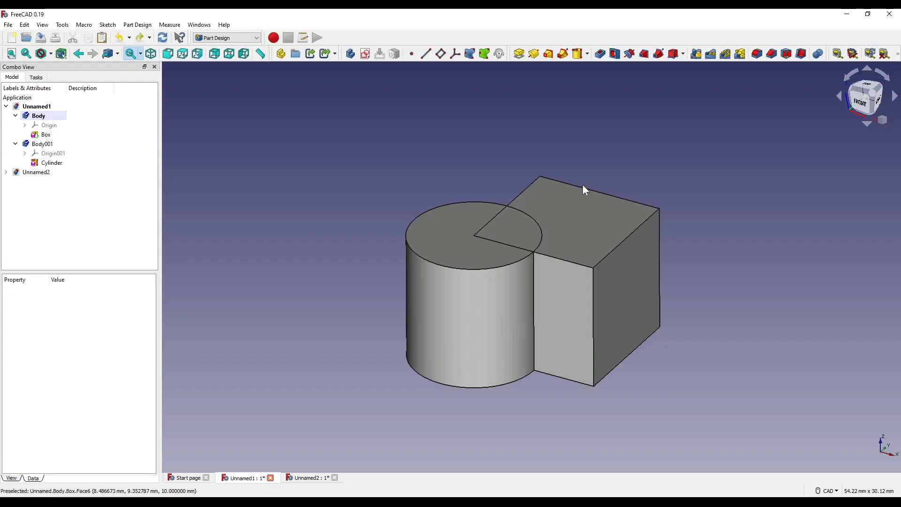
click(52, 163)
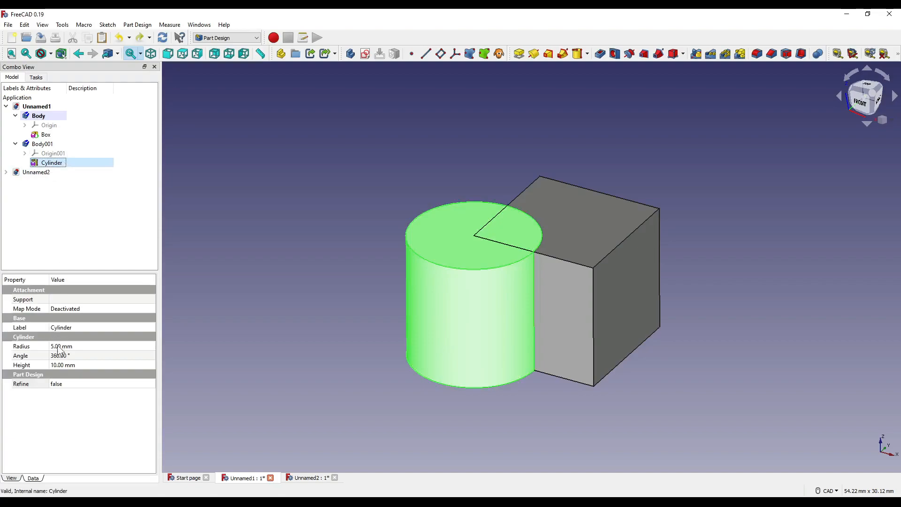
double_click(80, 365)
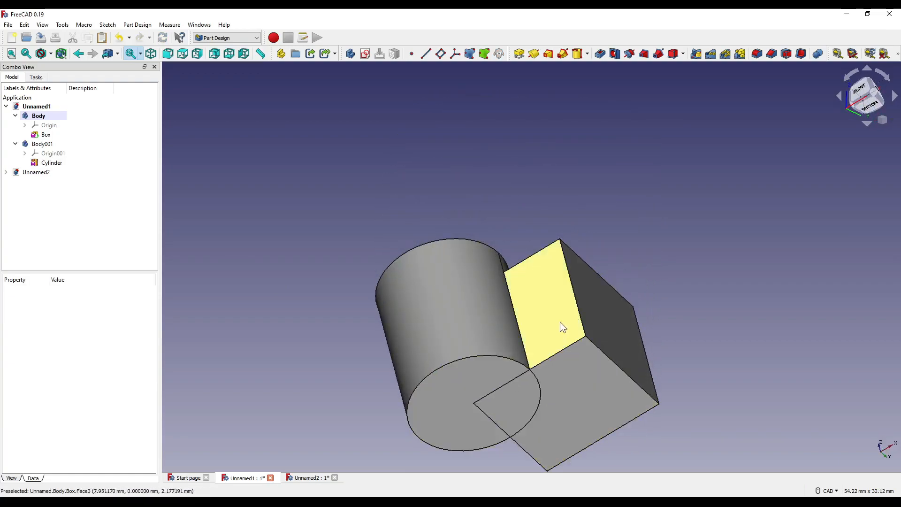
Transform the cylinder 1 mm down along the blue axis and orbit to check
click(42, 143)
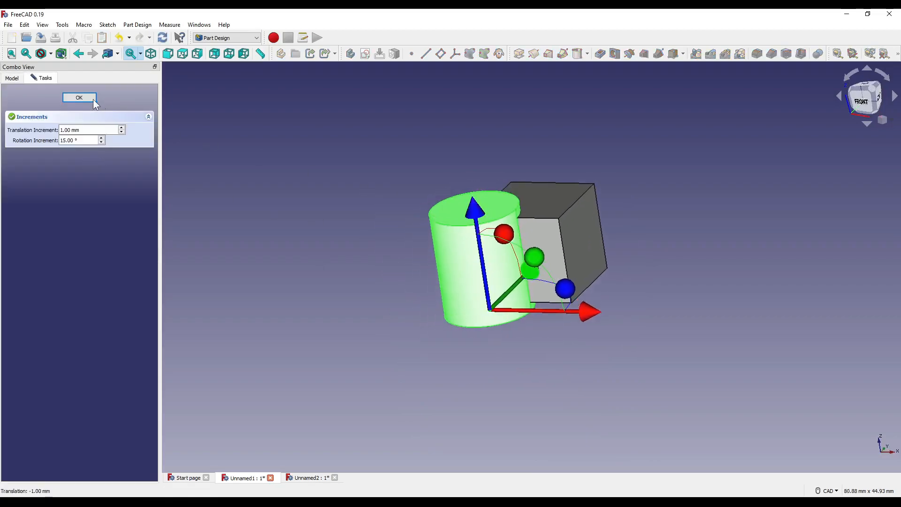
click(79, 97)
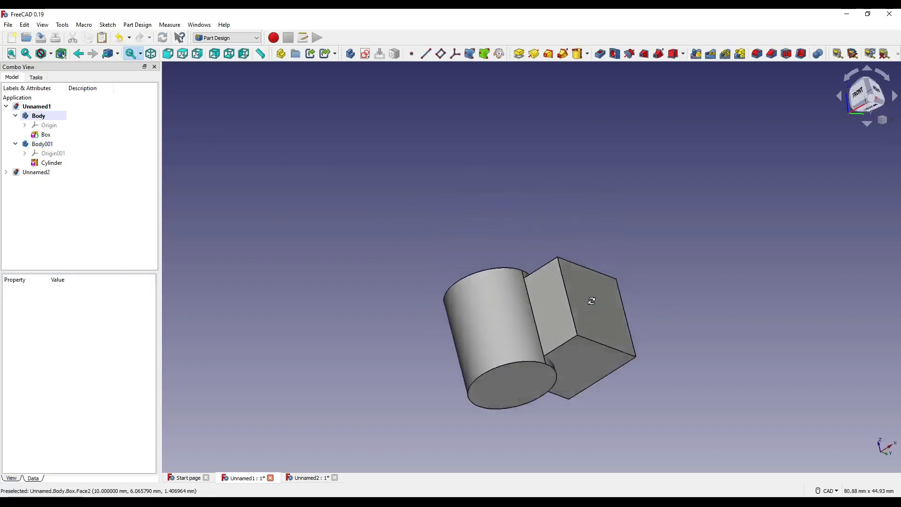
drag(592, 301, 491, 314)
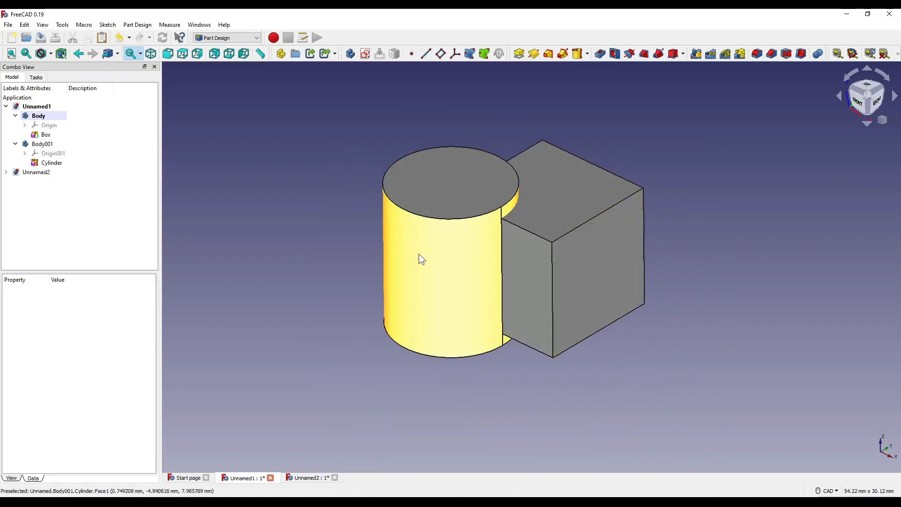
click(51, 162)
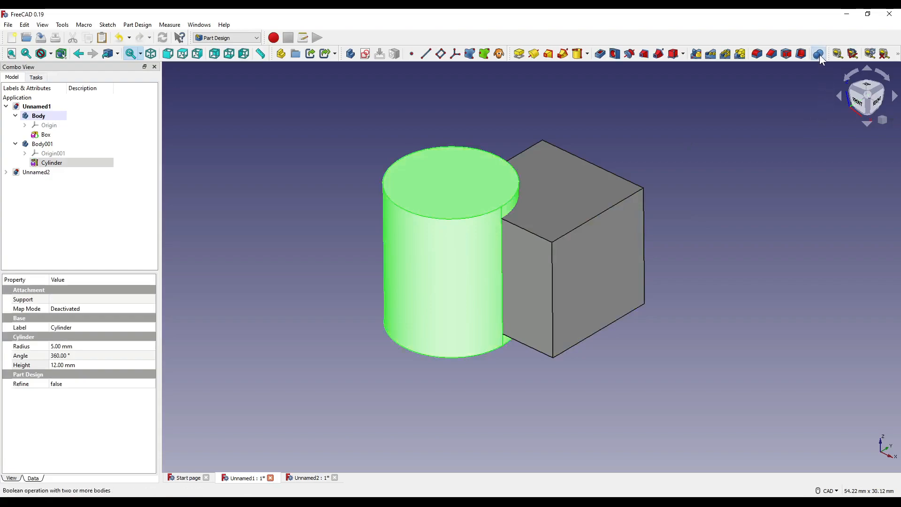
click(818, 53)
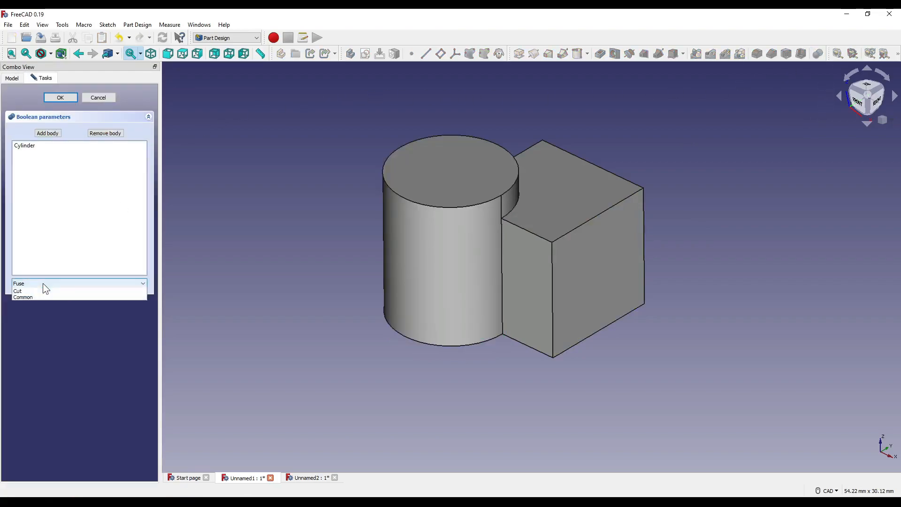
click(17, 291)
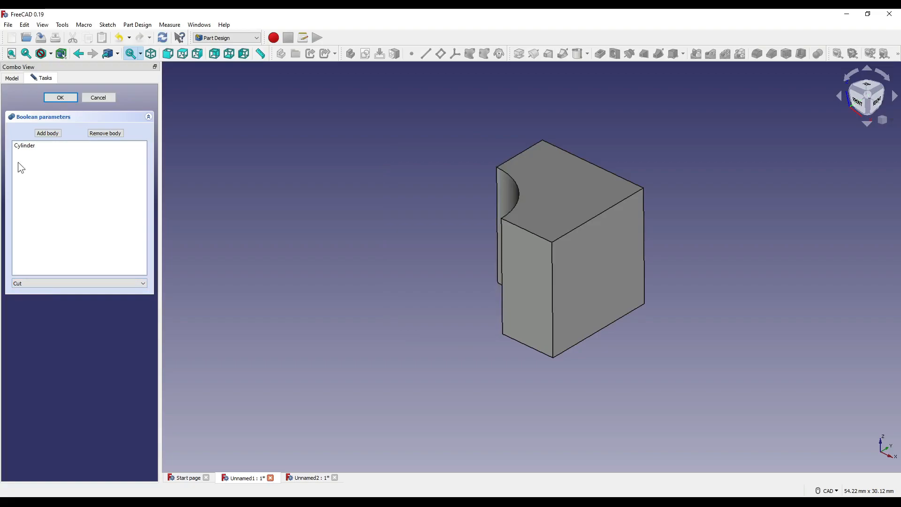
click(60, 97)
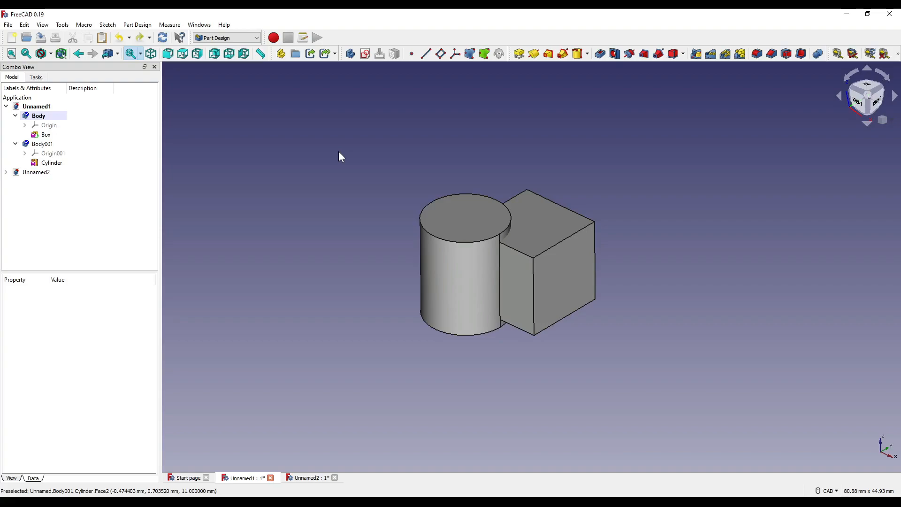
mouse_move(351, 53)
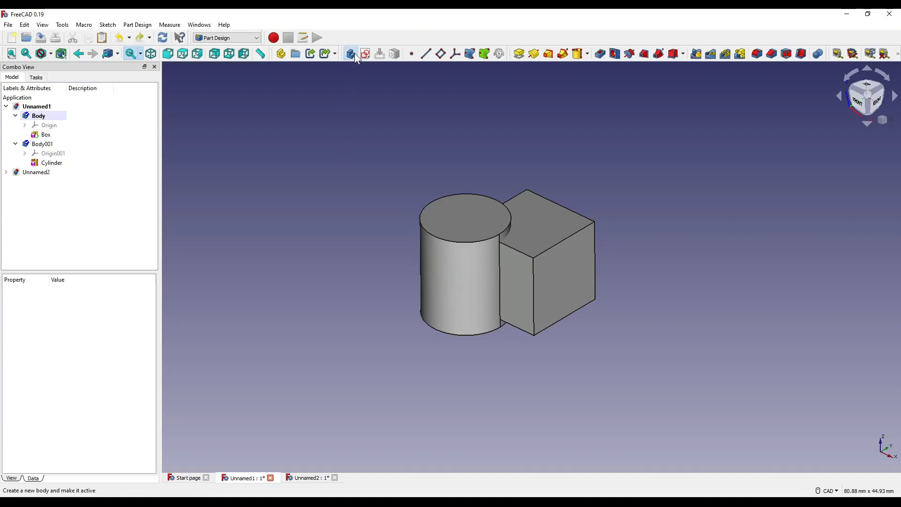
Create a third body with an additive cone and move it 10 mm along X
click(350, 54)
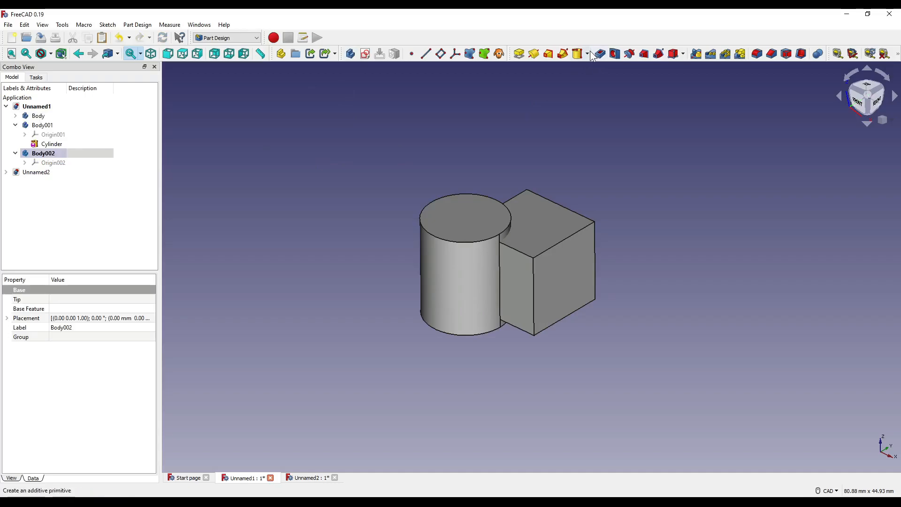
click(591, 53)
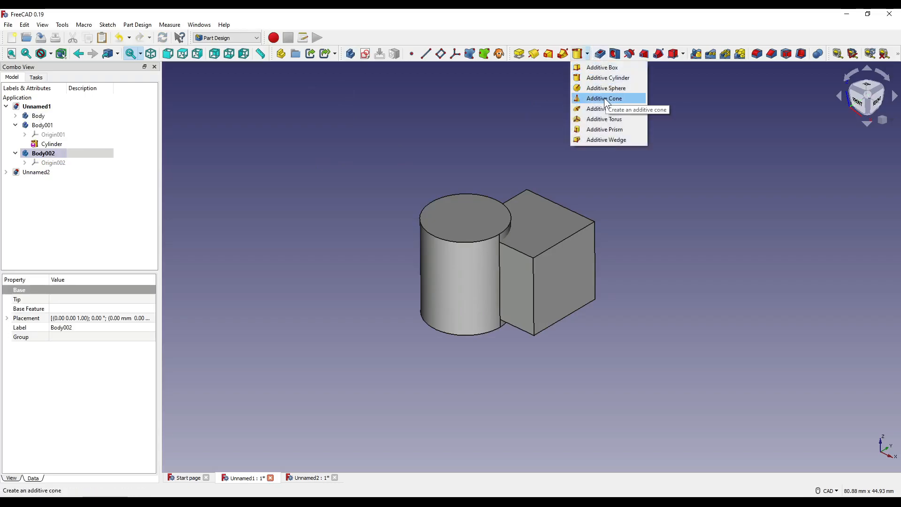
click(602, 98)
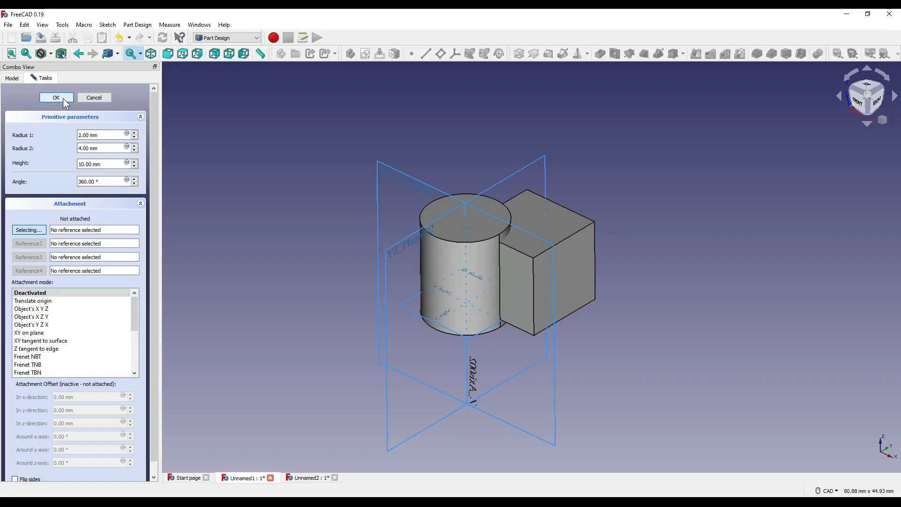
click(55, 97)
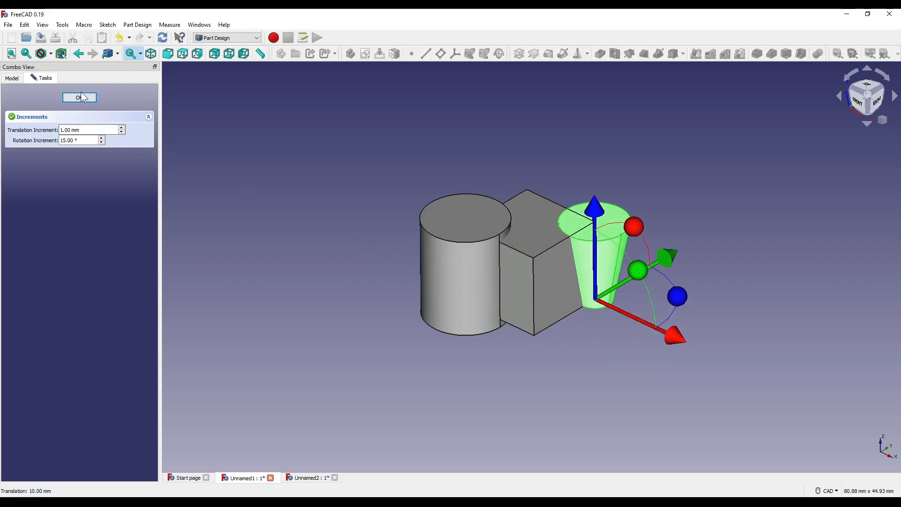
click(80, 97)
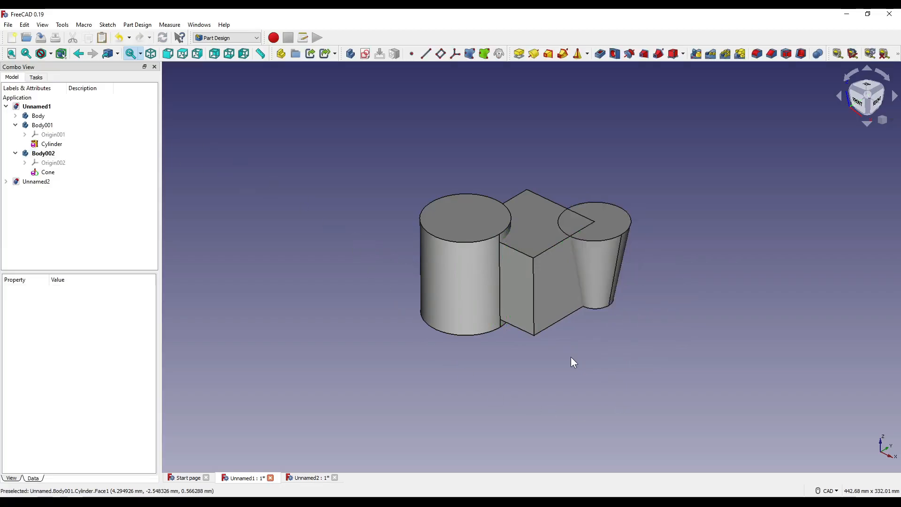
Activate the box's Body and start a Boolean with the cylinder and cone bodies
click(47, 172)
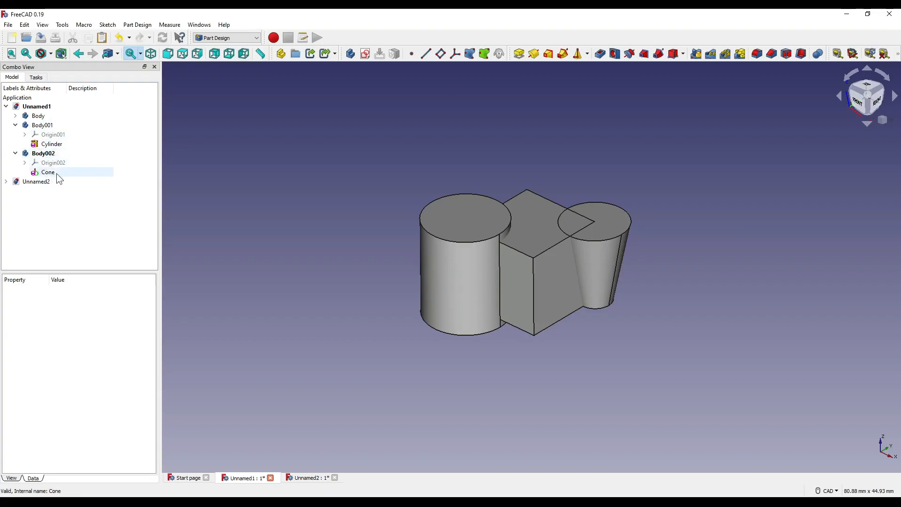
click(38, 116)
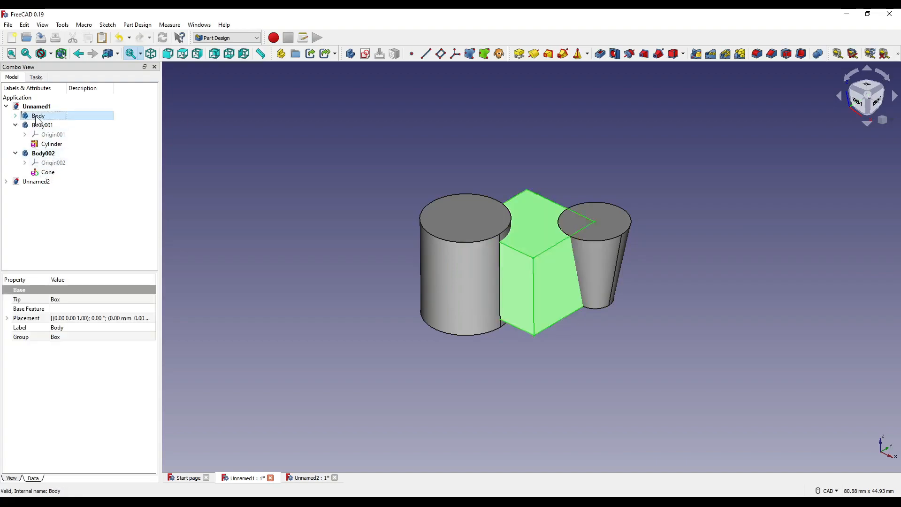
click(16, 115)
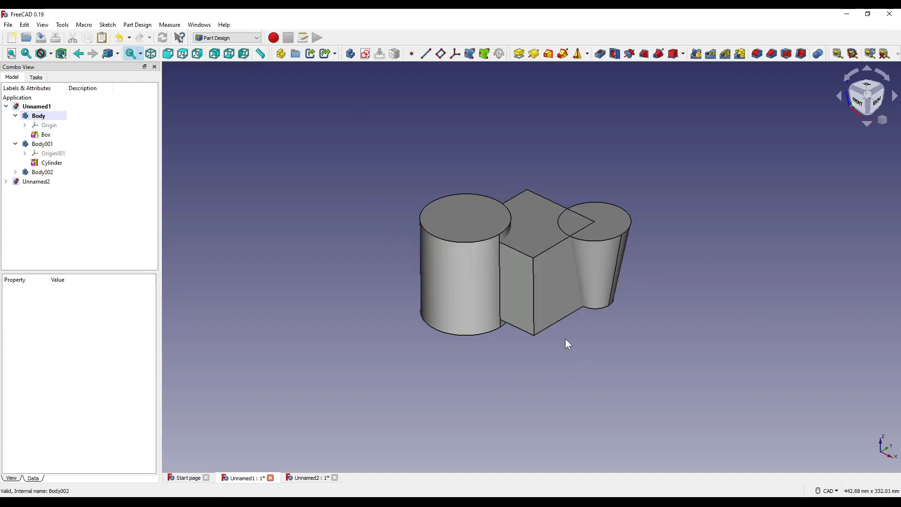
click(42, 144)
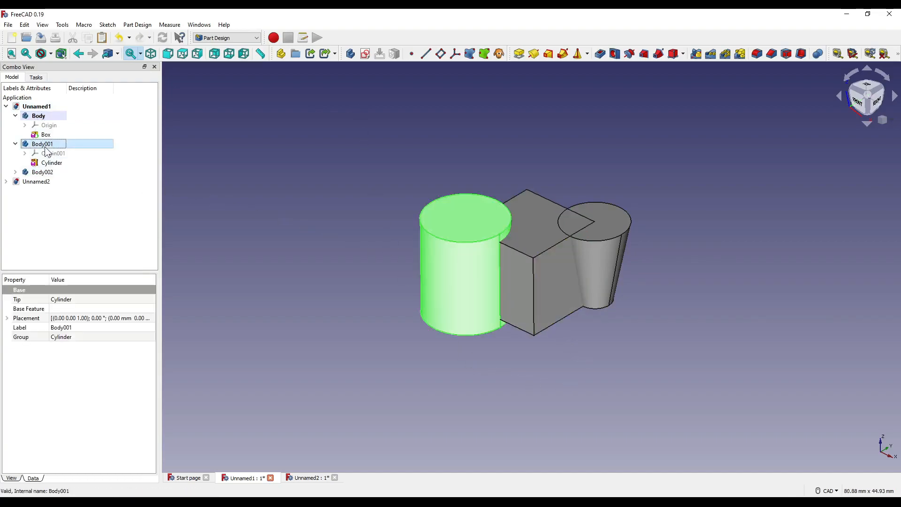
click(42, 171)
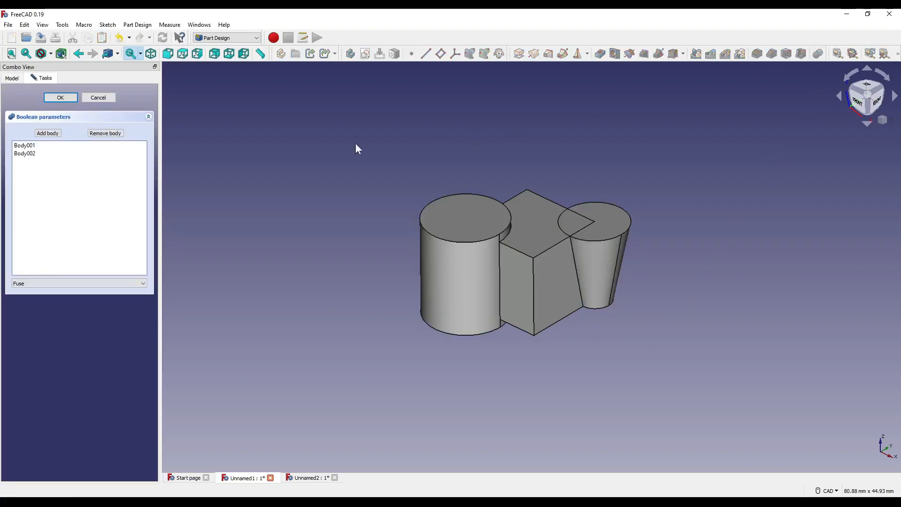
mouse_move(48, 179)
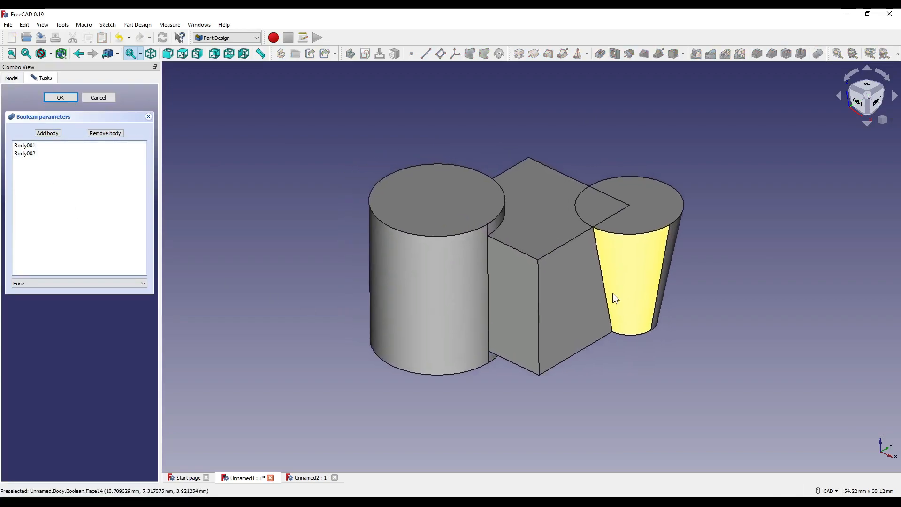
Switch the Boolean operation between Cut, Fuse and Common
click(78, 282)
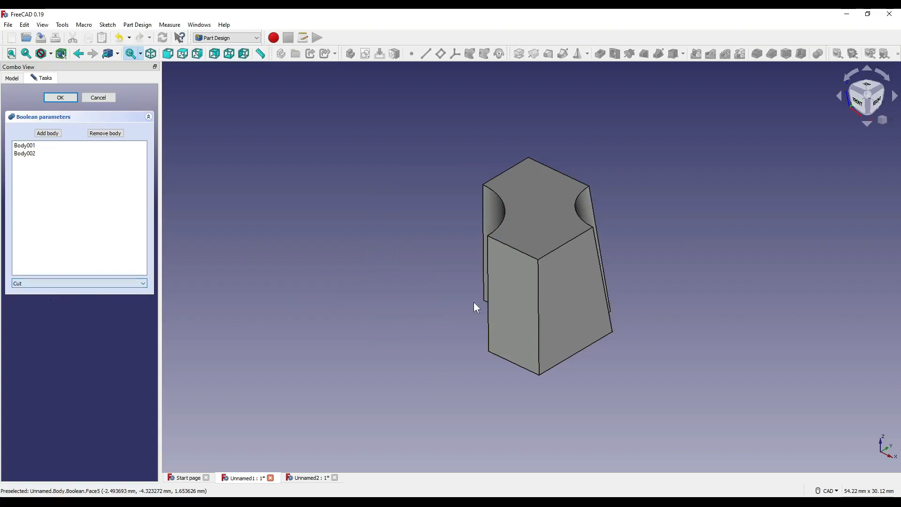
click(79, 282)
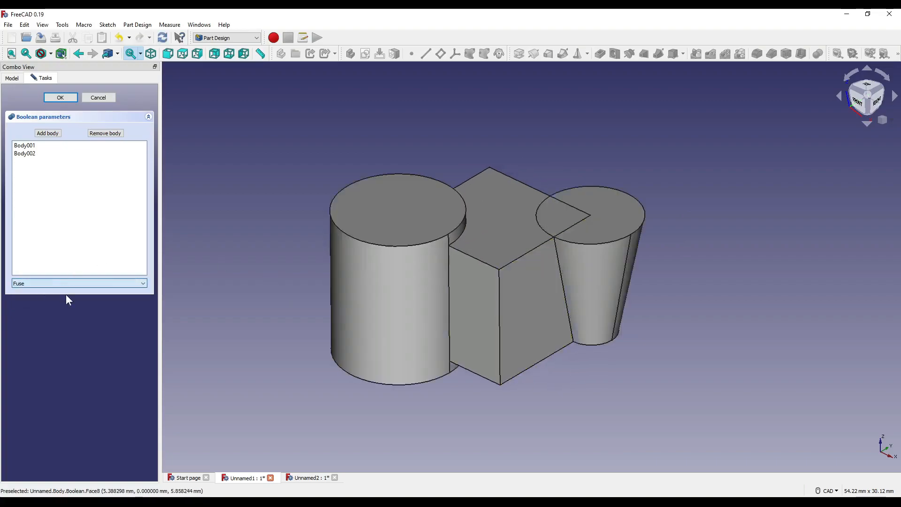
mouse_move(609, 223)
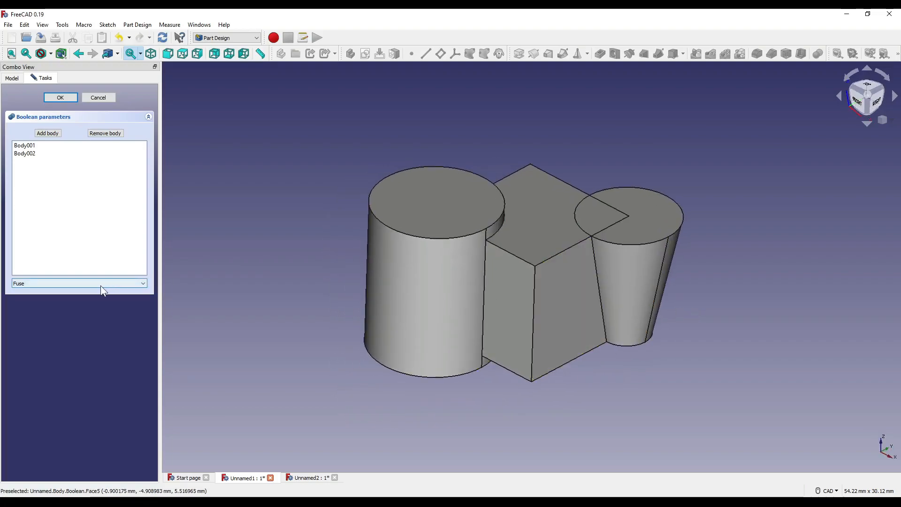
click(79, 282)
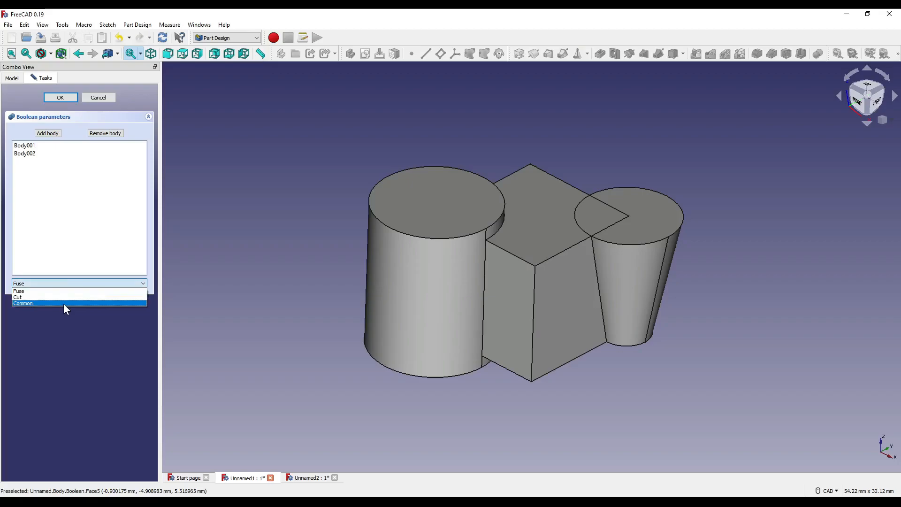
click(23, 302)
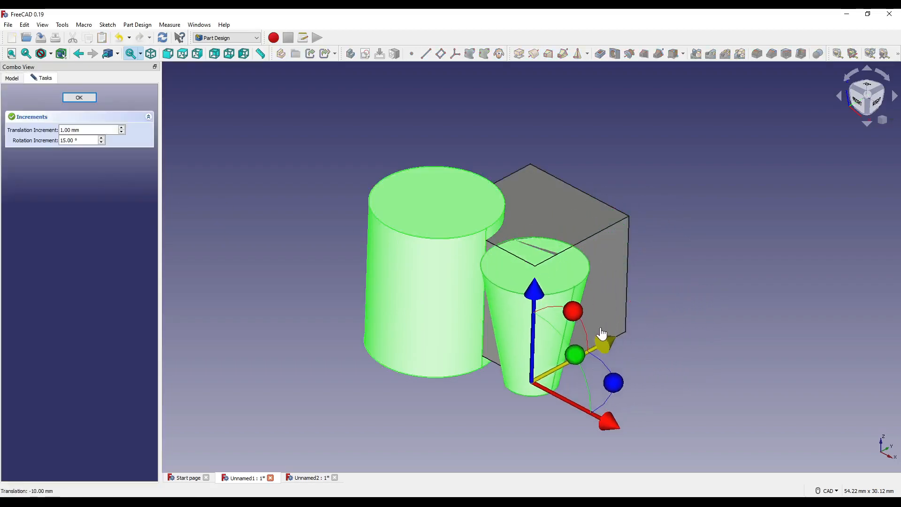
Slide the cone about 6 mm along X into the front cylinder and confirm
drag(606, 345, 545, 391)
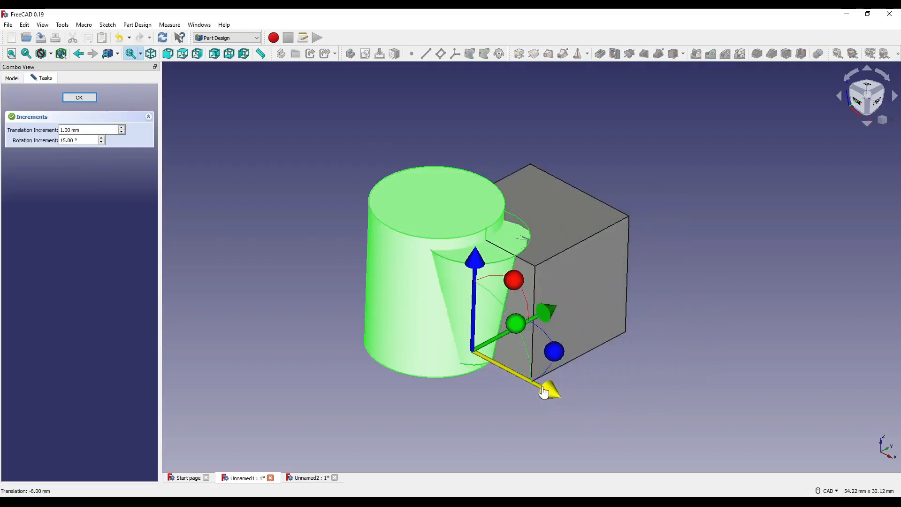
click(78, 97)
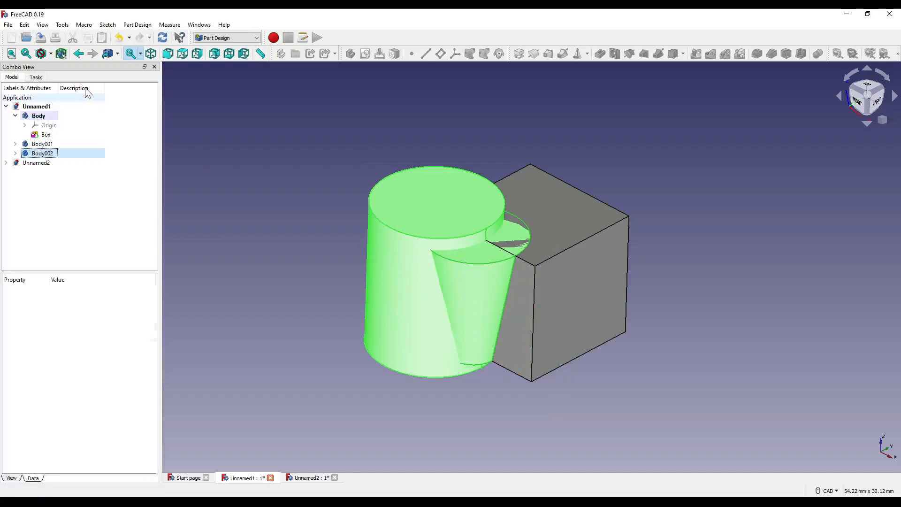
click(42, 143)
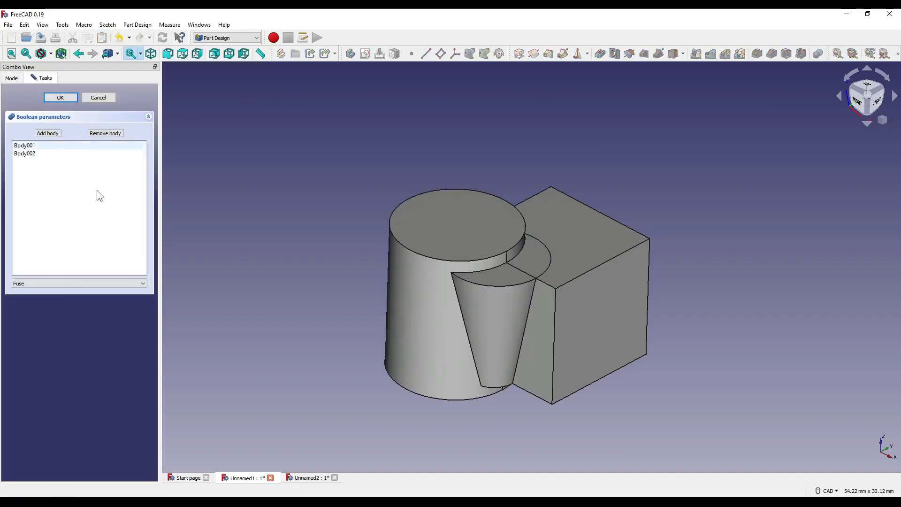
Change the Boolean operation from Fuse to Common and confirm
click(79, 283)
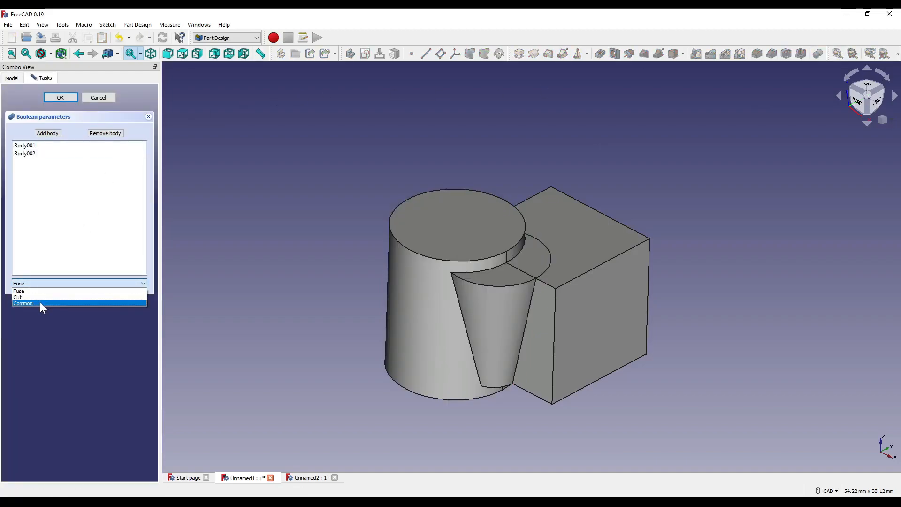
click(23, 303)
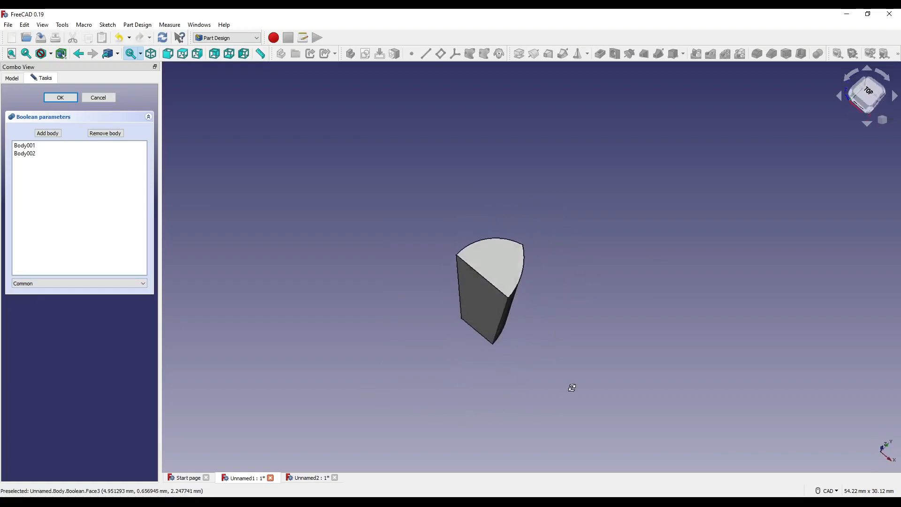
click(59, 97)
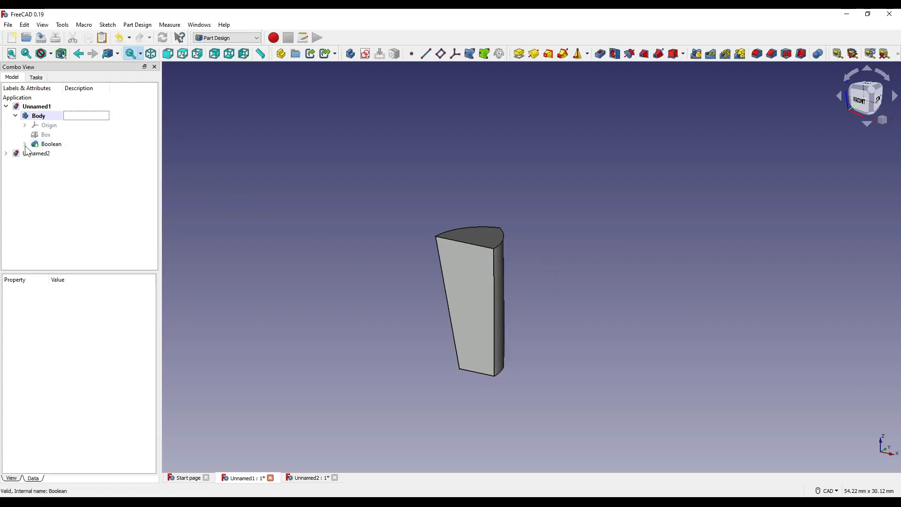
Expand the Boolean in the model tree, then switch to the second document
click(51, 144)
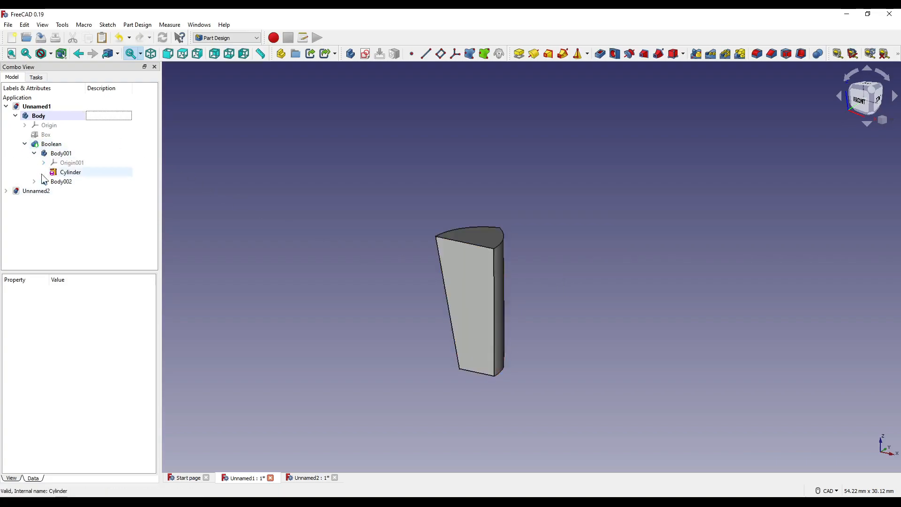
click(61, 181)
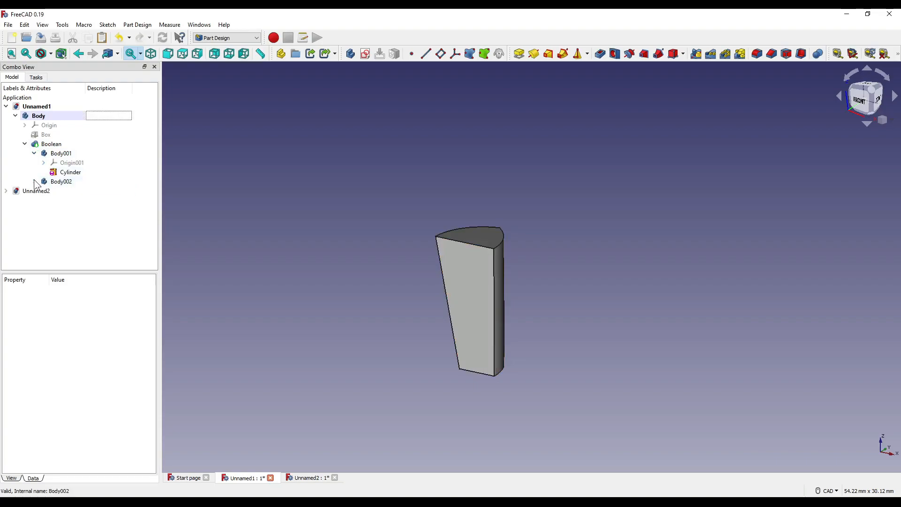
click(34, 144)
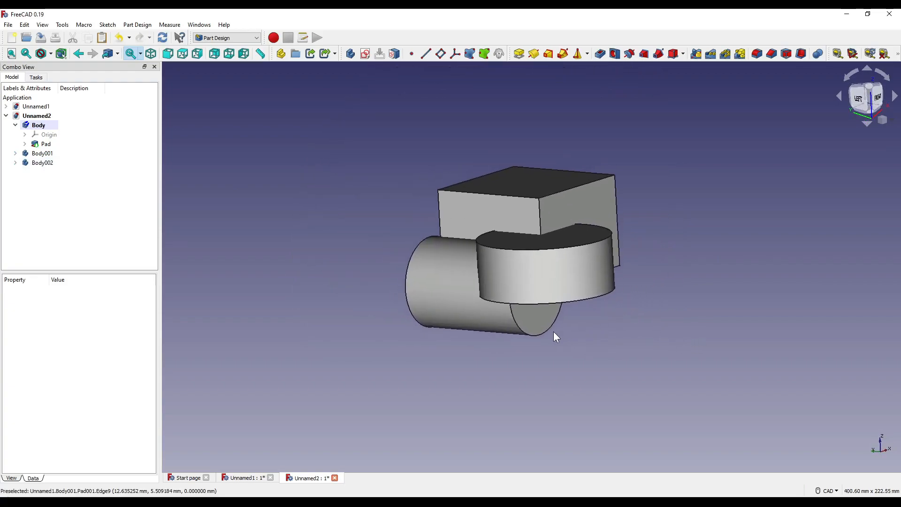
Fuse Body001 and Body002 into the main body with a Part Design Boolean
drag(556, 337, 472, 305)
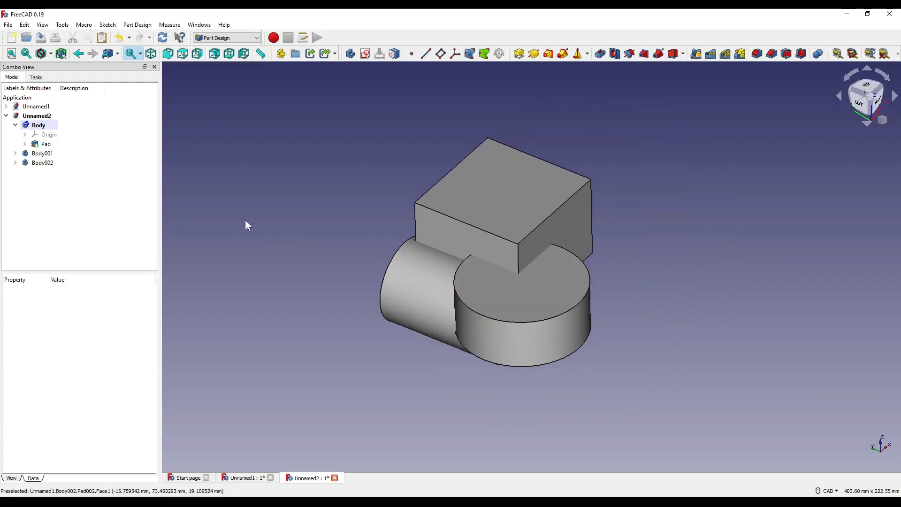
mouse_move(545, 293)
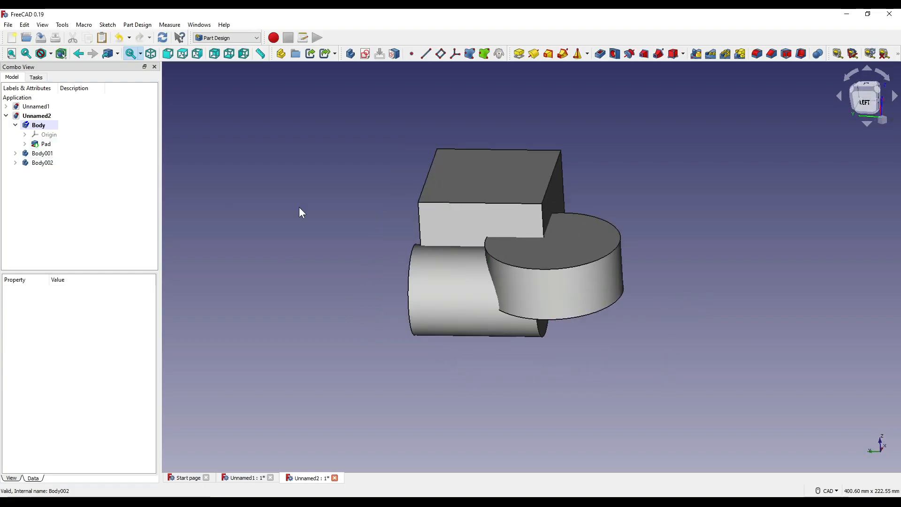
click(42, 153)
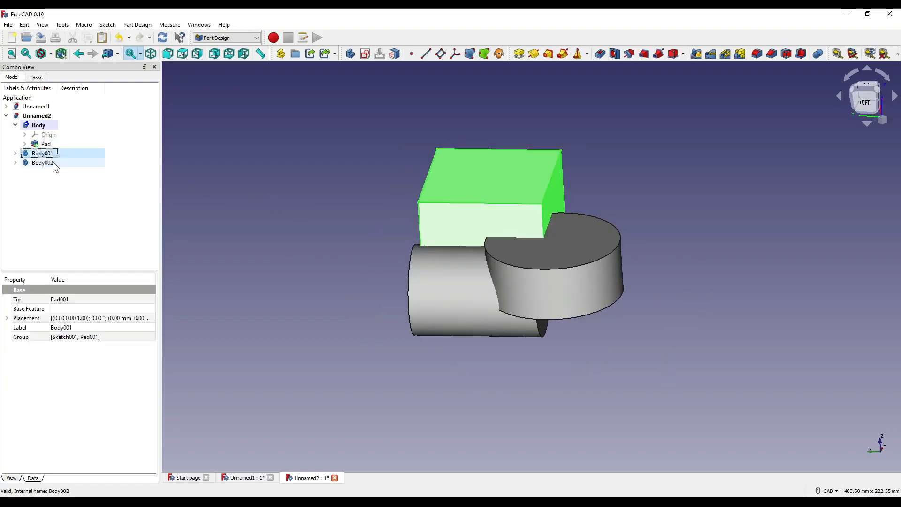
click(43, 163)
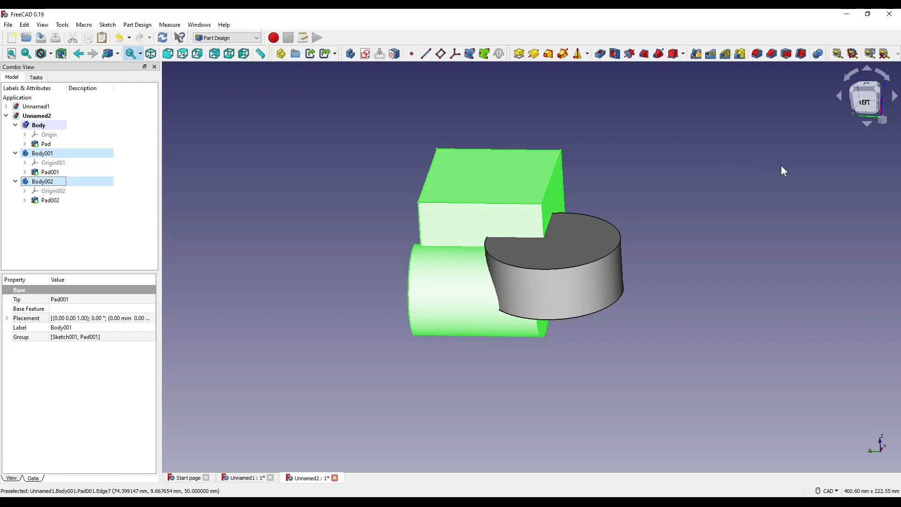
click(817, 53)
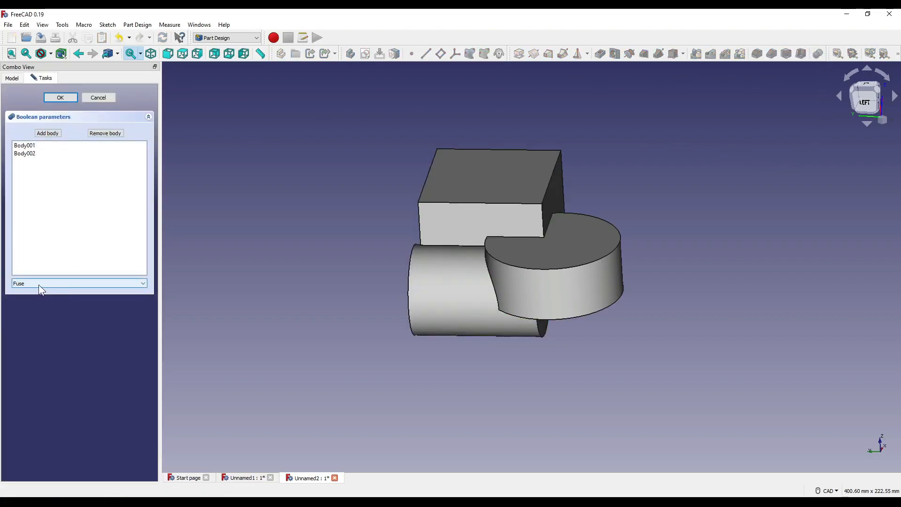
click(59, 97)
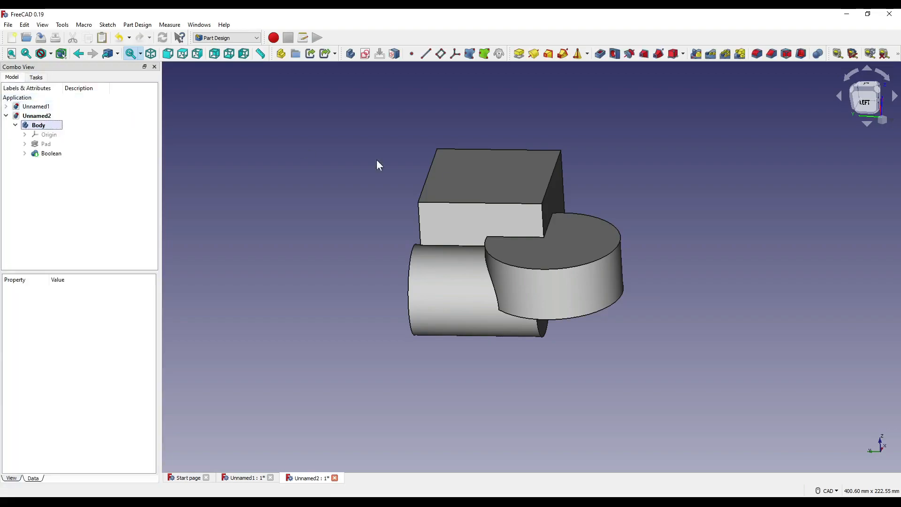
Select the new Boolean feature and reopen its settings for editing
click(50, 153)
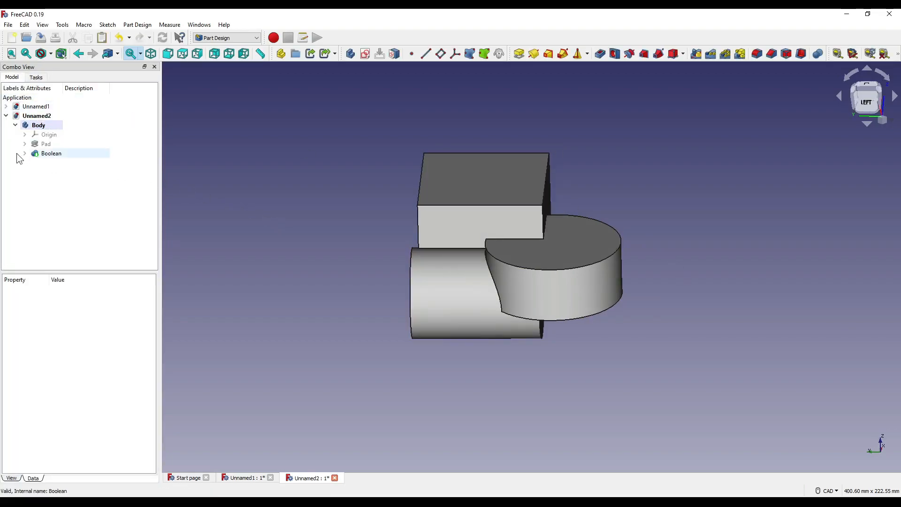
click(51, 153)
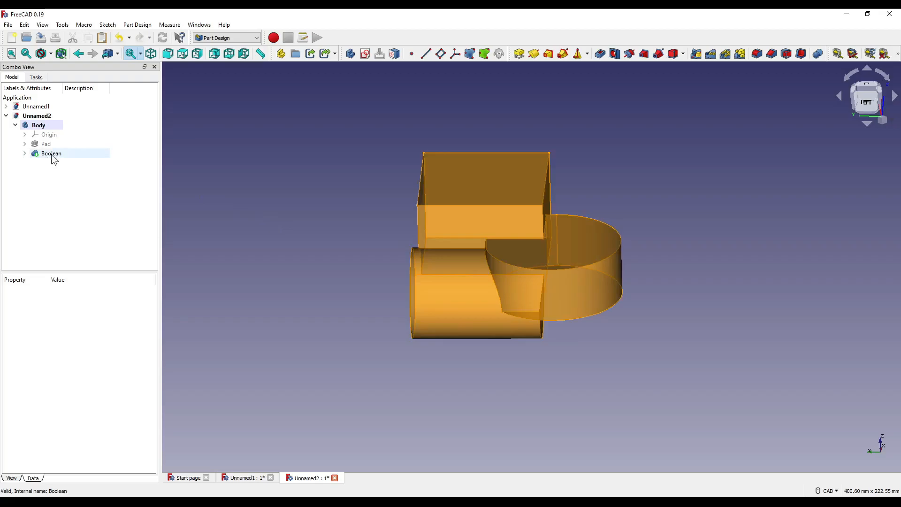
click(51, 153)
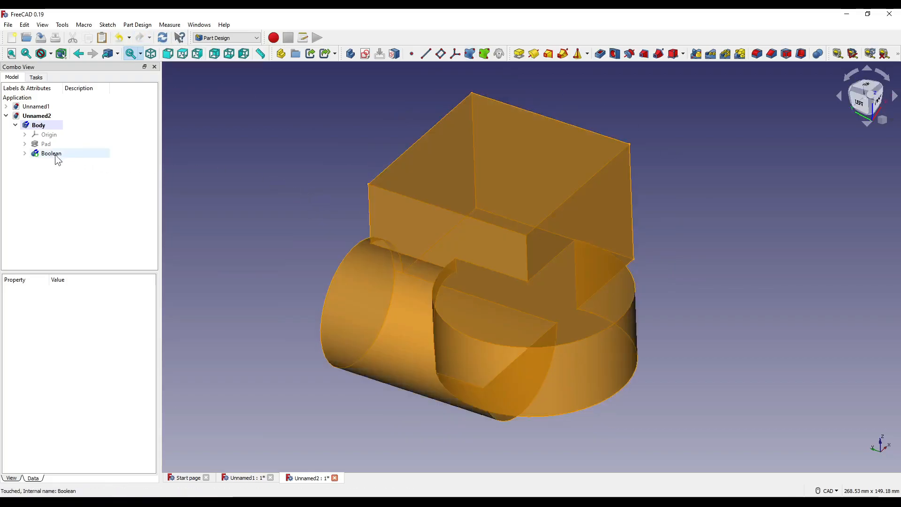
double_click(51, 153)
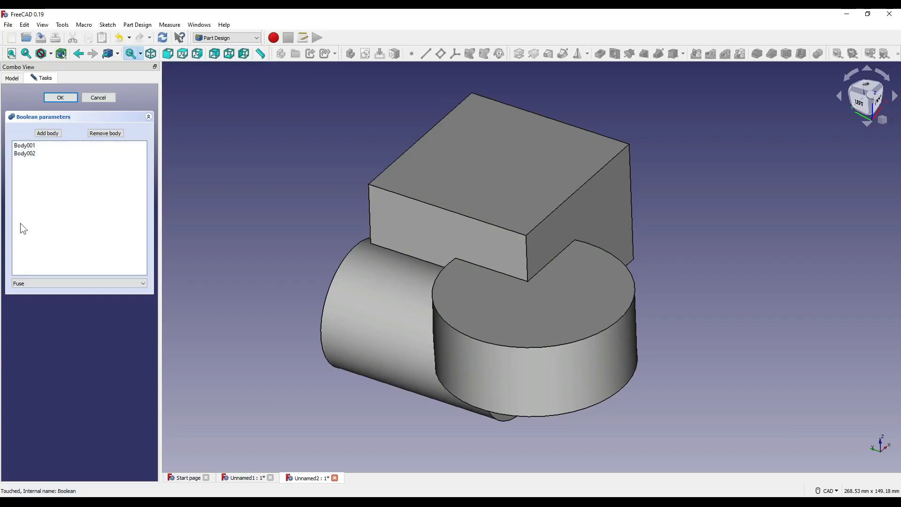
Preview Cut and Common in the Boolean, then return to Fuse
click(78, 282)
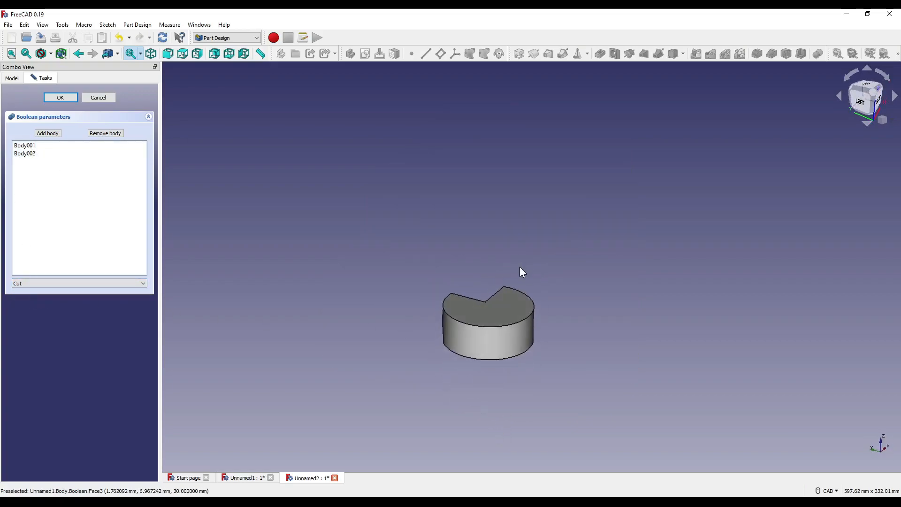
click(78, 283)
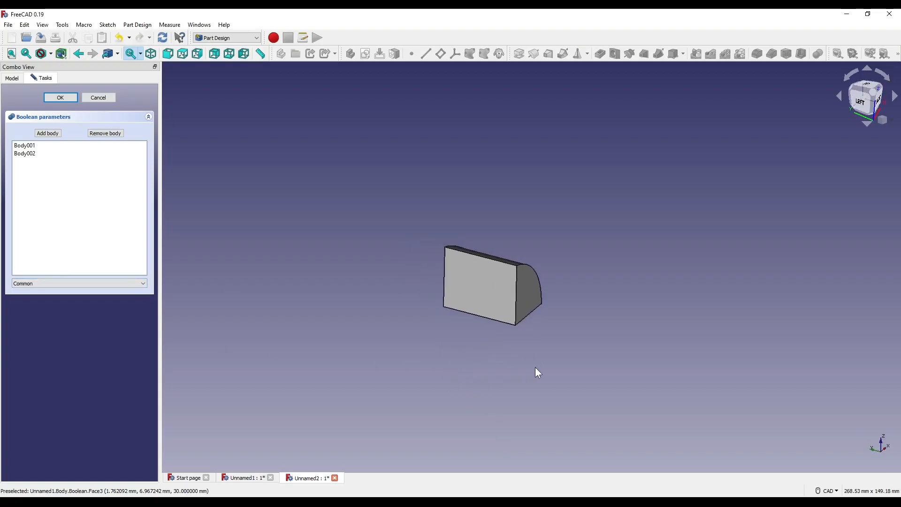
click(77, 283)
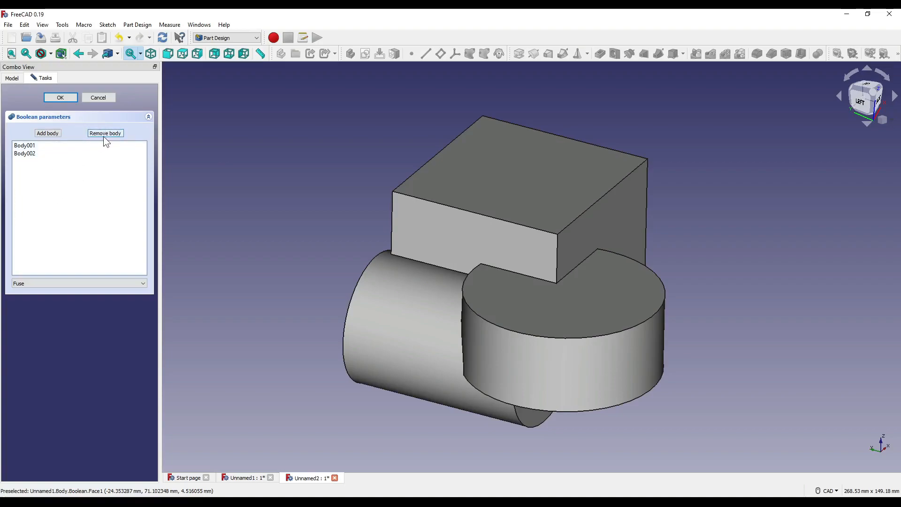
mouse_move(543, 361)
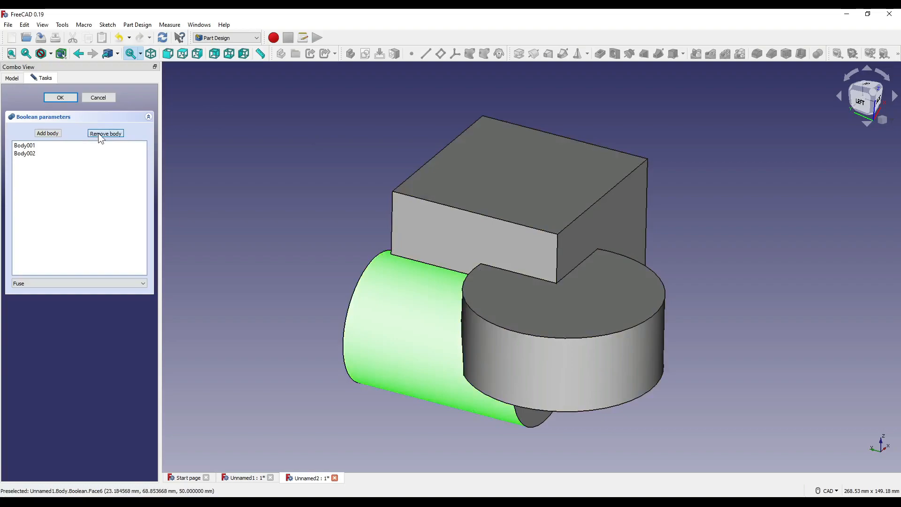
Remove Body002 from the Boolean and confirm the edit
click(25, 153)
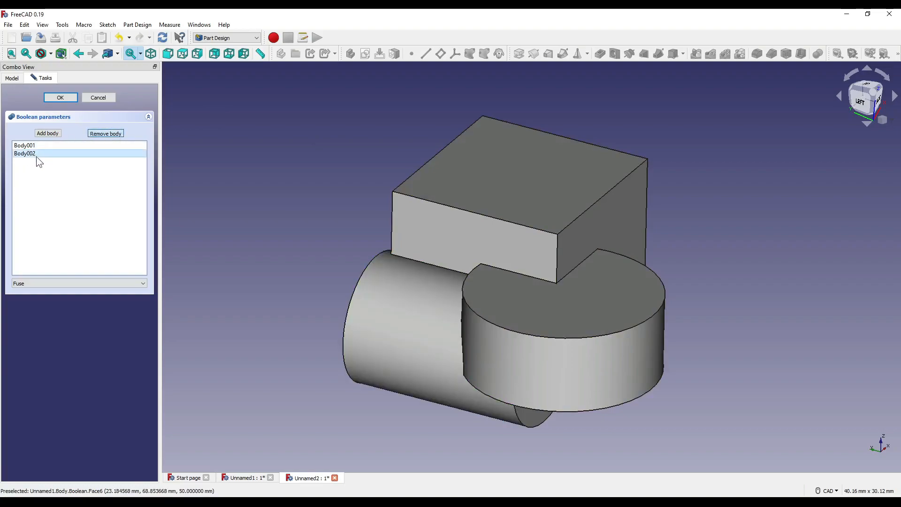
click(105, 134)
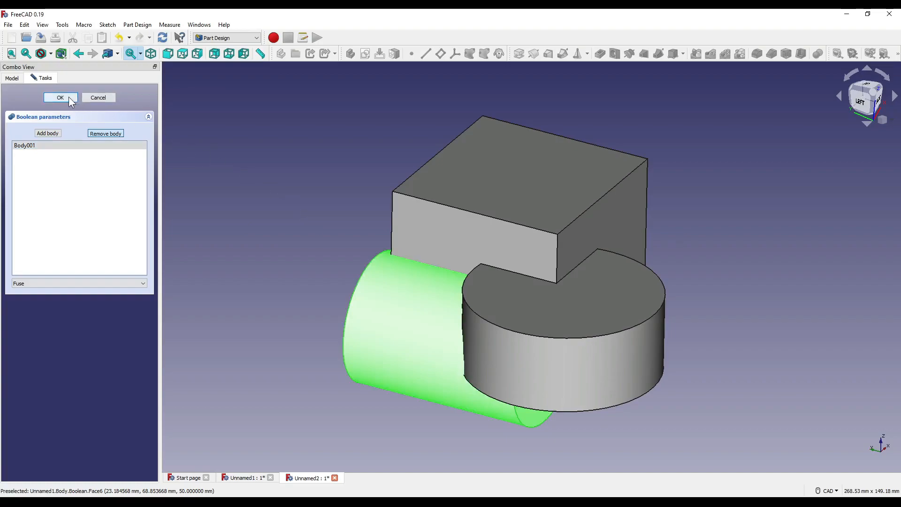
click(59, 97)
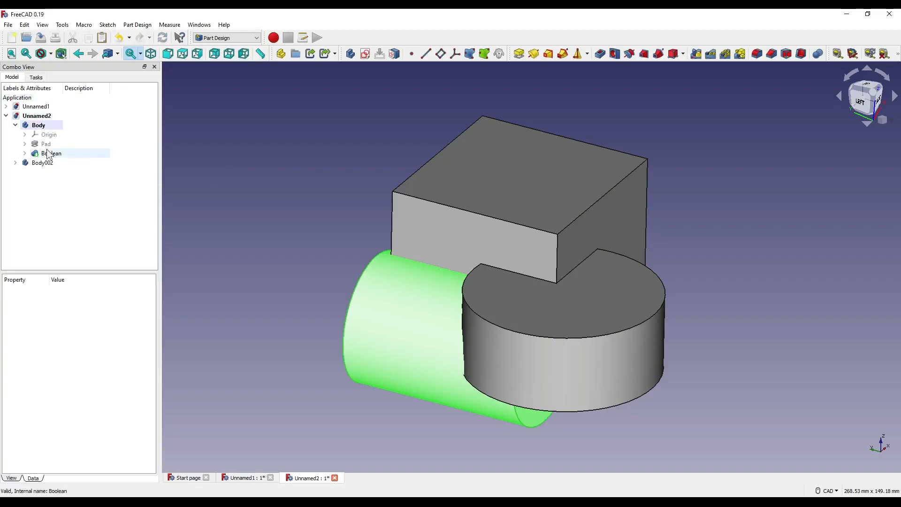
Expand the Boolean and move Body002 120 mm away using Transform
click(24, 153)
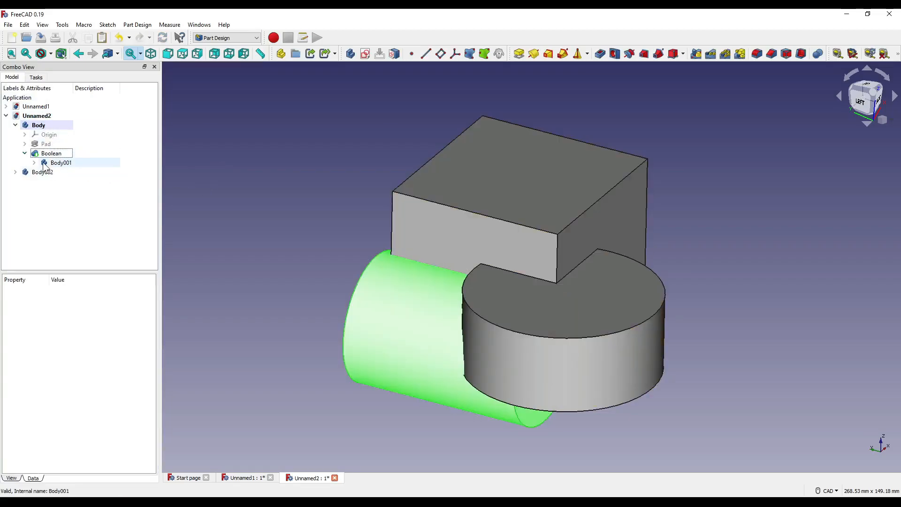
click(15, 172)
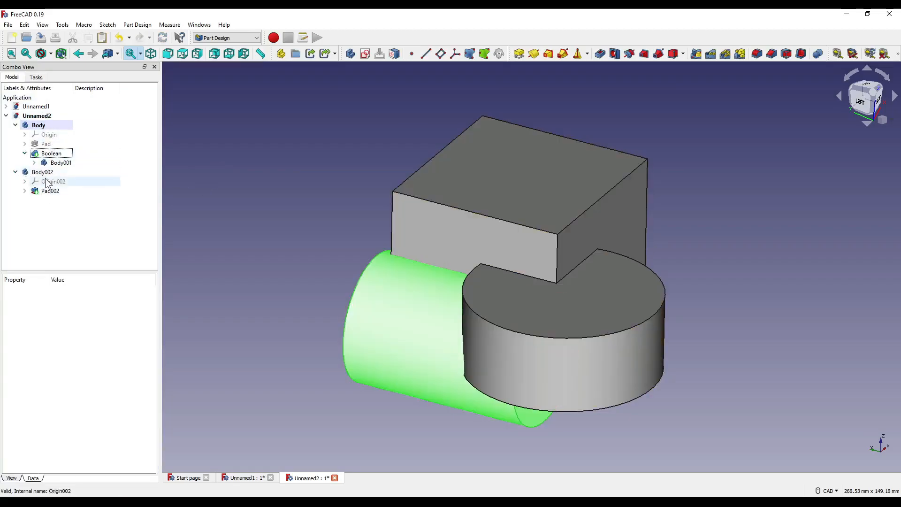
right_click(42, 172)
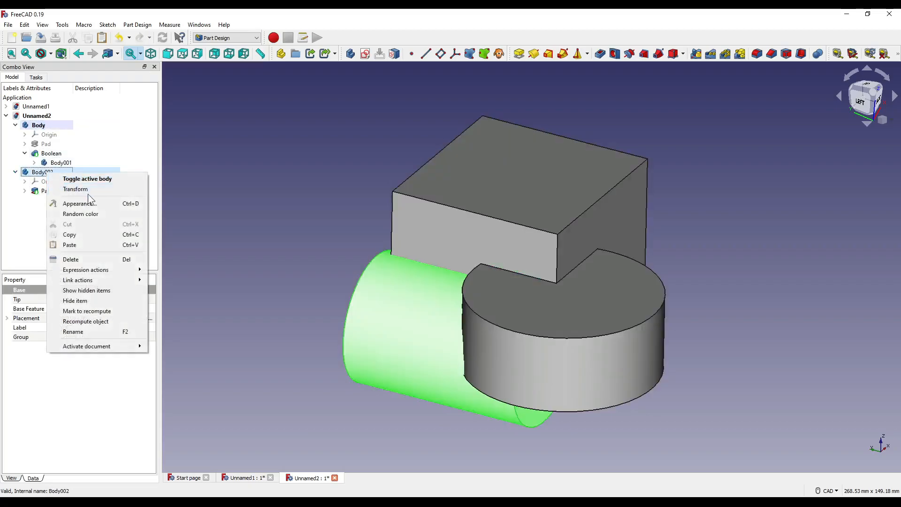
click(75, 189)
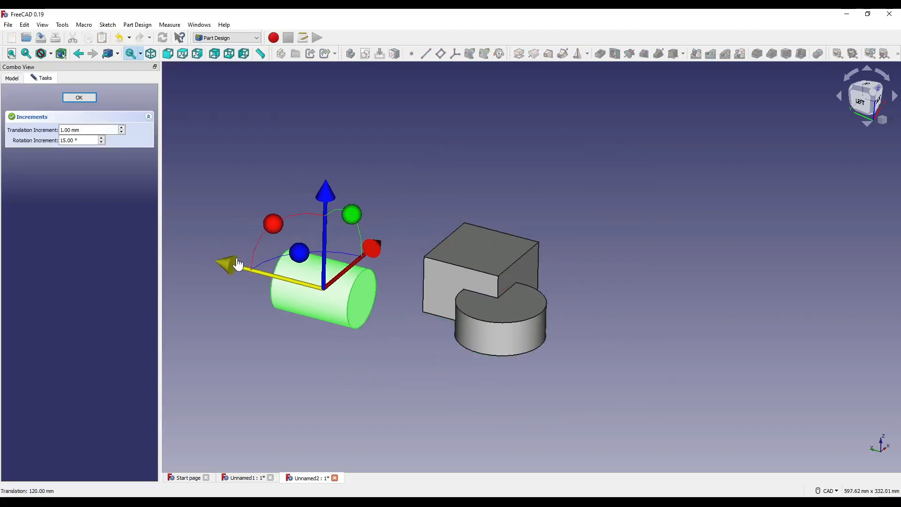
click(79, 97)
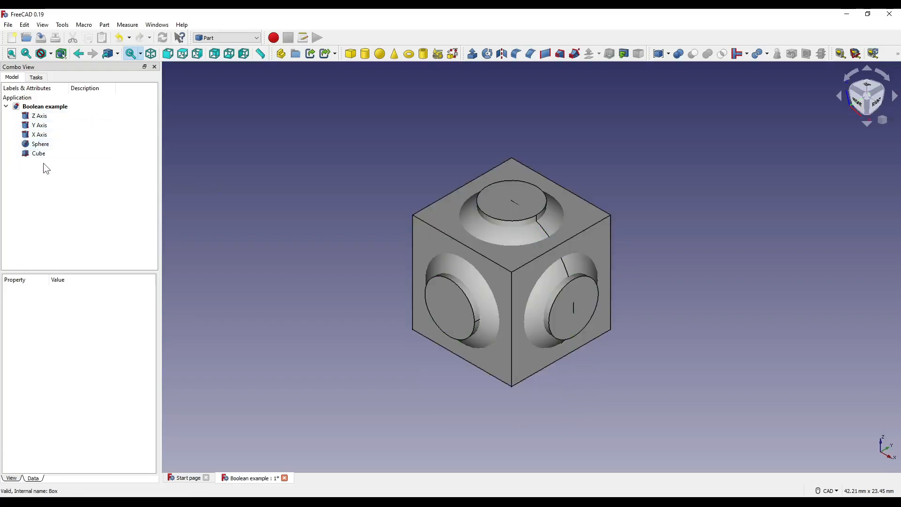
Toggle visibility of the X, Y, Z Axis cylinders, Sphere and Cube in the tree
click(40, 144)
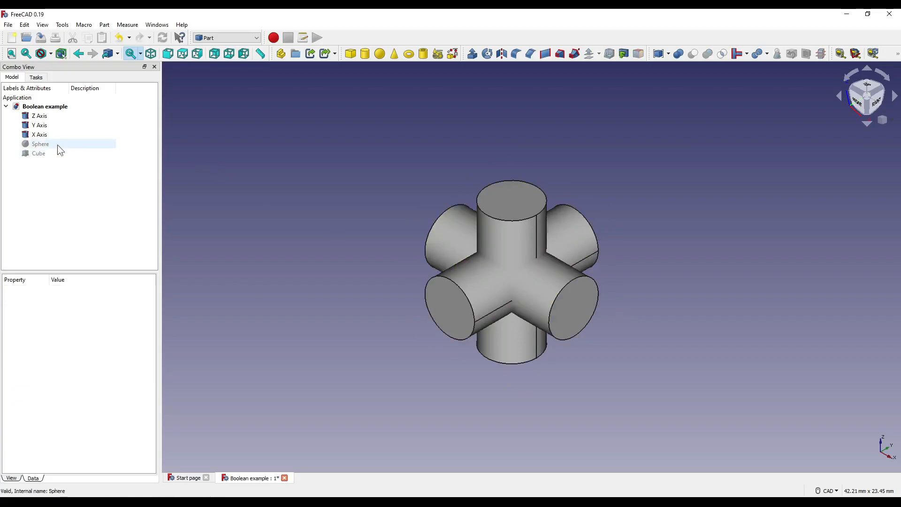
click(40, 134)
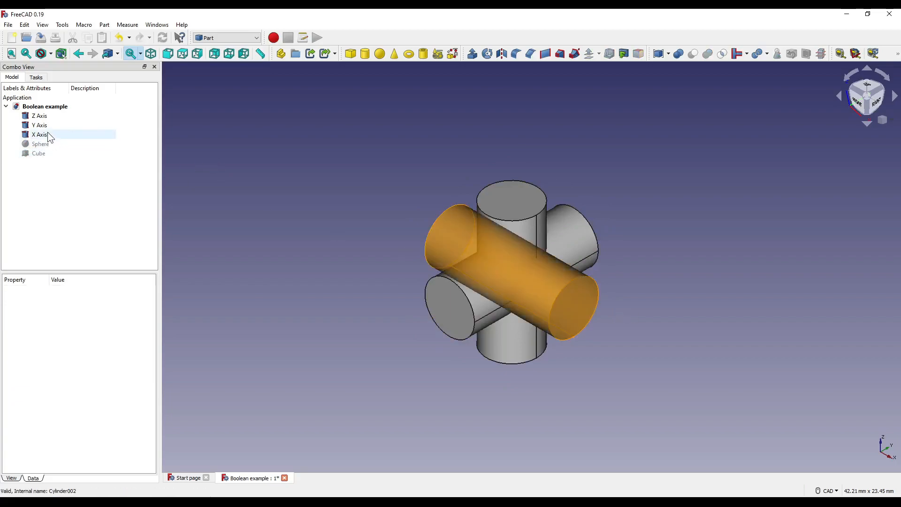
click(39, 125)
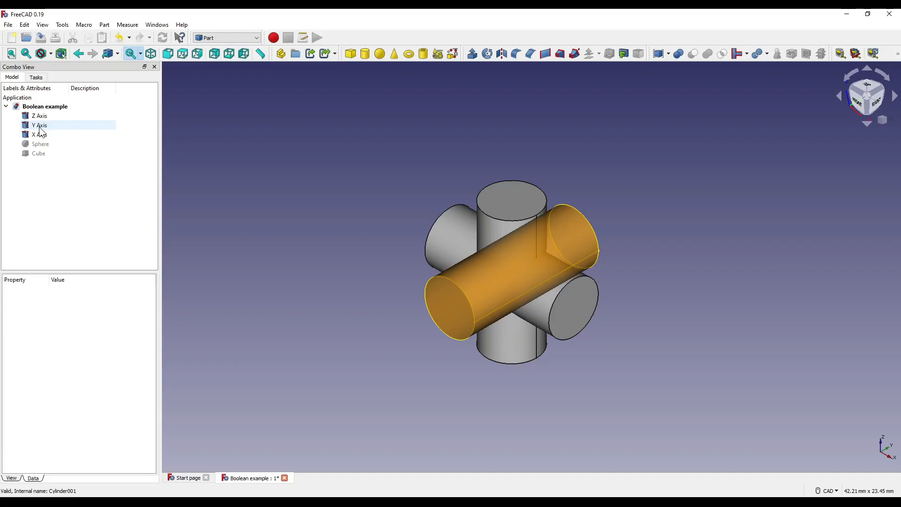
click(39, 115)
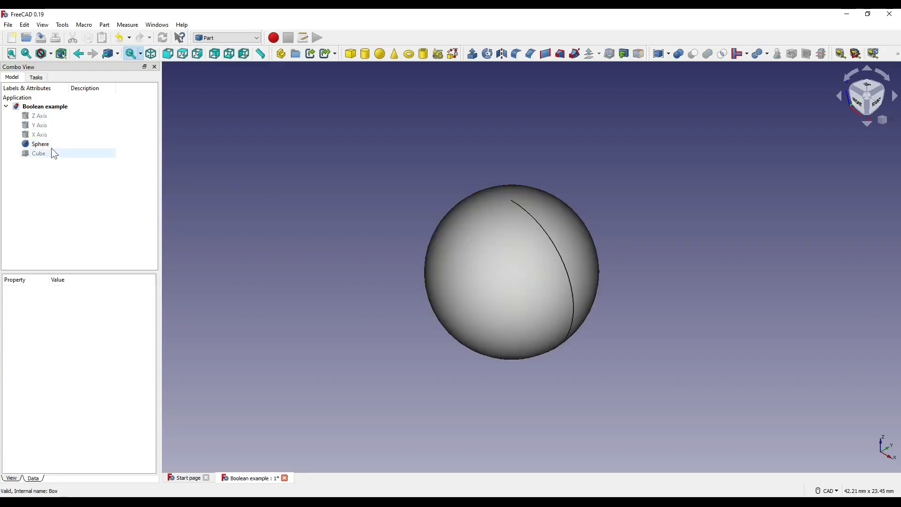
click(40, 144)
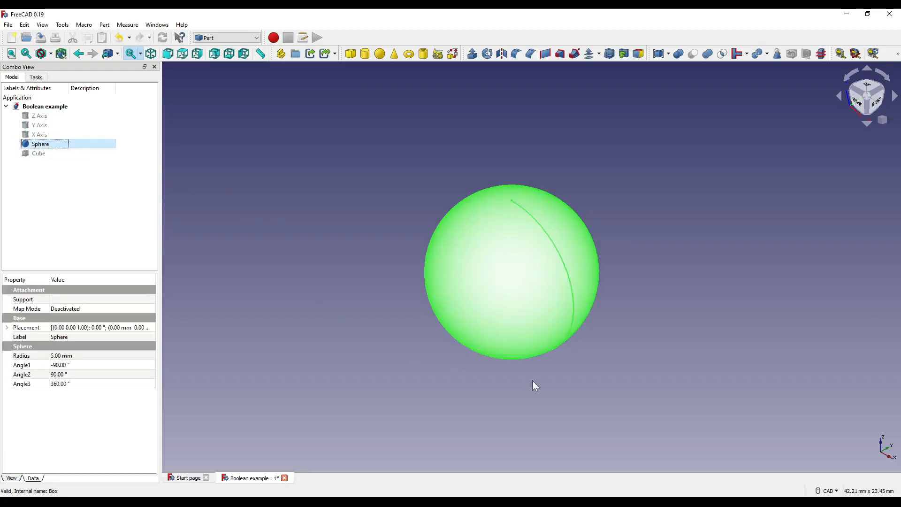
mouse_move(39, 154)
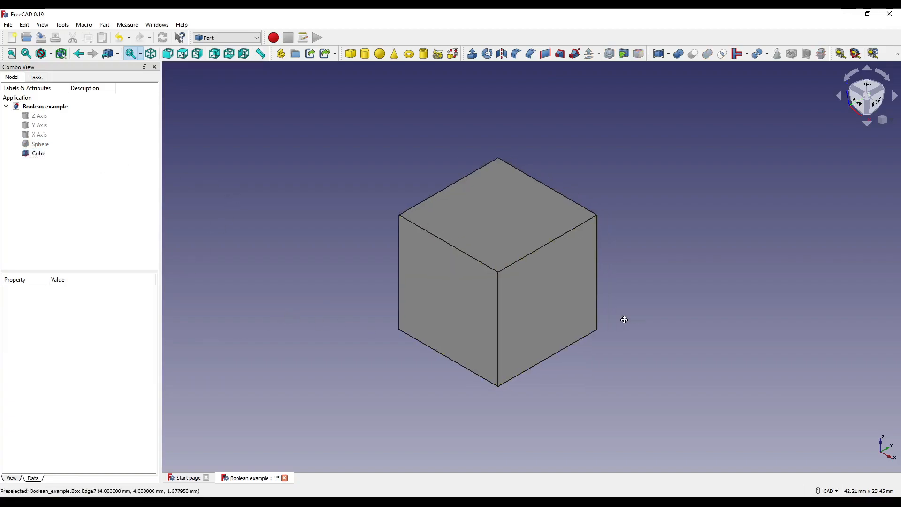
mouse_move(750, 248)
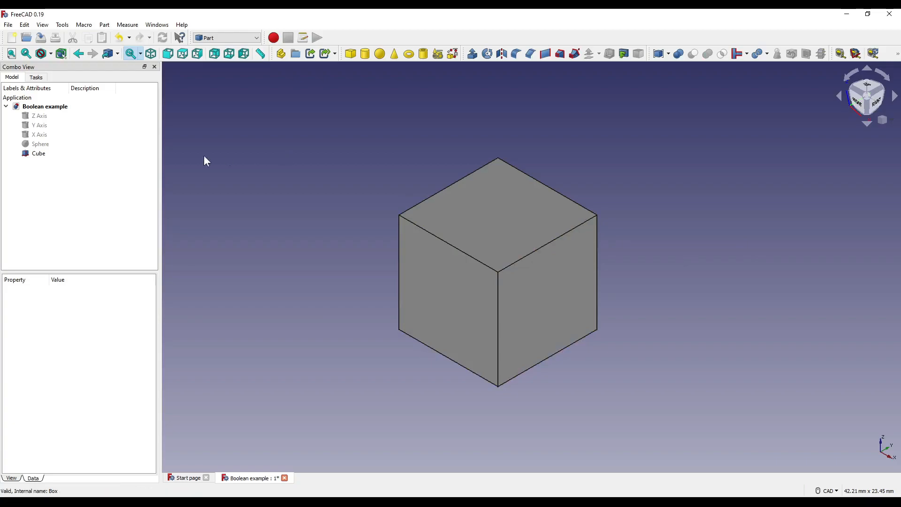
Select the Z, Y and X Axis cylinders and fuse them with Part Union
click(39, 116)
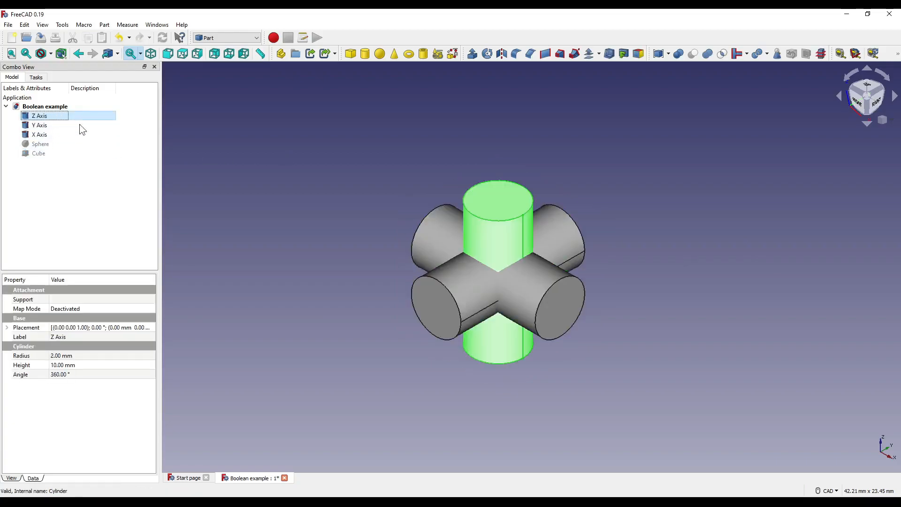
click(39, 135)
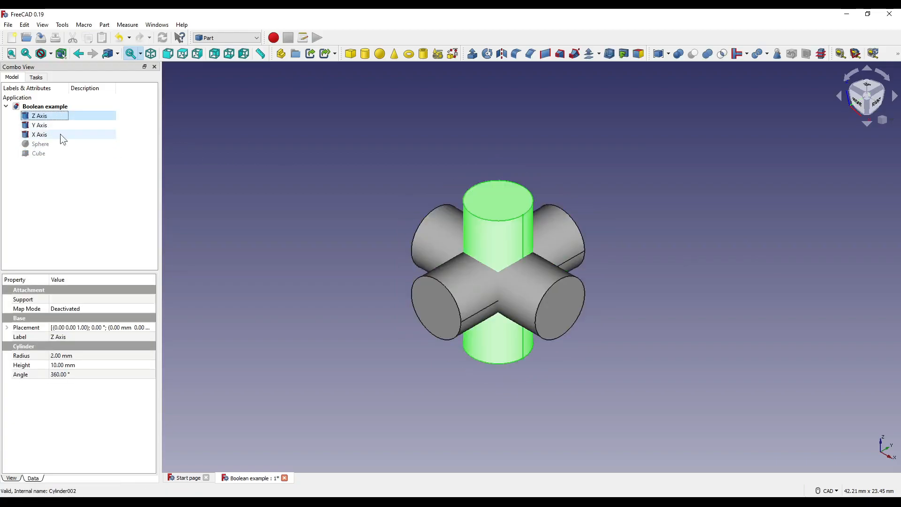
click(650, 136)
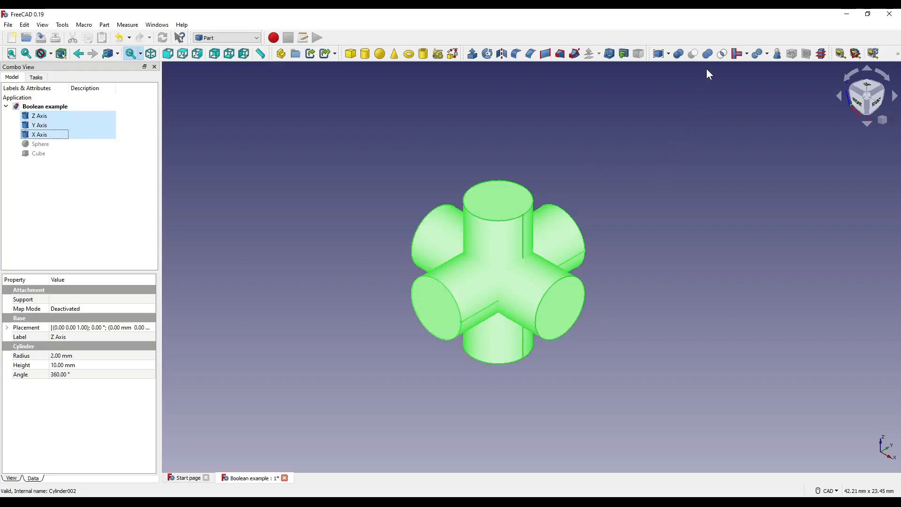
mouse_move(707, 53)
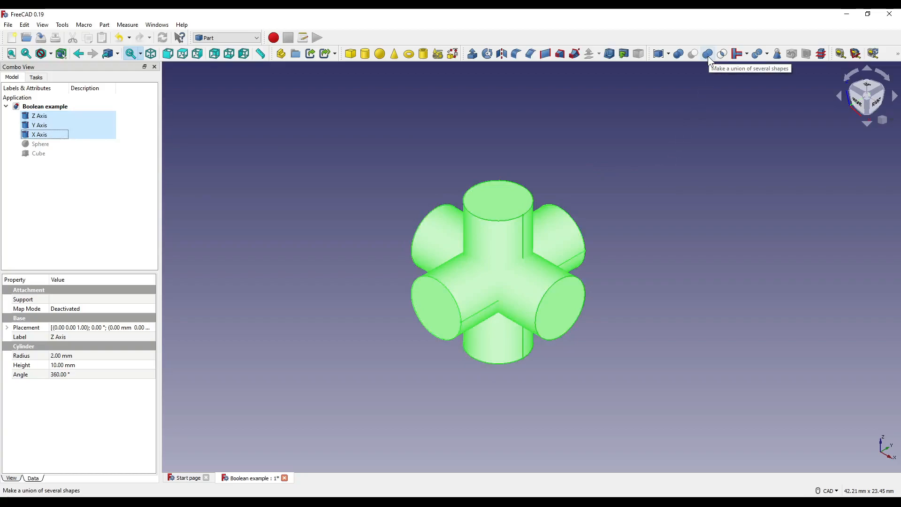
click(707, 53)
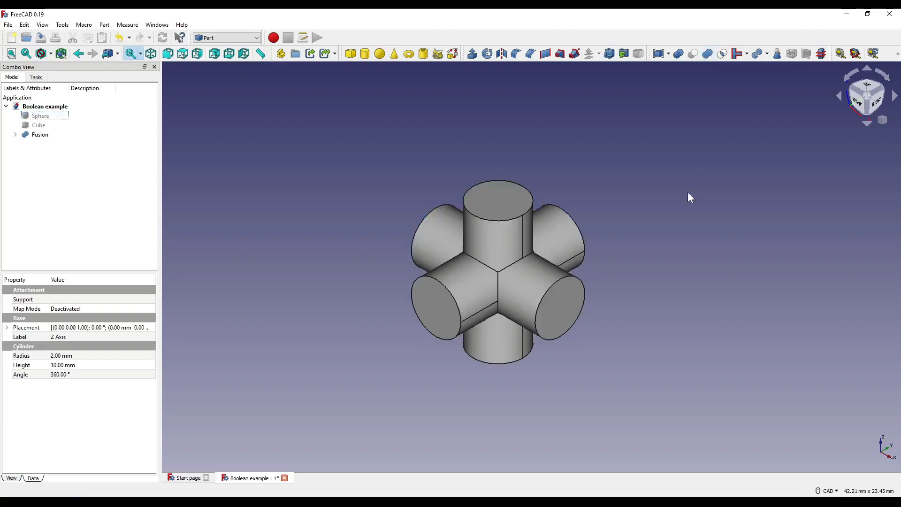
Select and expand the new Fusion, orbiting to inspect the joins
click(39, 135)
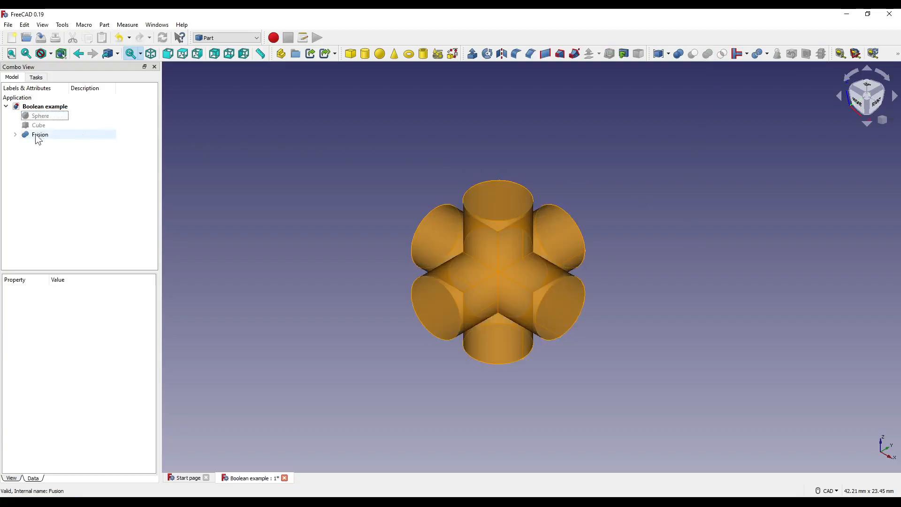
click(15, 135)
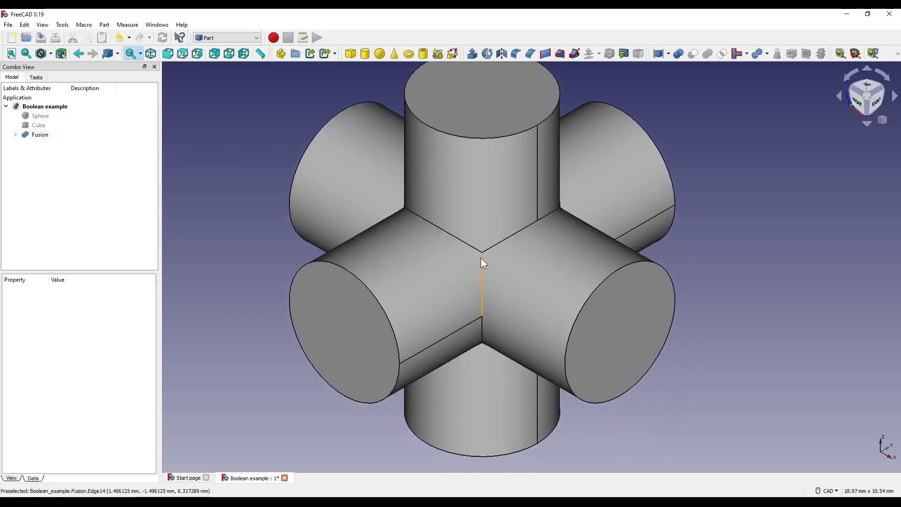
drag(482, 264, 500, 279)
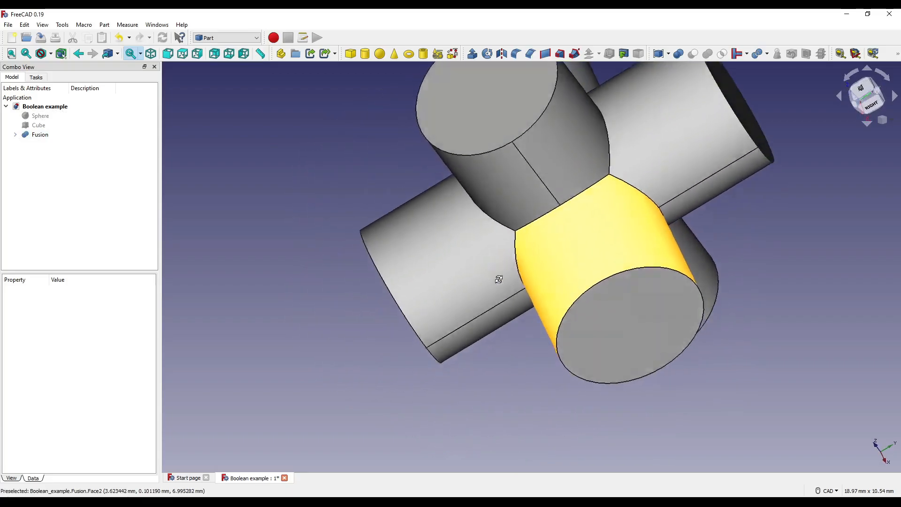
click(40, 135)
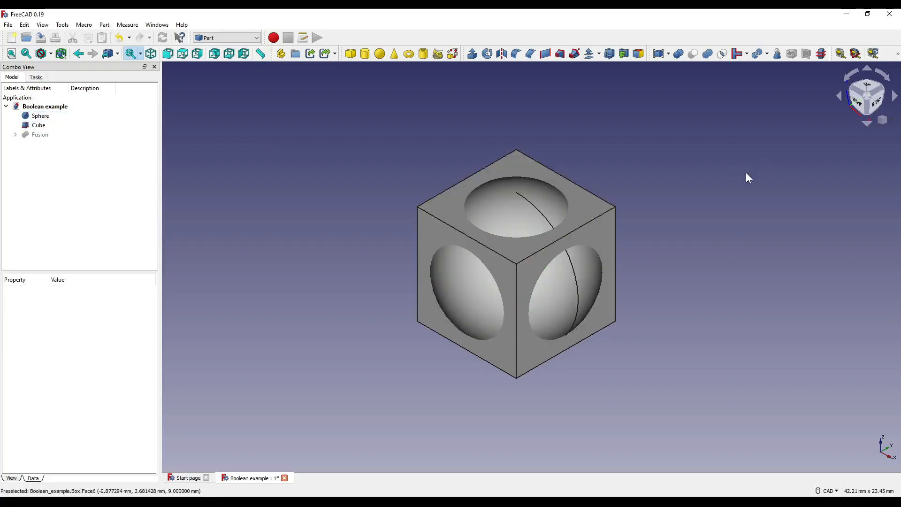
mouse_move(675, 211)
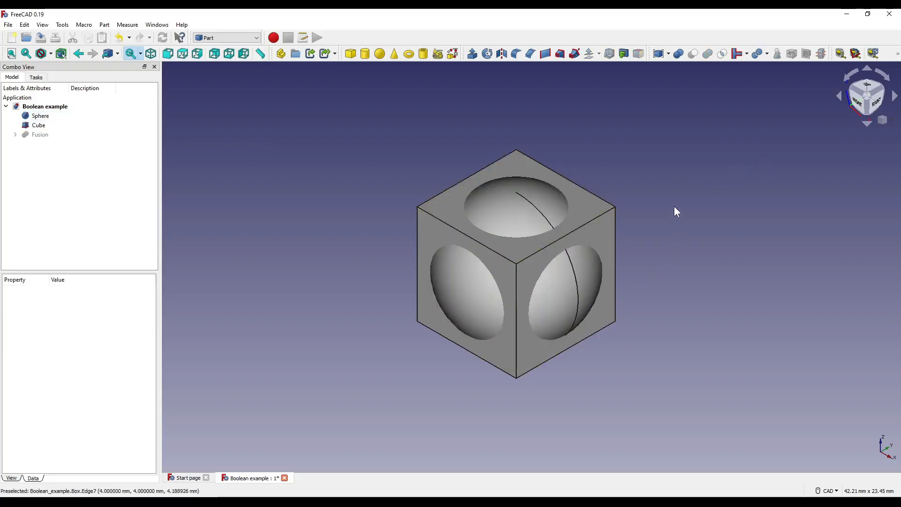
mouse_move(666, 144)
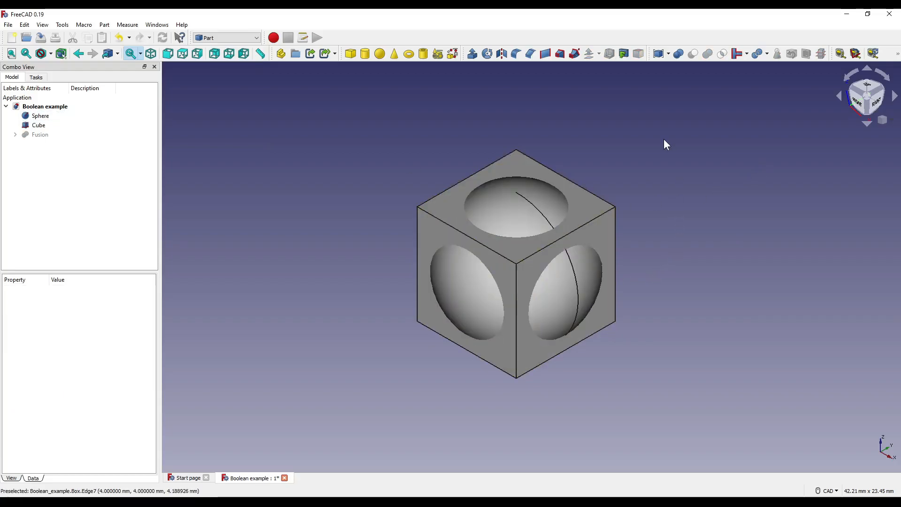
mouse_move(678, 54)
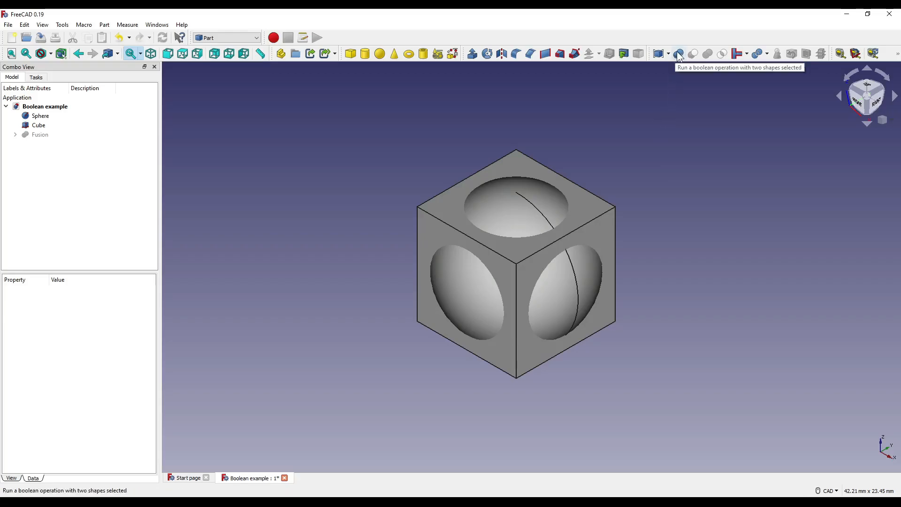
Open the Part Boolean Operation panel from the toolbar
click(678, 53)
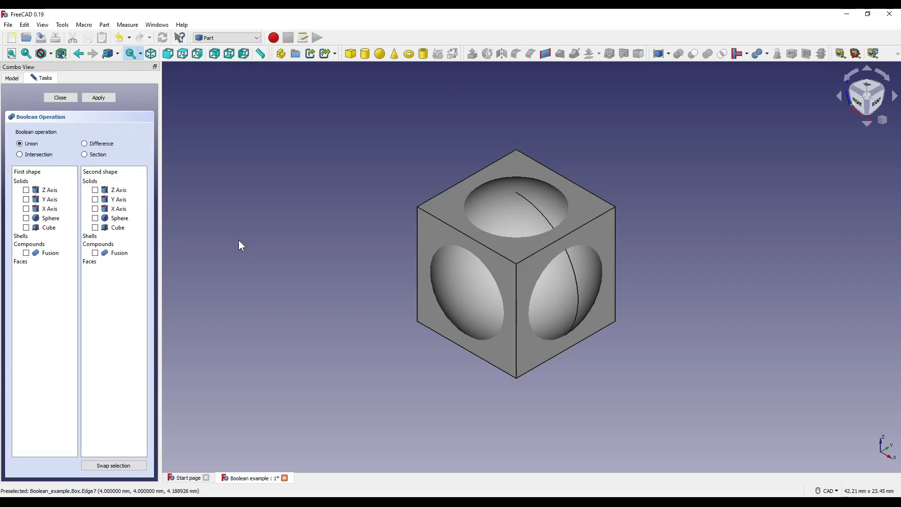
Apply an Intersection with Sphere as first shape and Cube as second shape
click(119, 253)
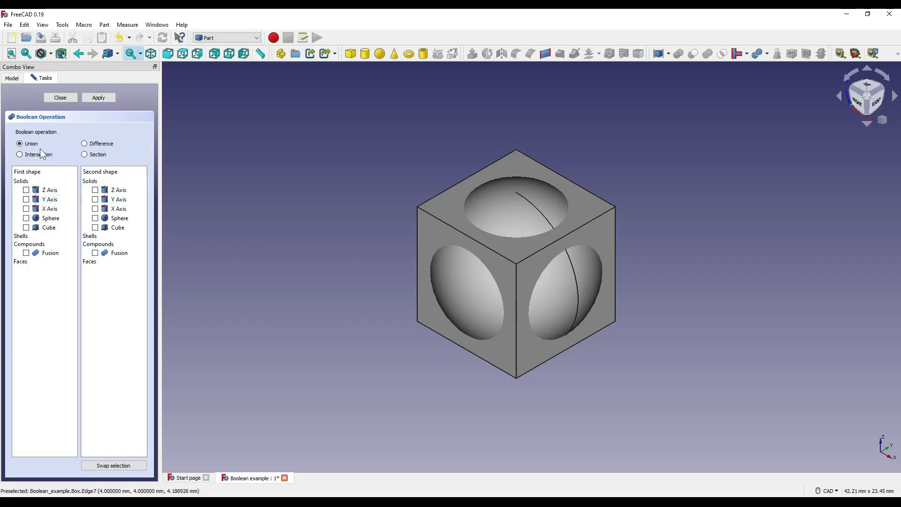
click(51, 218)
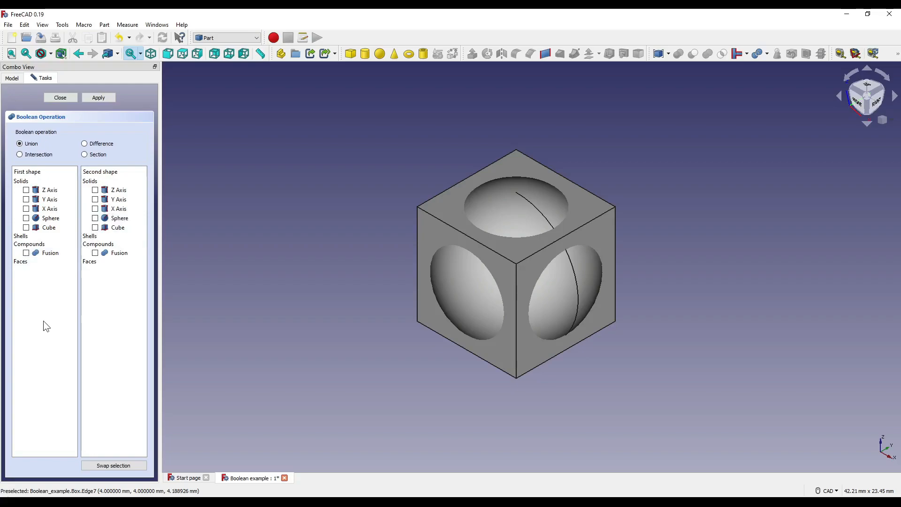
mouse_move(272, 250)
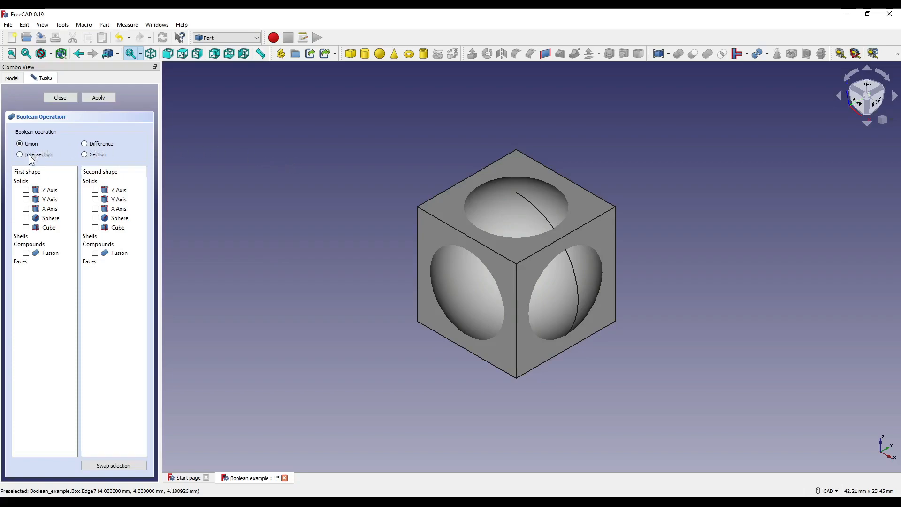
click(20, 154)
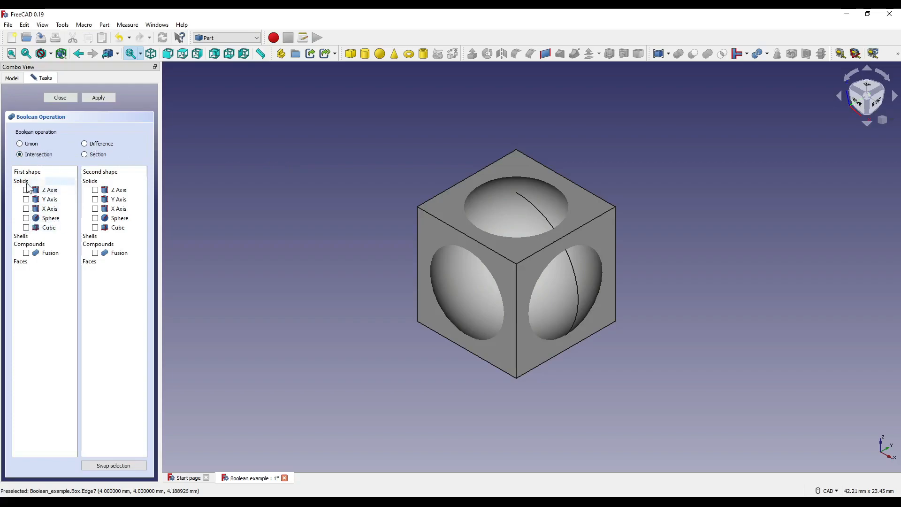
click(50, 218)
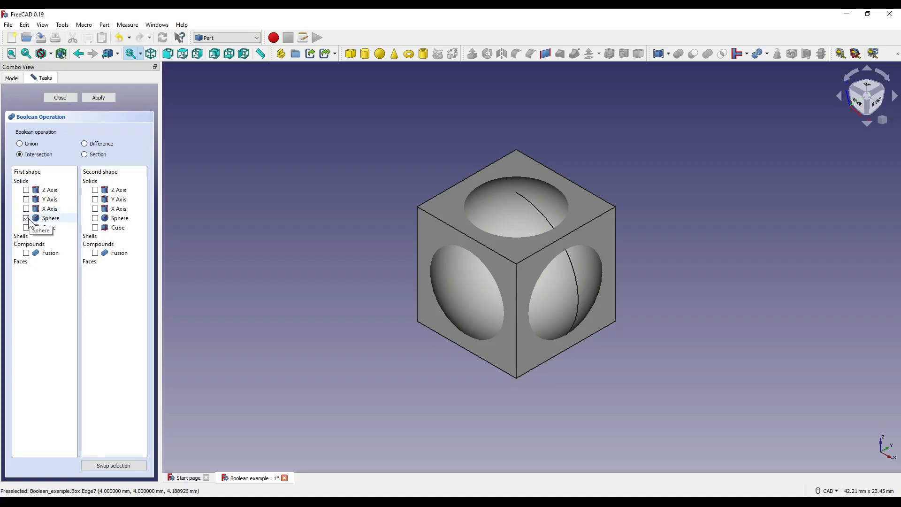
mouse_move(66, 220)
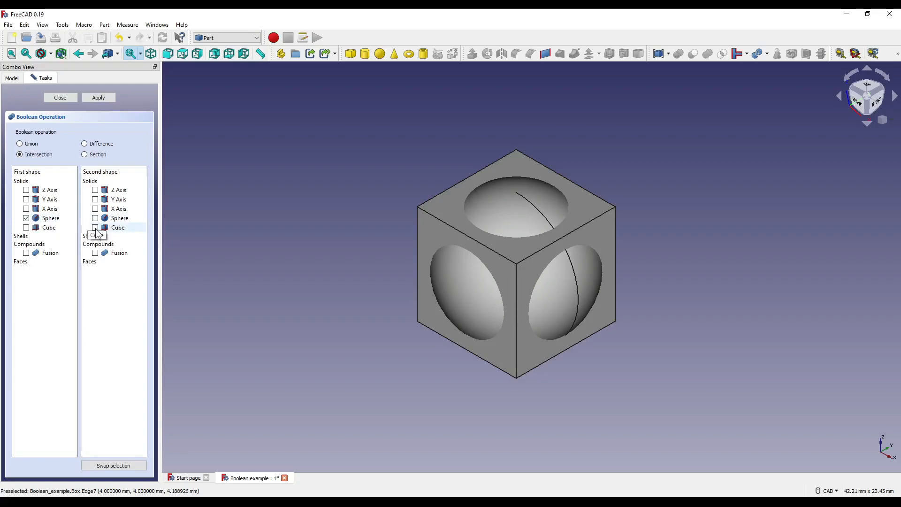
click(94, 228)
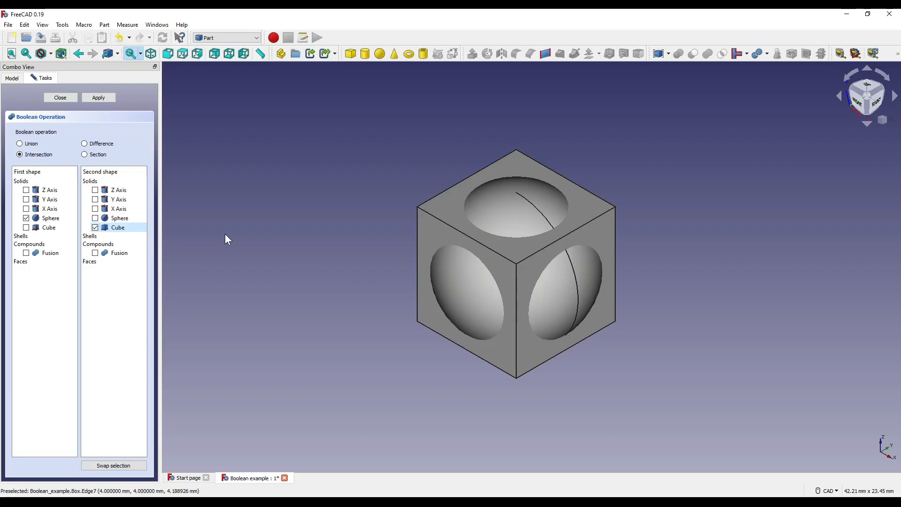
click(97, 97)
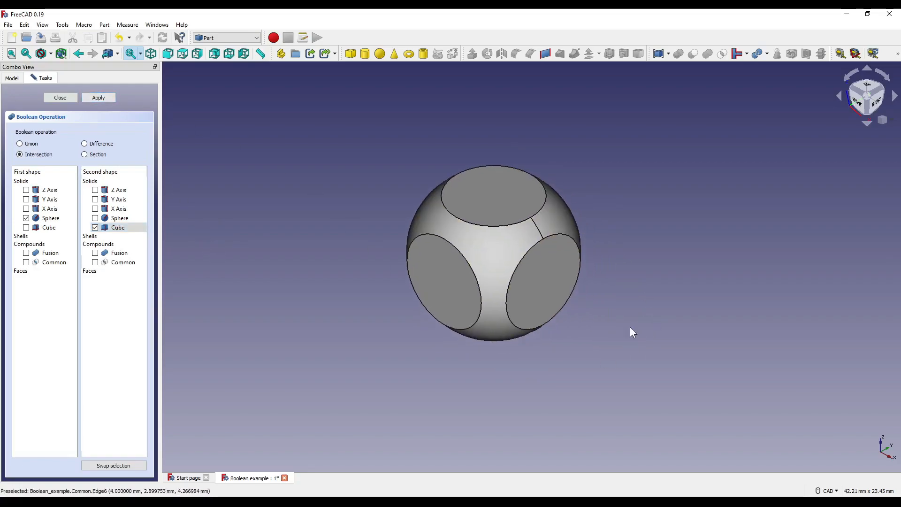
drag(632, 331, 658, 318)
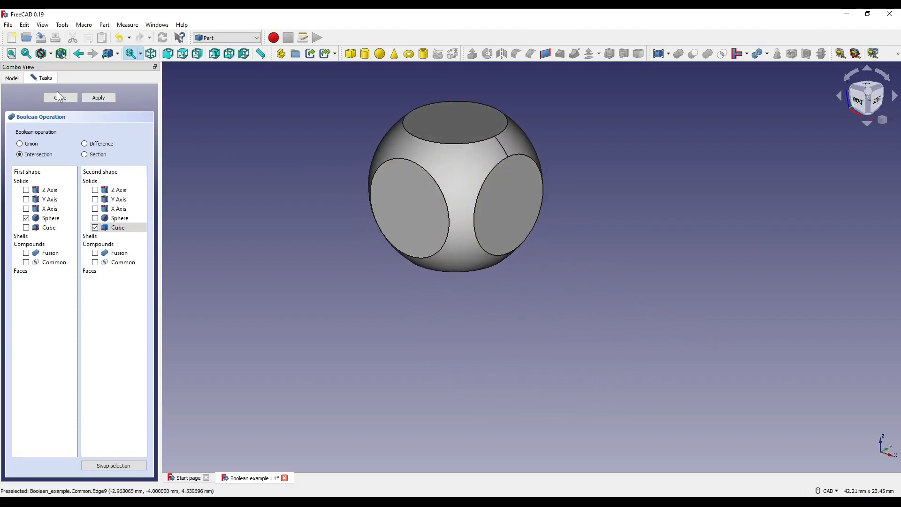
Close the Boolean panel, expand the Common result, and orbit to inspect the model
click(60, 97)
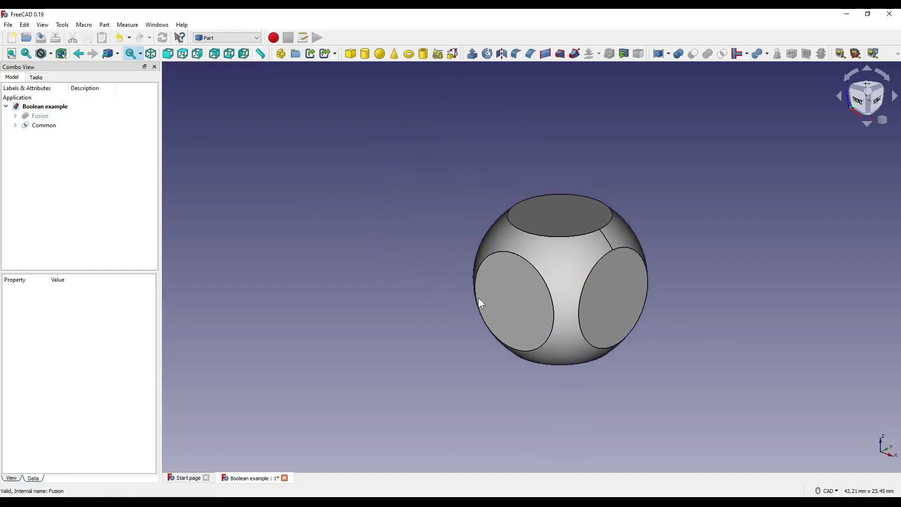
click(43, 126)
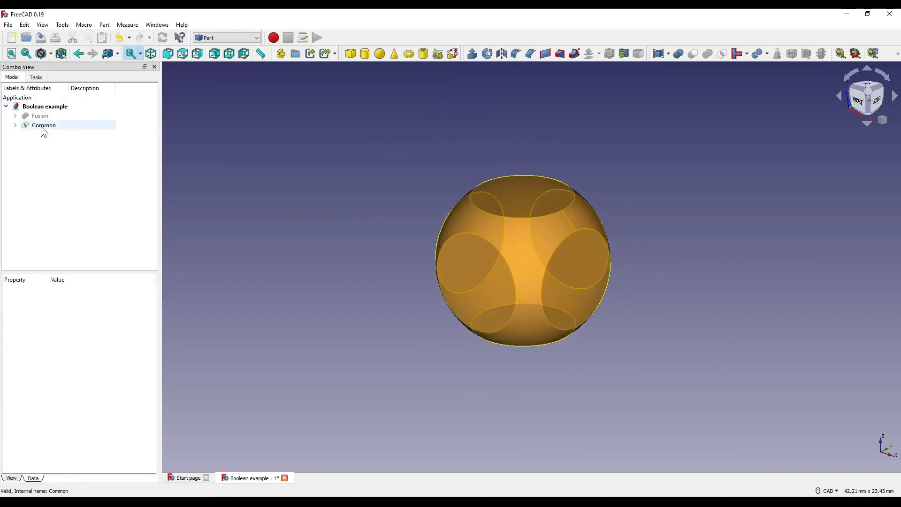
click(15, 125)
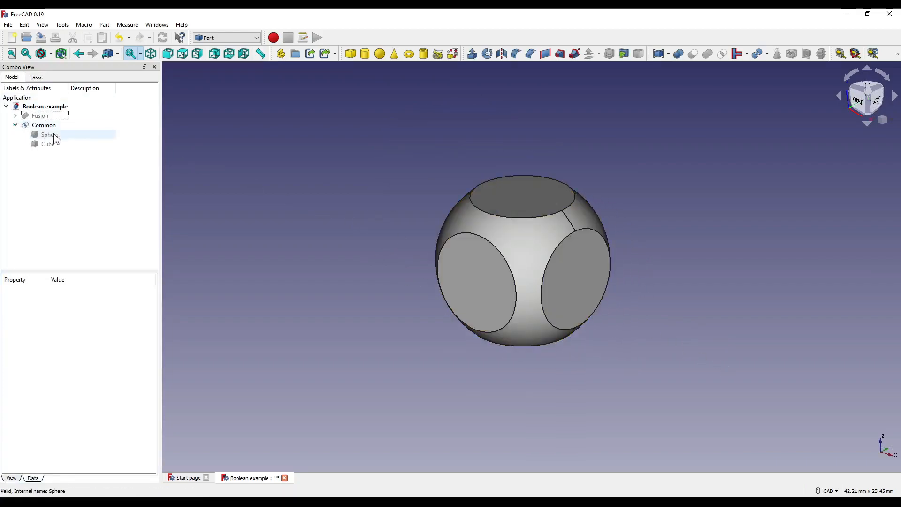
click(48, 144)
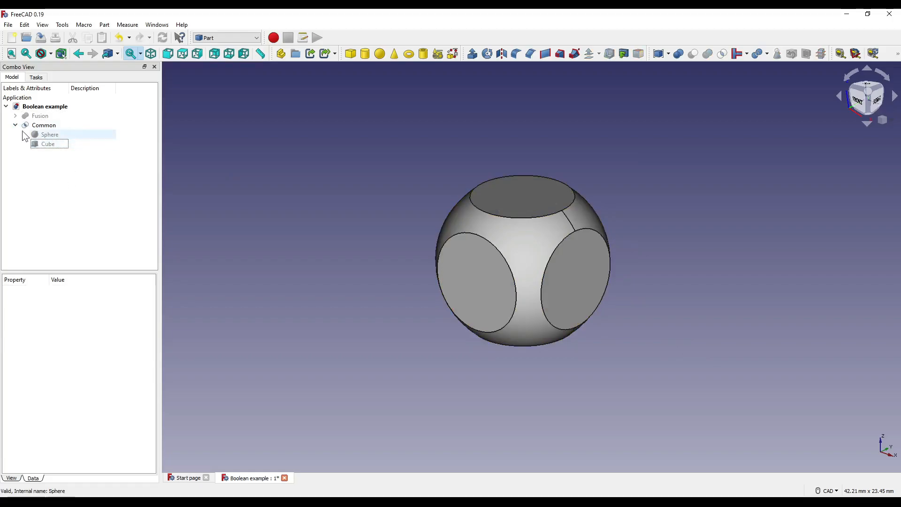
click(39, 115)
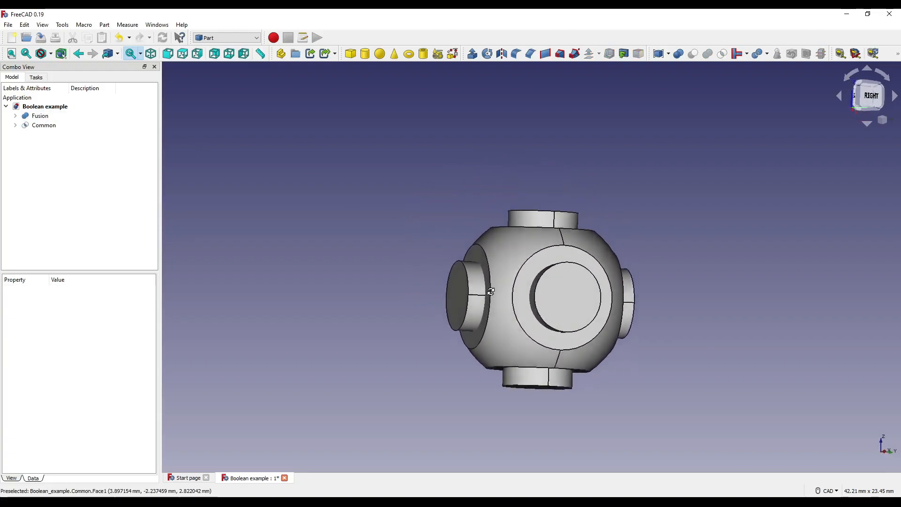
drag(491, 290, 639, 353)
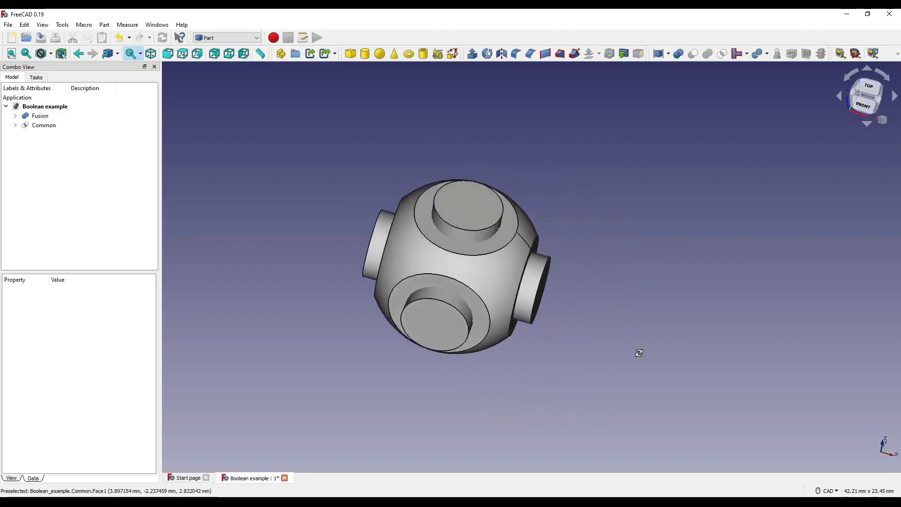
drag(640, 353, 666, 215)
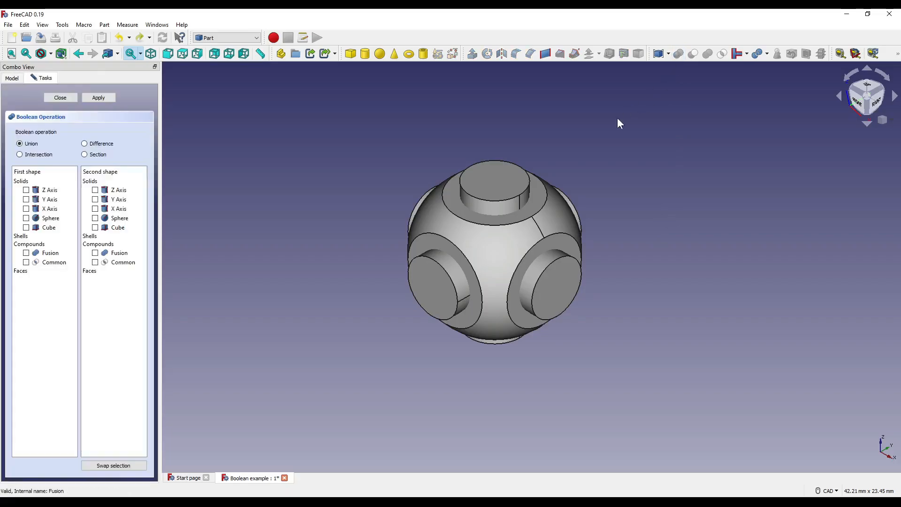
mouse_move(92, 143)
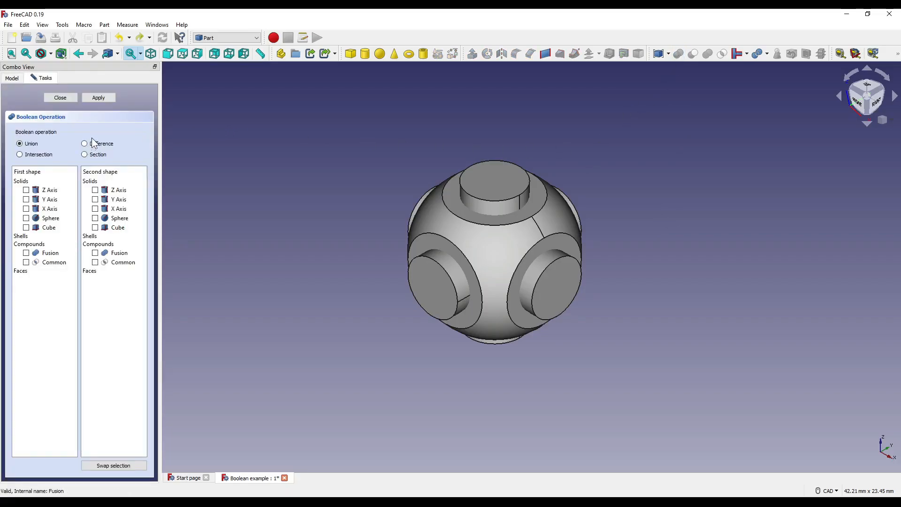
Close the Boolean Operation panel, keeping Fusion and Common as separate shapes
click(84, 143)
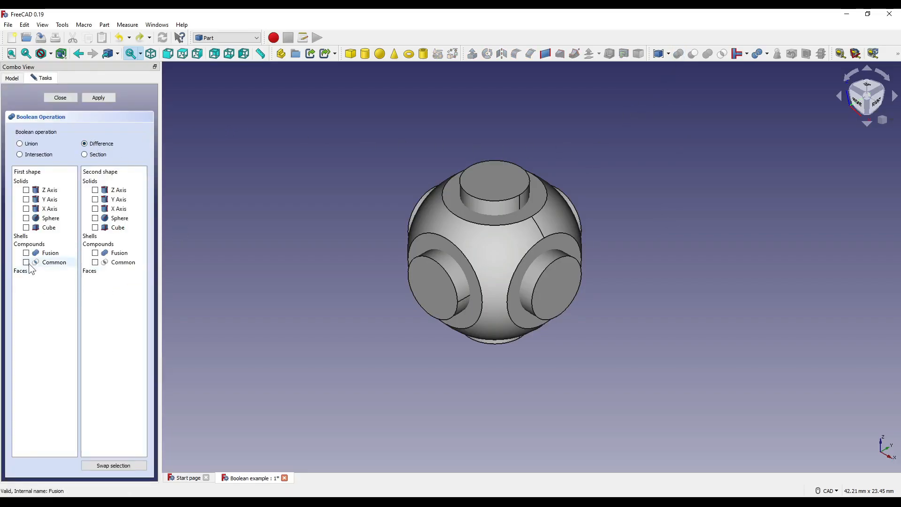
click(26, 262)
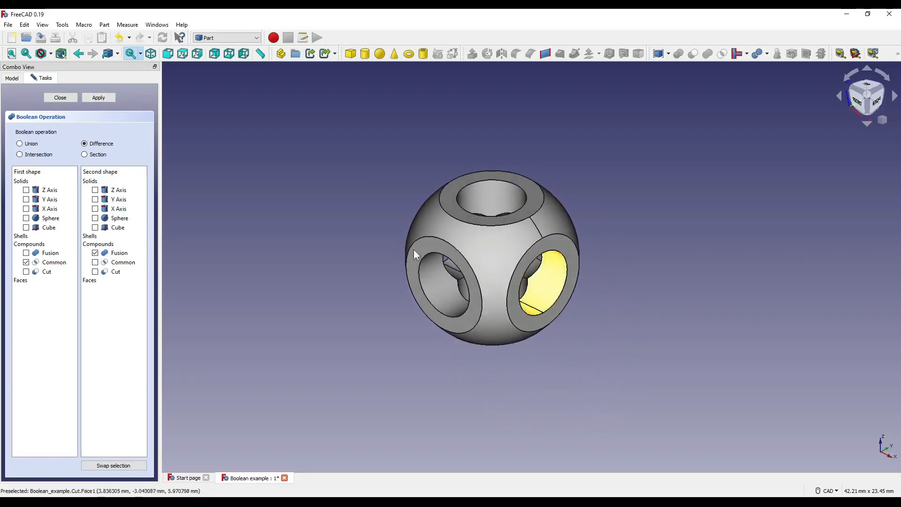
click(60, 97)
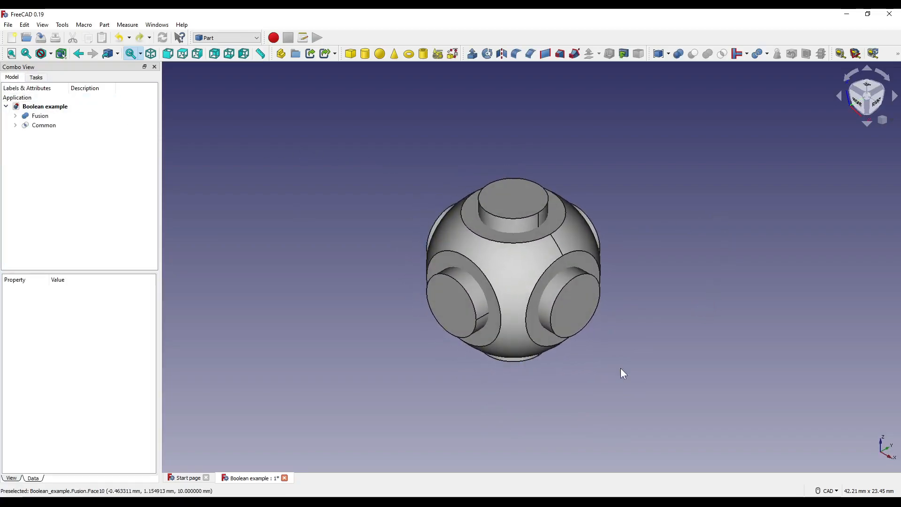
Cut Fusion from Common, then expand the Cut, Common and Fusion tree entries
click(43, 125)
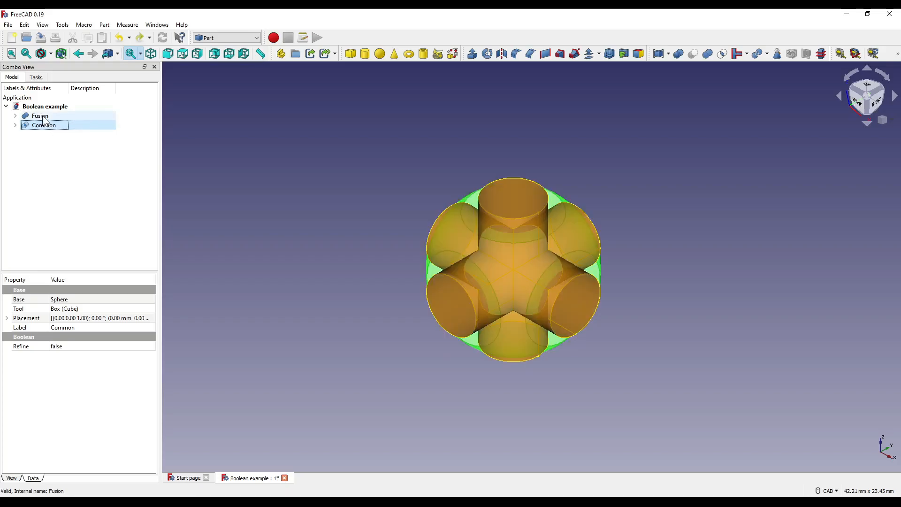
click(39, 115)
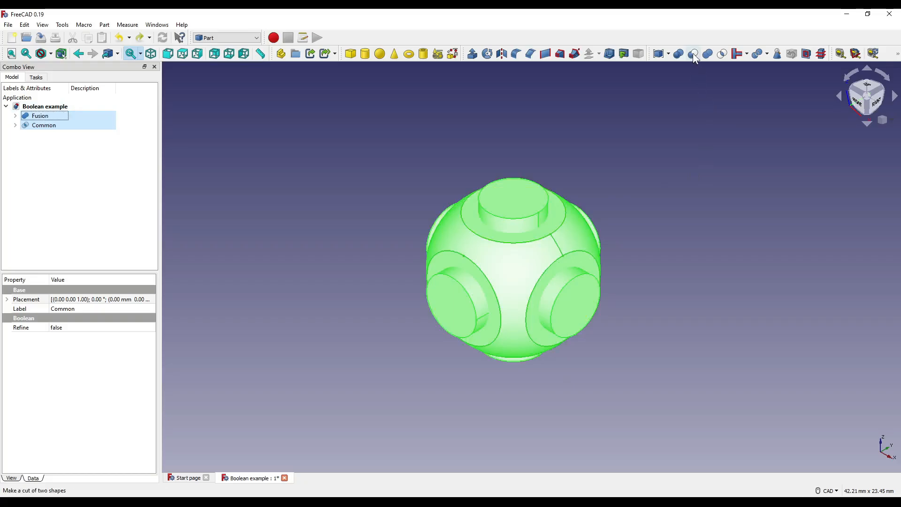
mouse_move(693, 53)
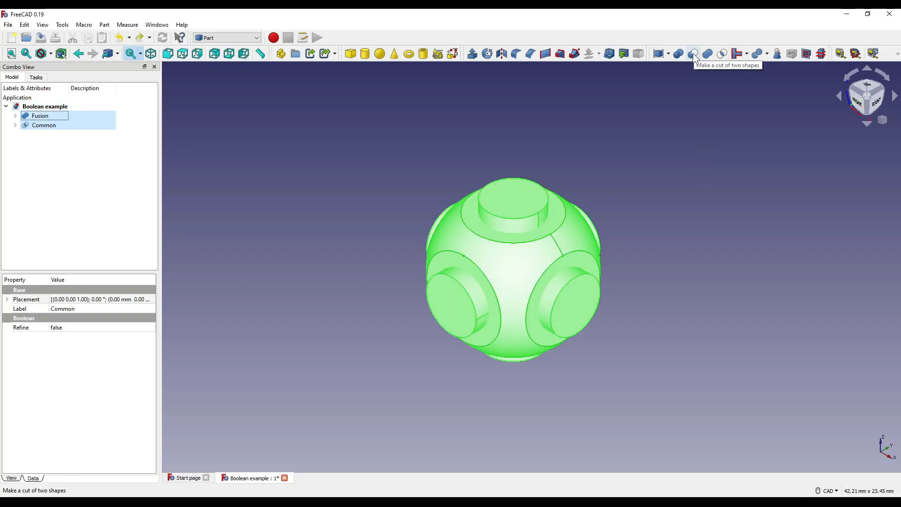
click(693, 53)
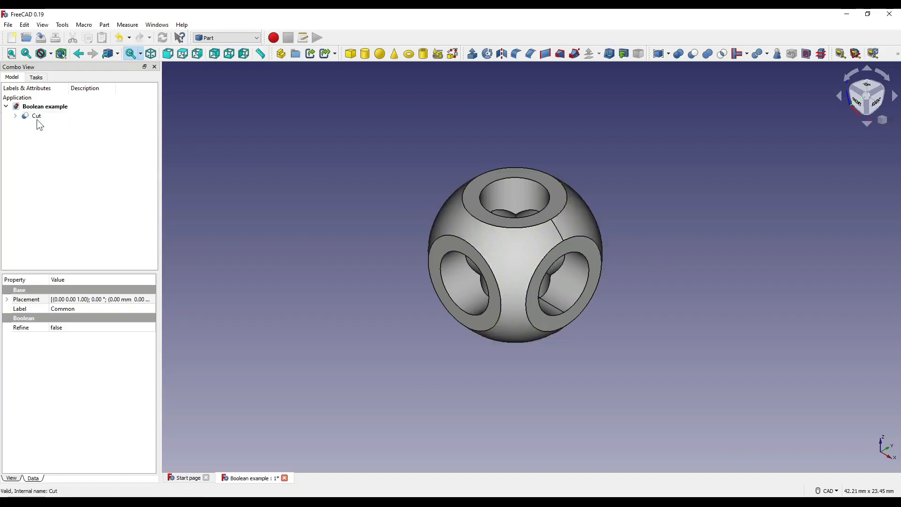
click(36, 115)
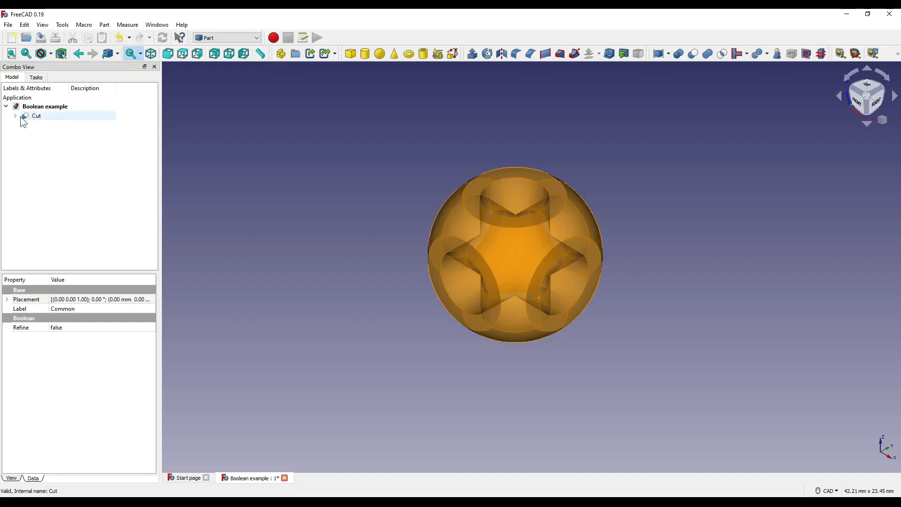
click(15, 116)
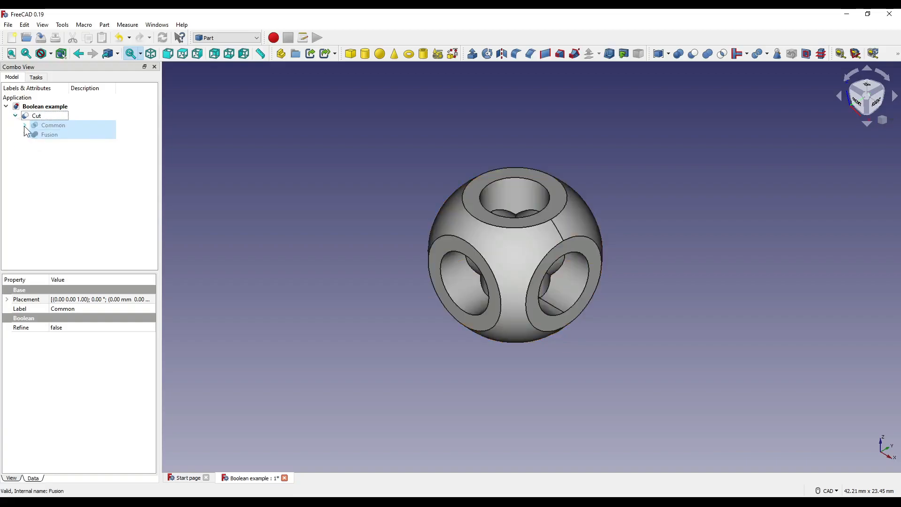
click(23, 125)
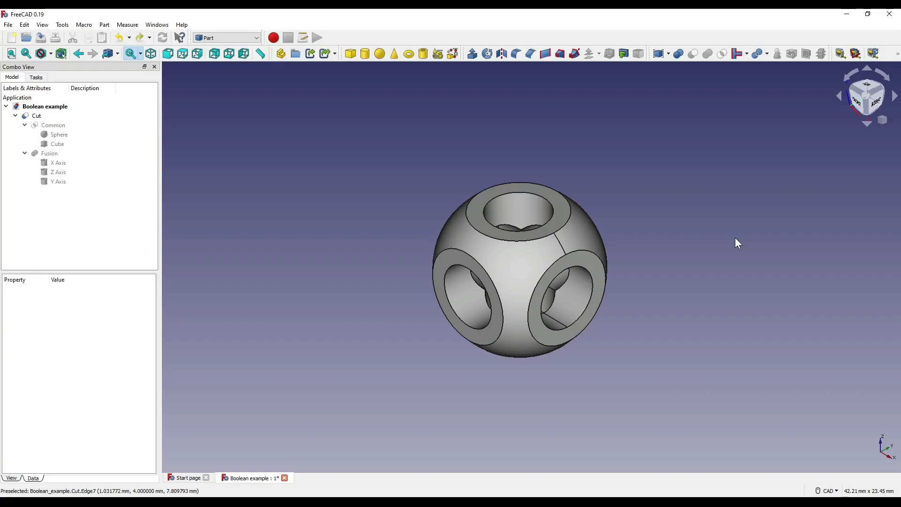
Set the Sphere radius to 6 mm and the X Axis cylinder radius to 3 mm
click(53, 125)
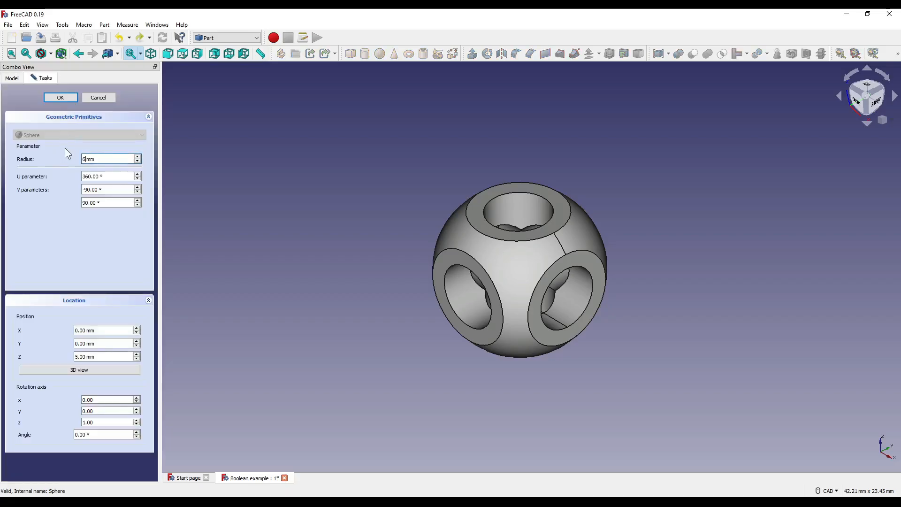
click(59, 97)
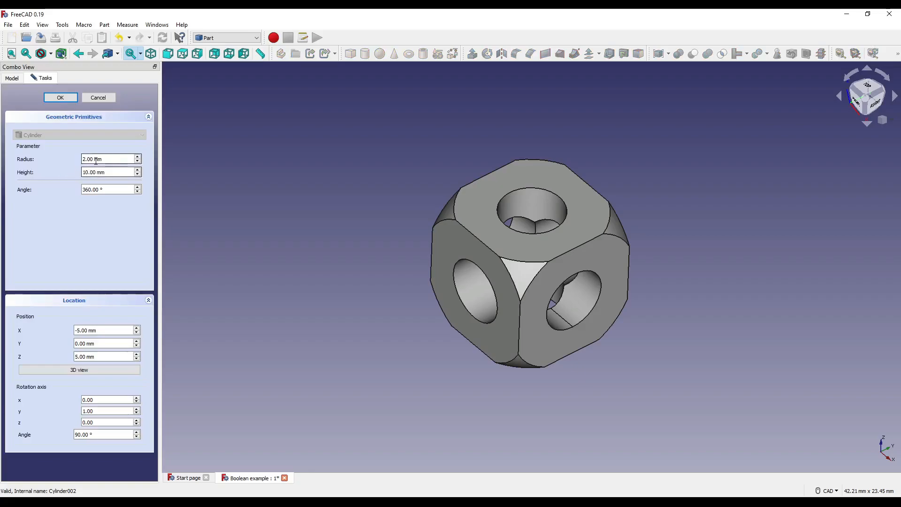
triple_click(107, 159)
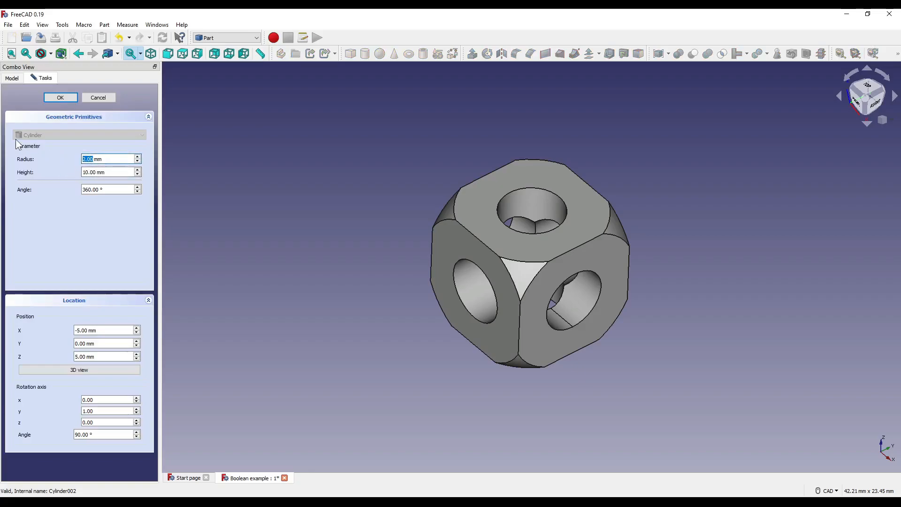
text(3 mm)
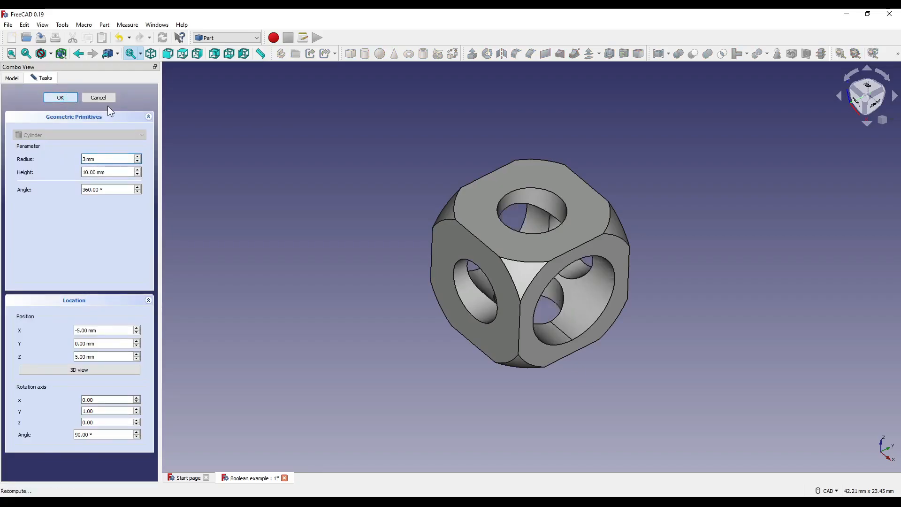
click(60, 97)
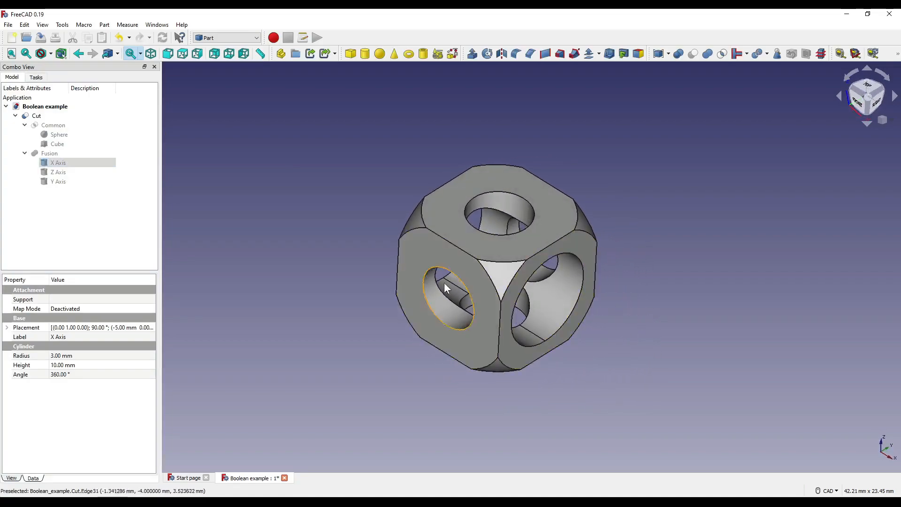
mouse_move(635, 216)
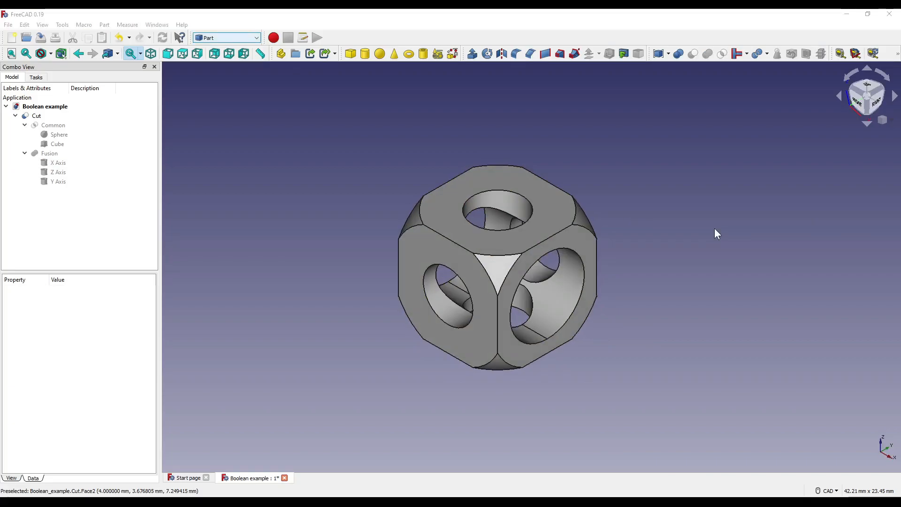
Switch to Part Design and create a body from the Cut shape
click(226, 38)
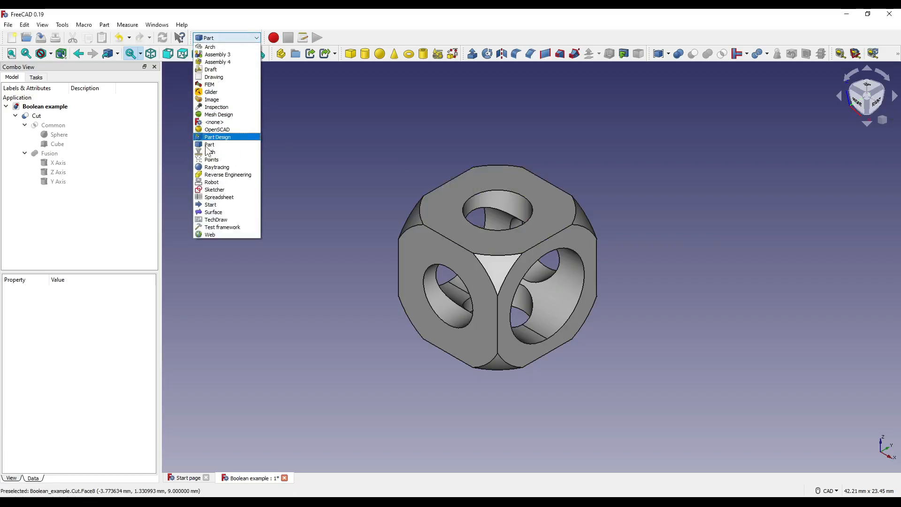
click(217, 136)
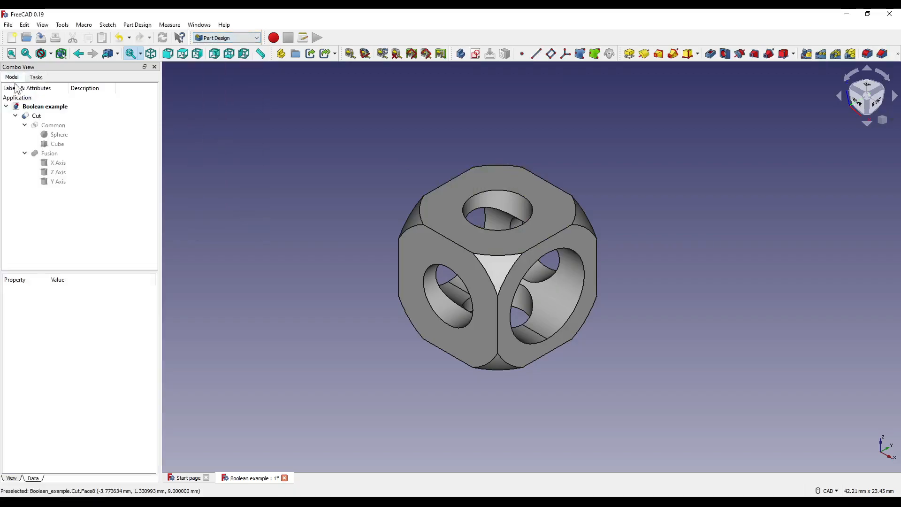
click(36, 116)
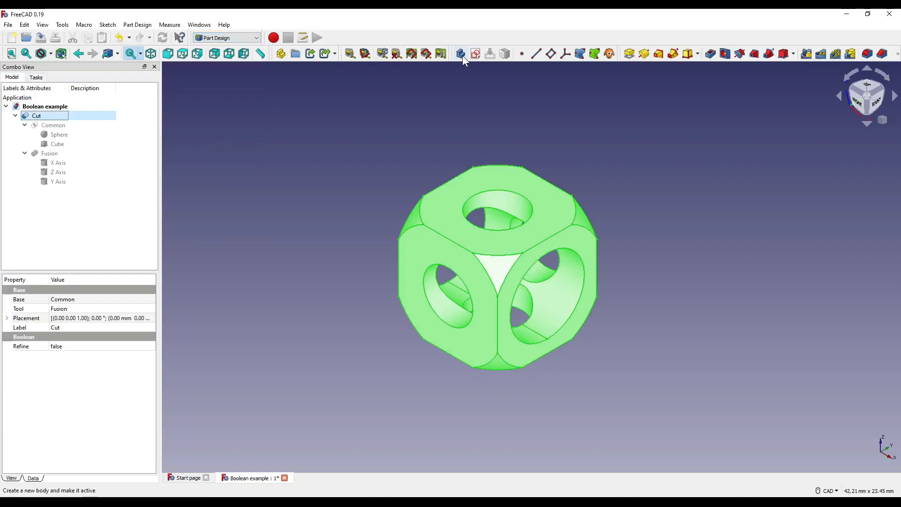
click(460, 53)
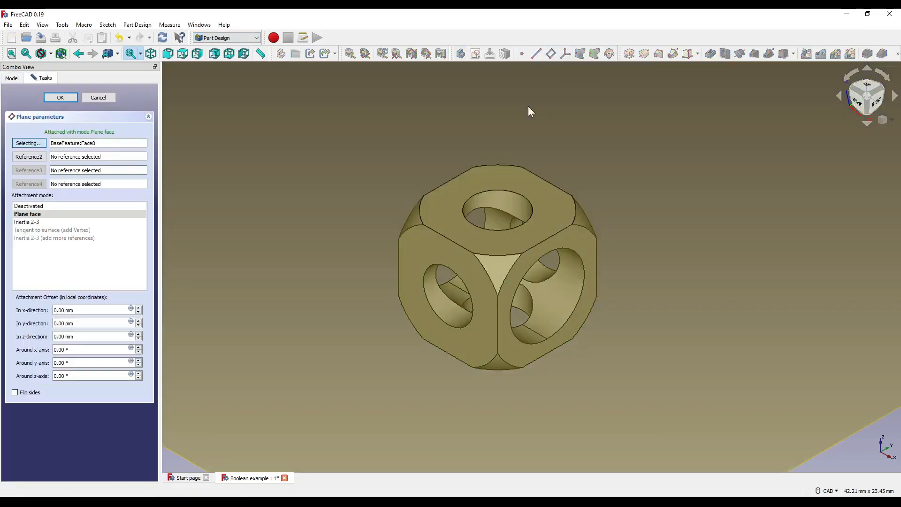
Sketch a circle on the top face and pocket it into the body
click(59, 97)
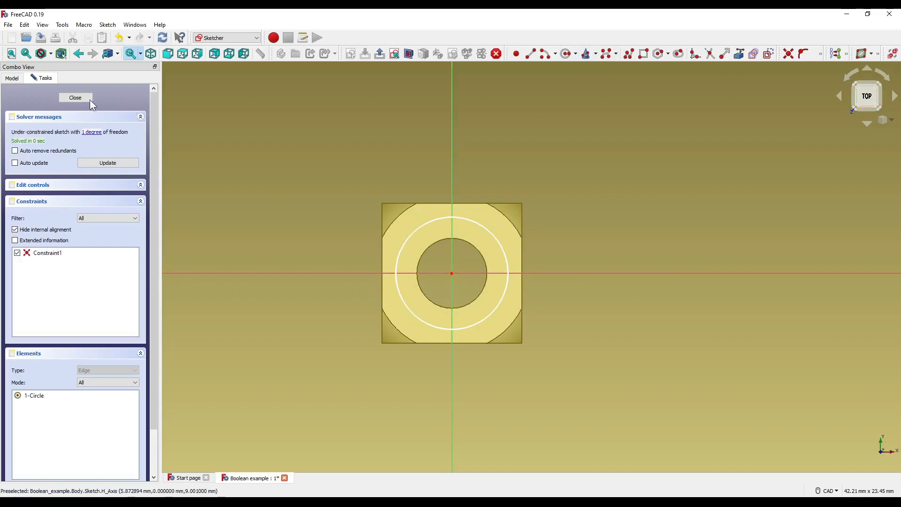
click(74, 97)
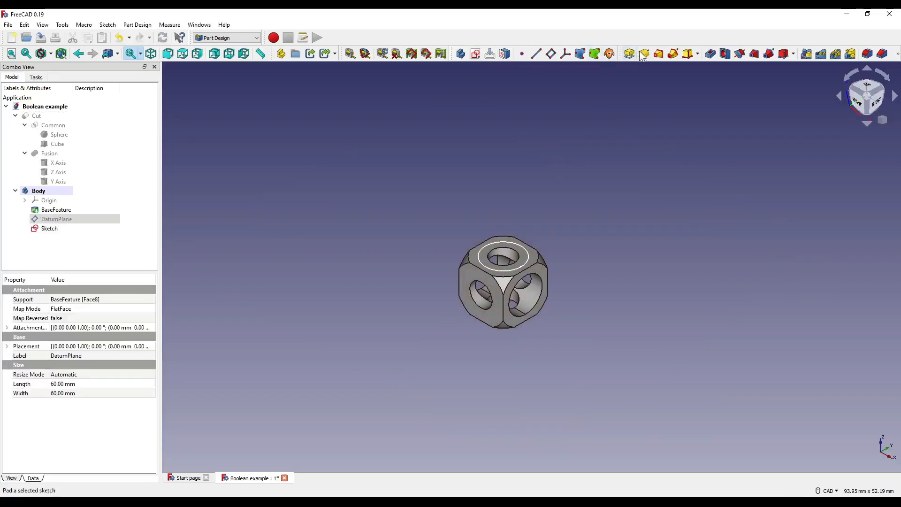
click(643, 53)
text(1)
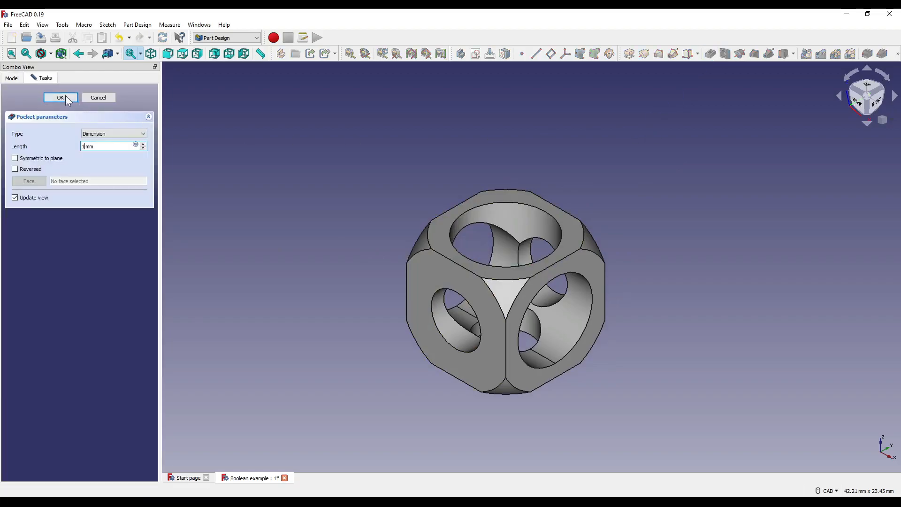
click(60, 97)
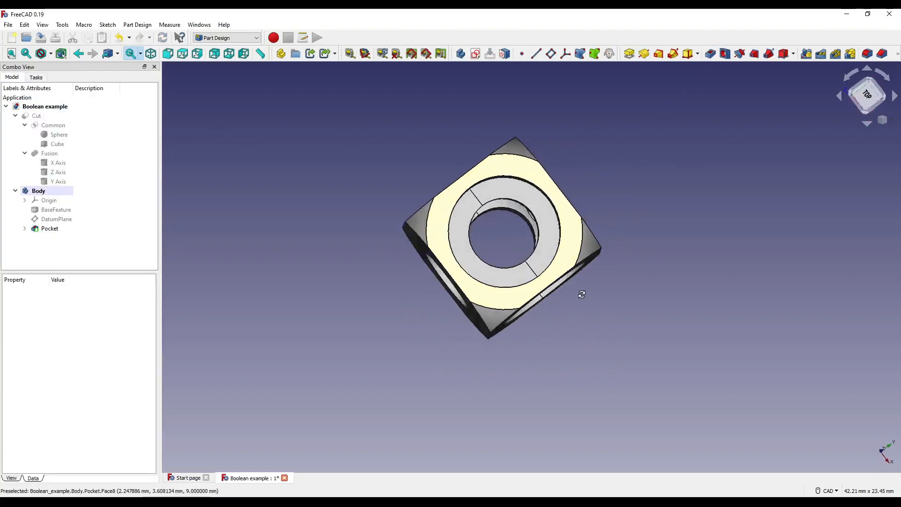